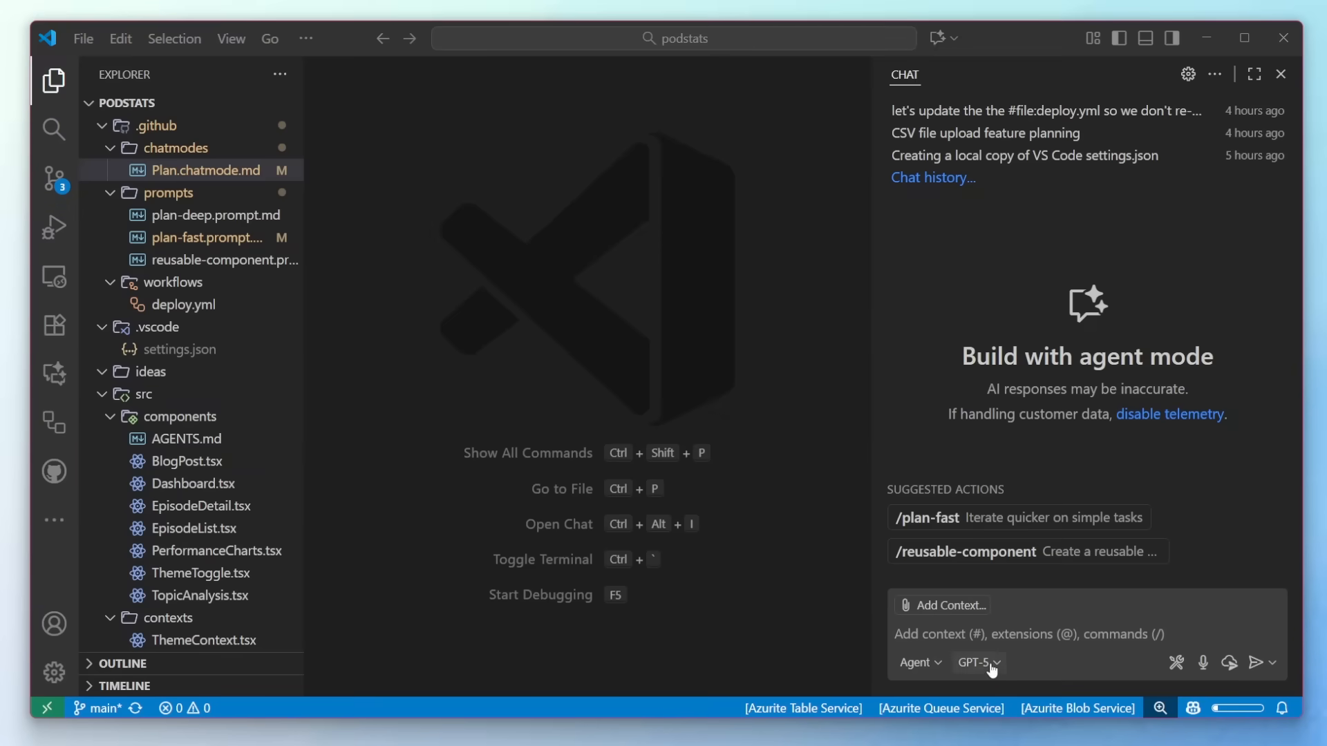
Step: Pick GPT-5-Codex (Preview) in the chat model picker instead of GPT-5
left_click(978, 662)
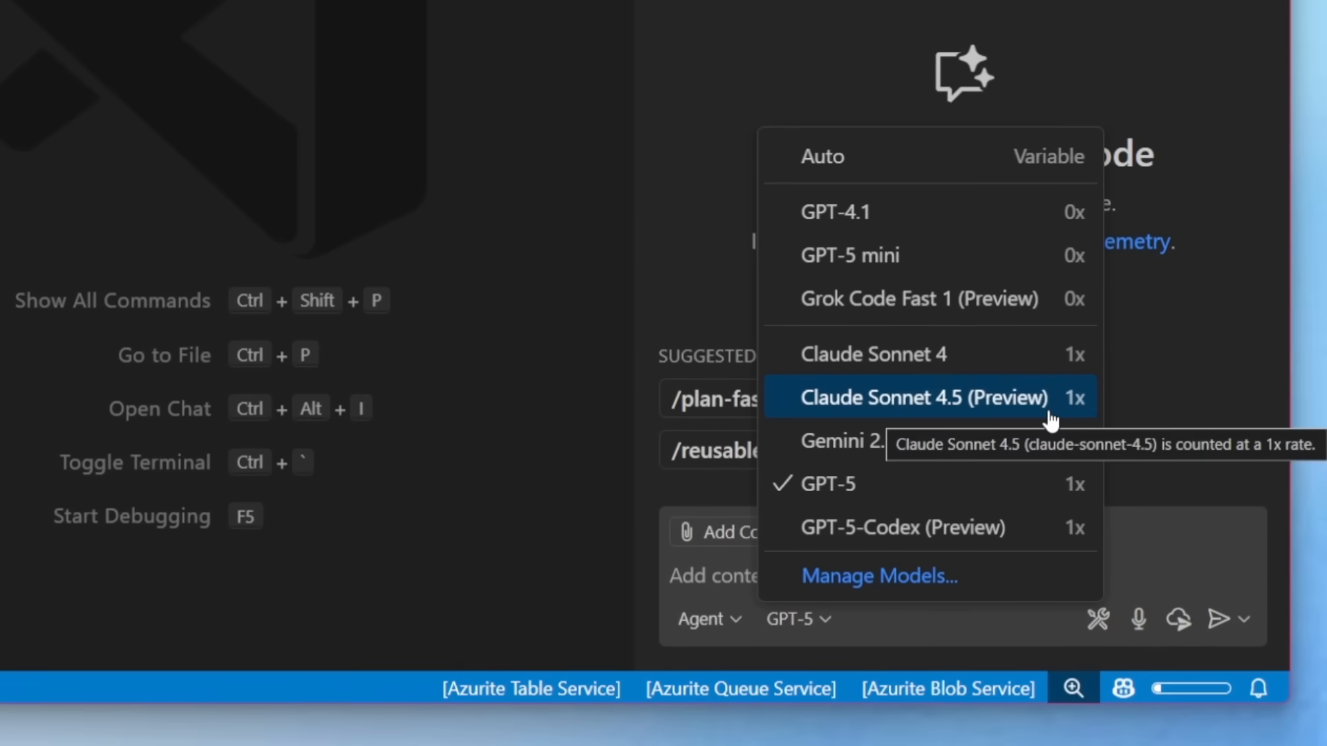
mouse_move(969, 542)
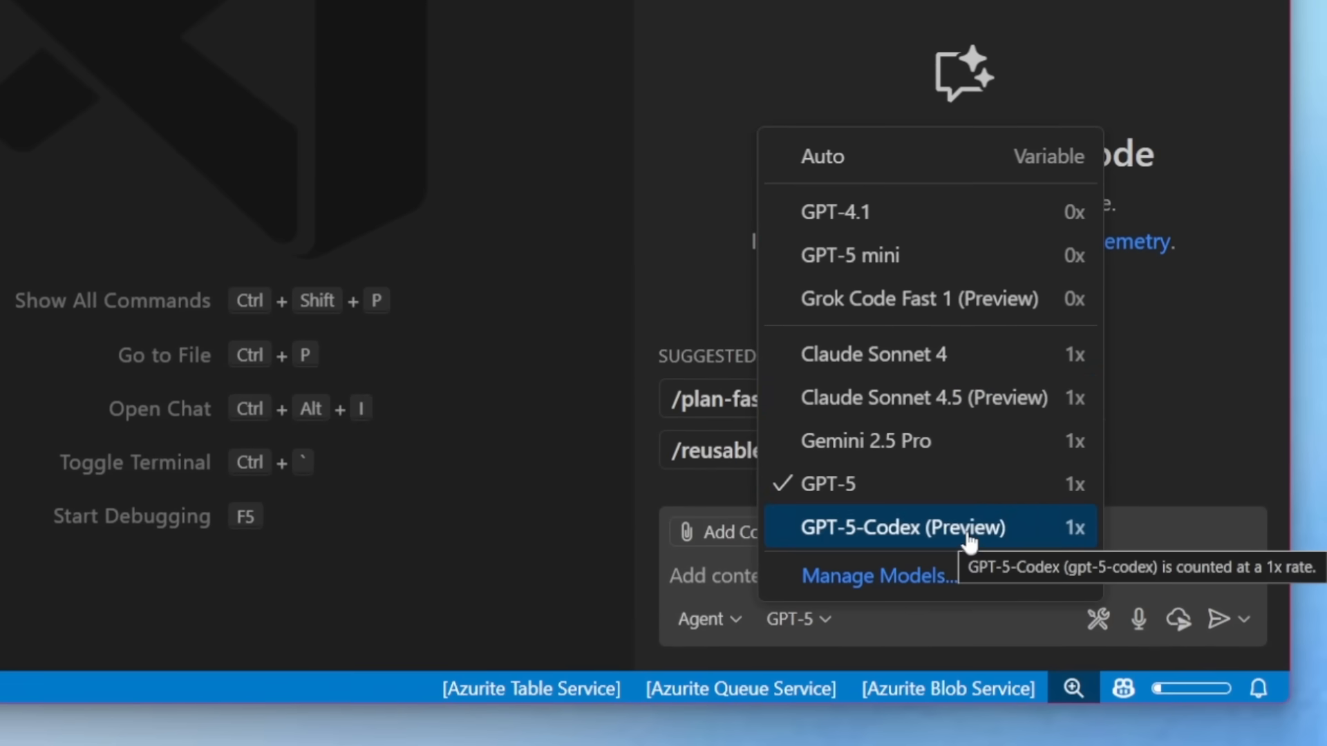
left_click(901, 527)
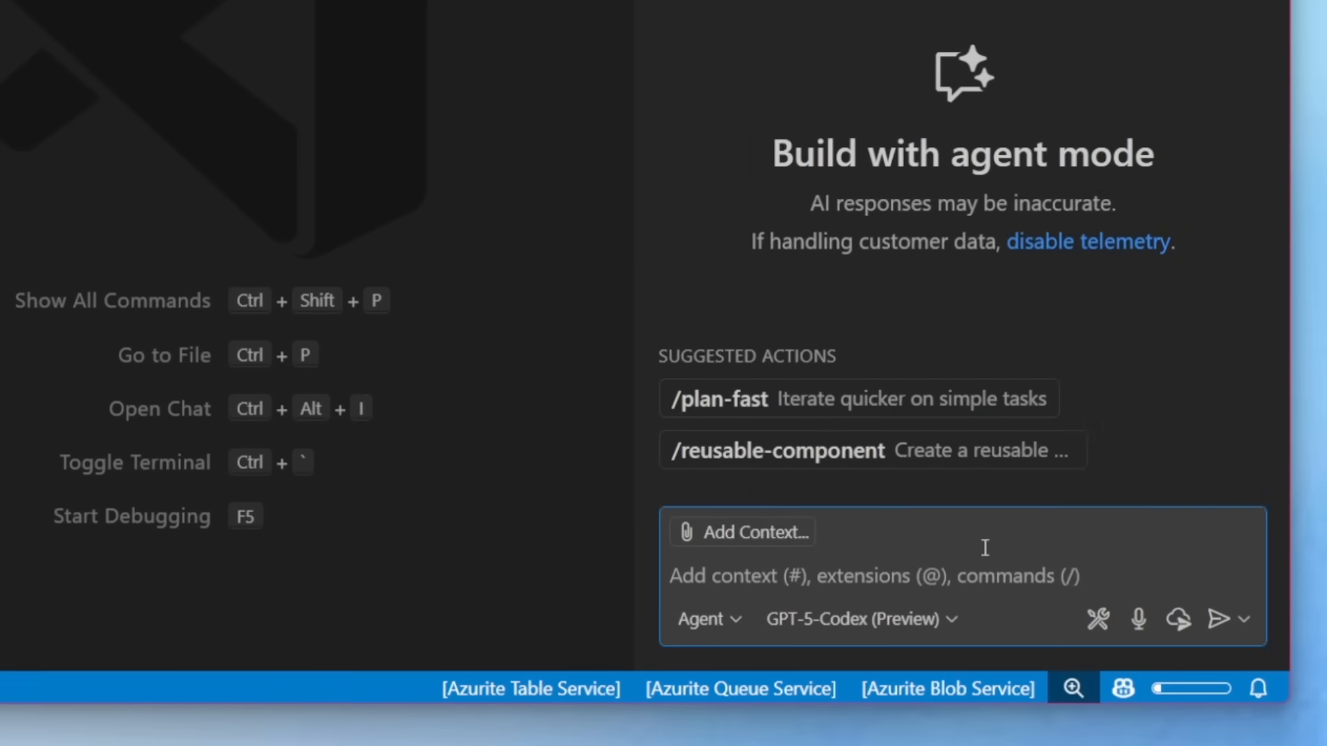
mouse_move(982, 548)
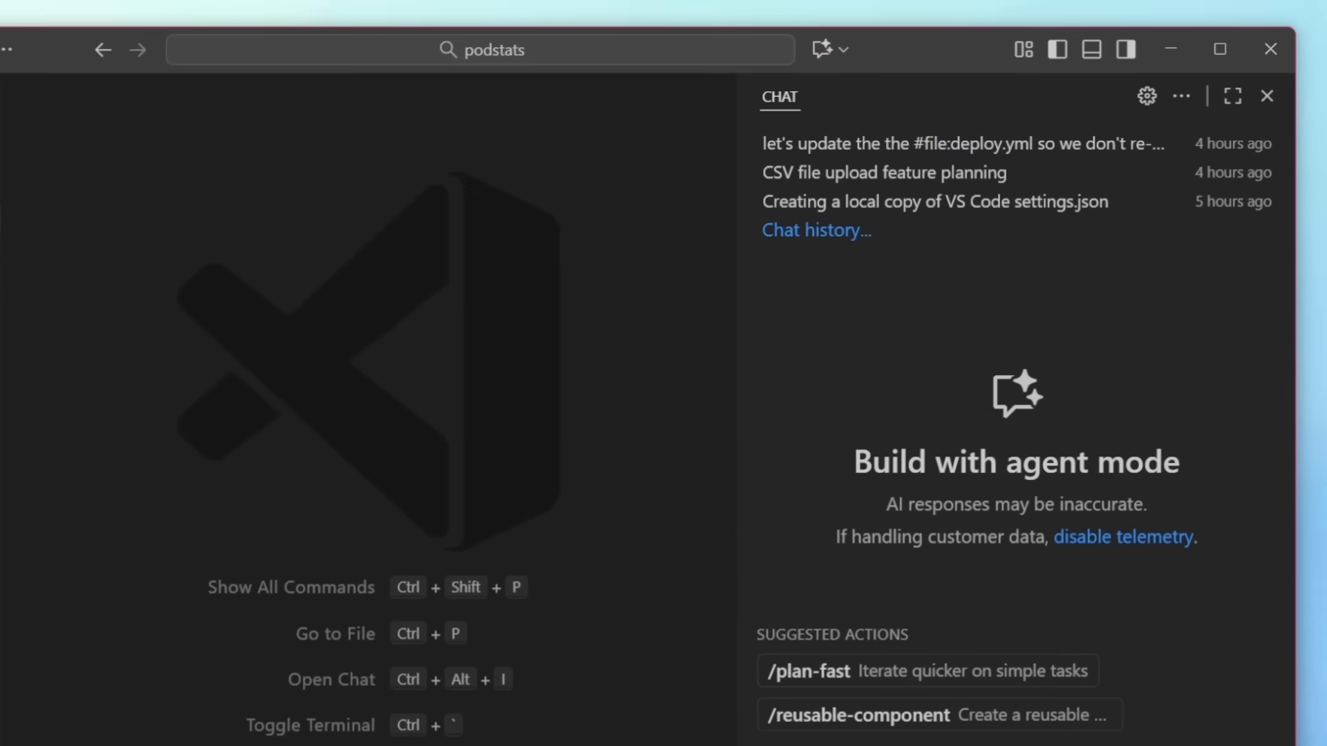
mouse_move(851, 165)
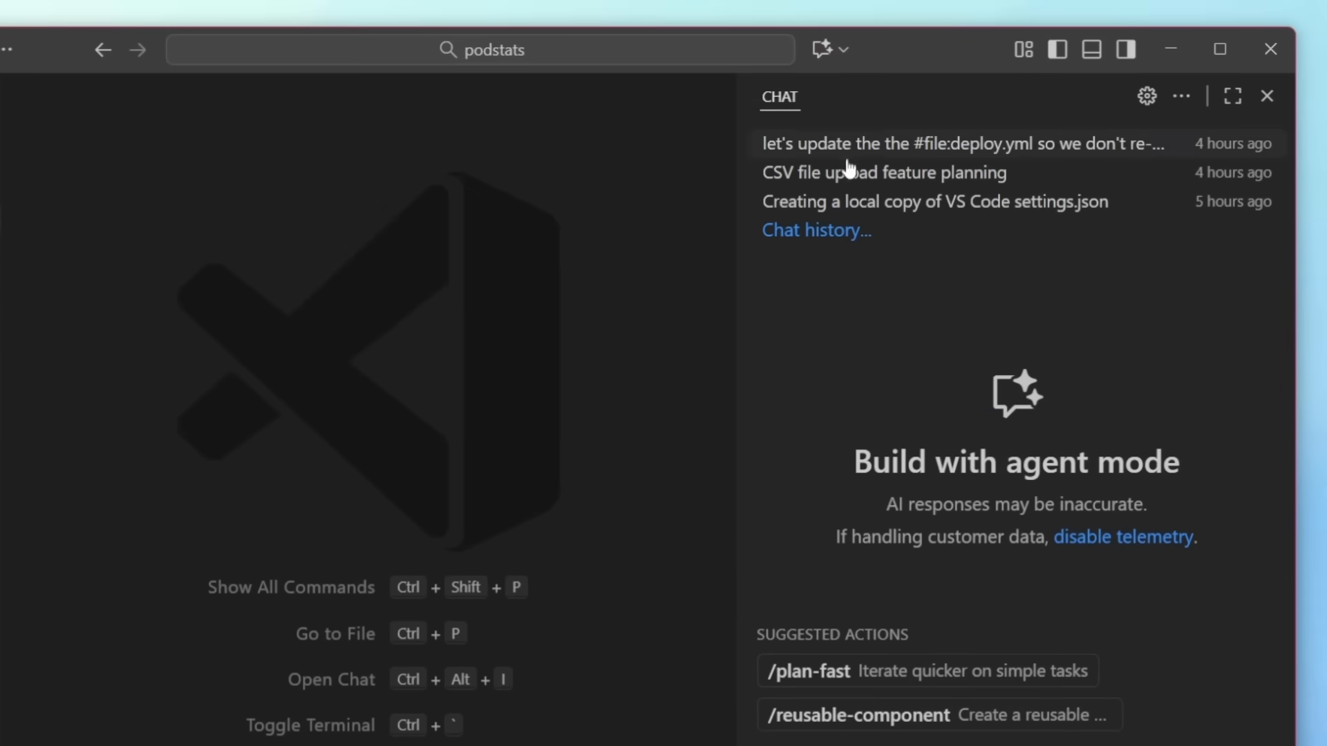
mouse_move(920, 652)
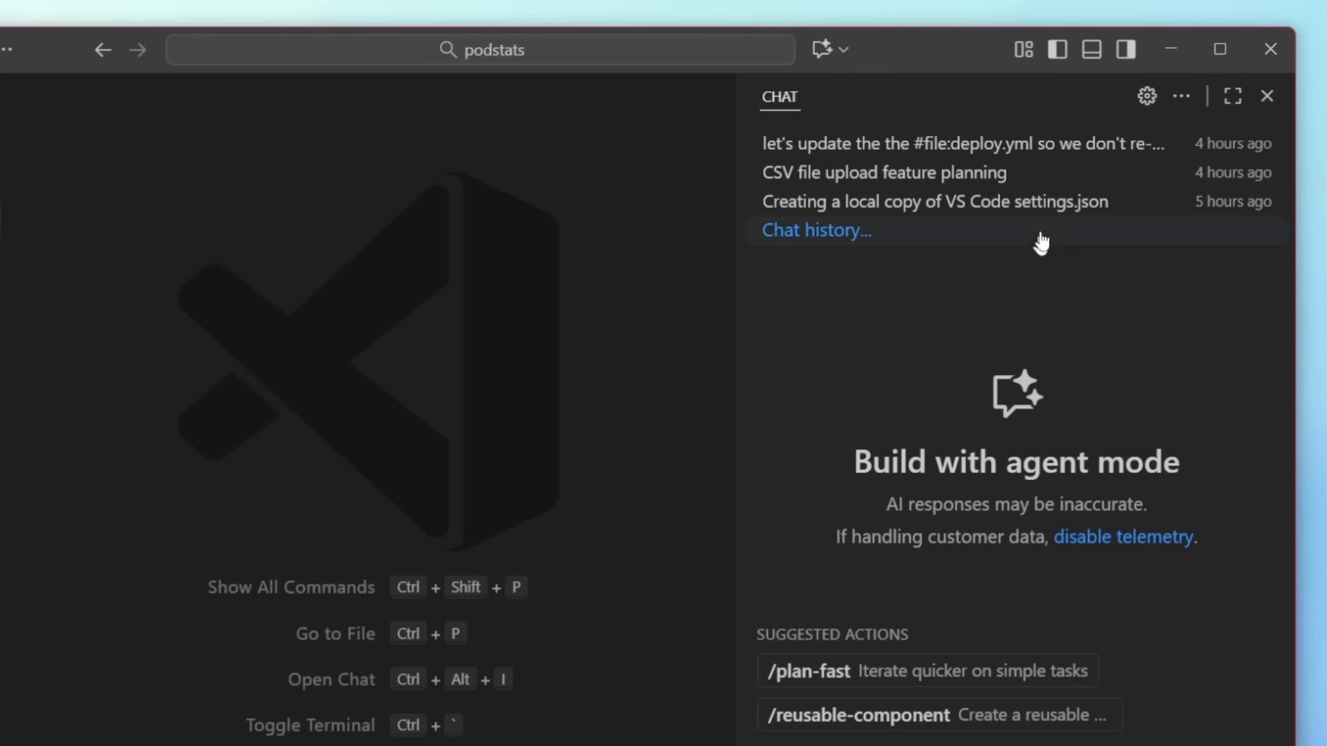
mouse_move(1013, 144)
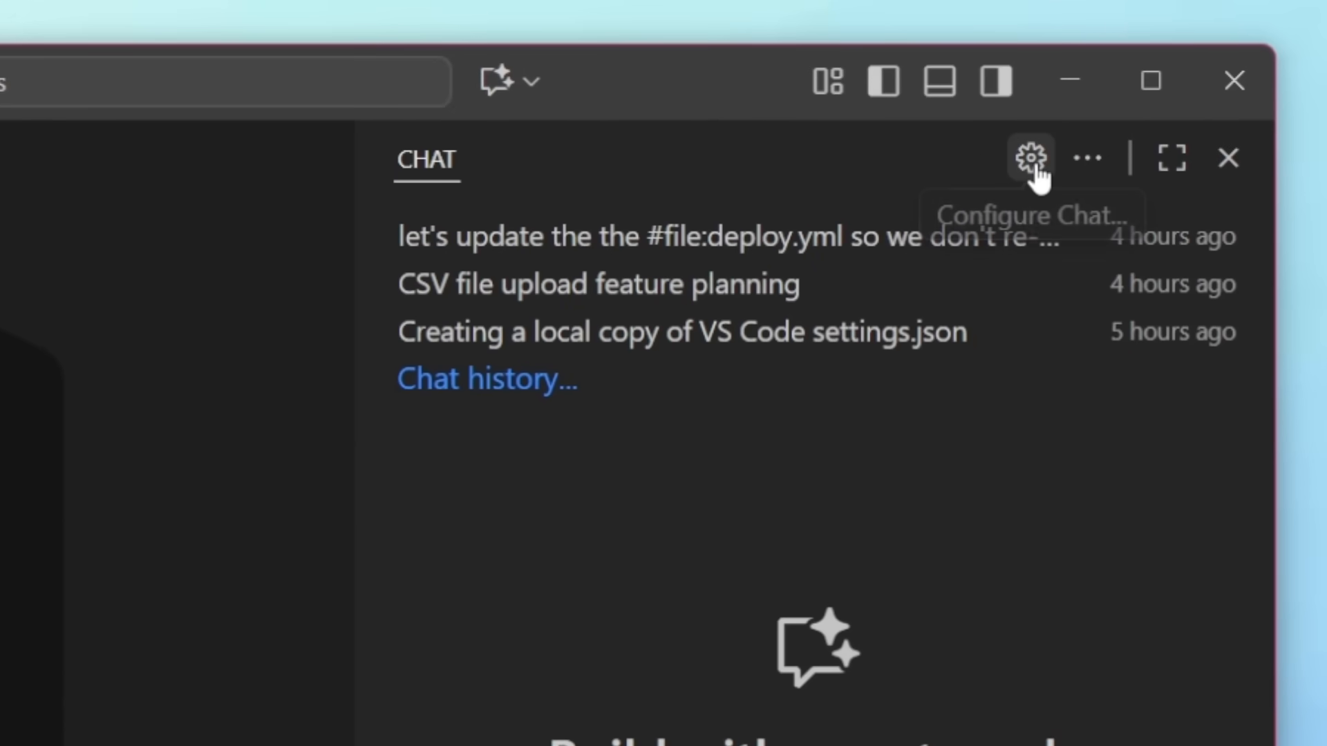
left_click(1028, 158)
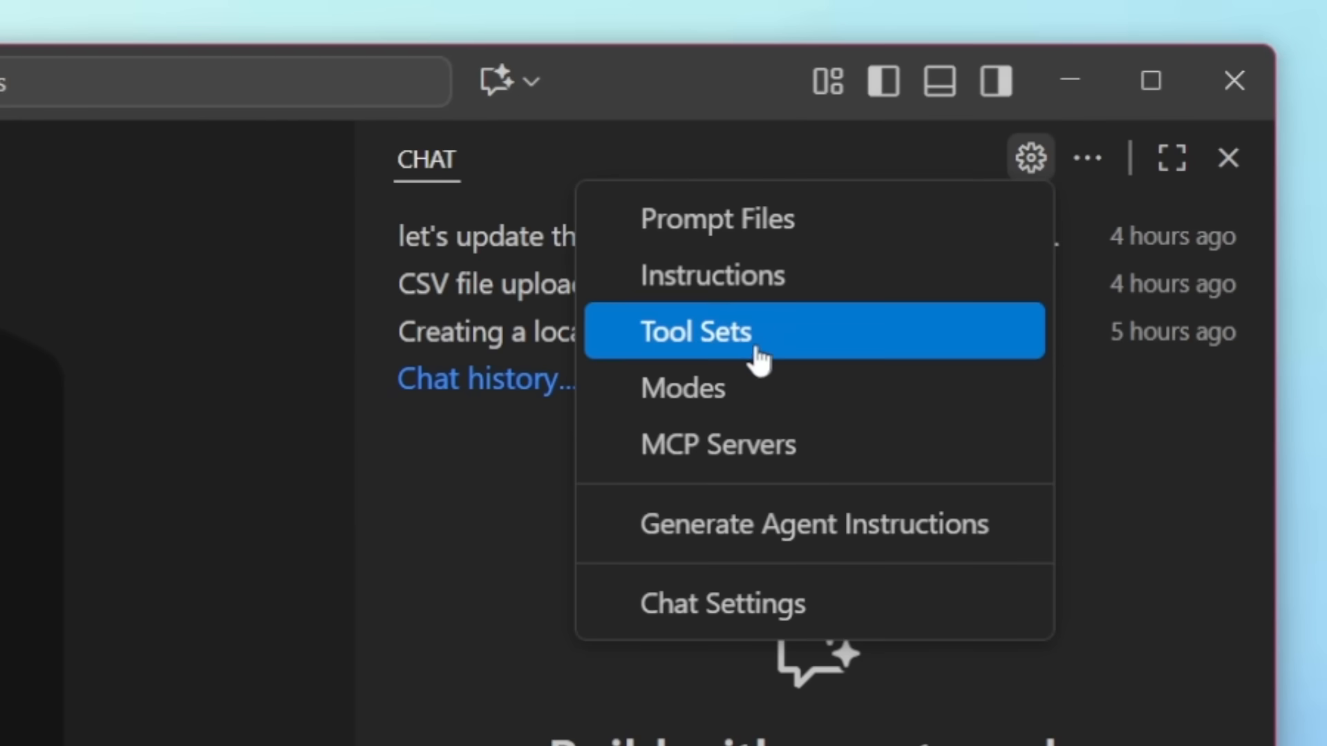
mouse_move(696, 523)
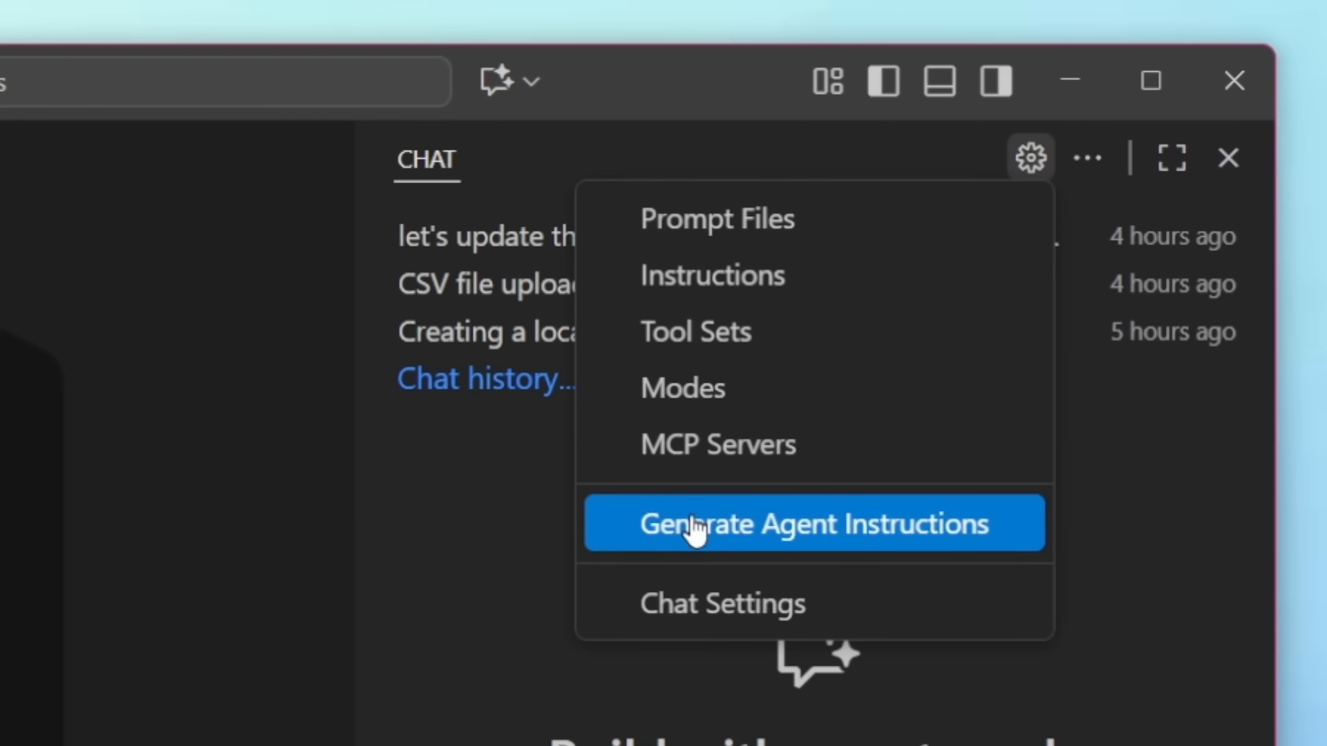
mouse_move(630, 550)
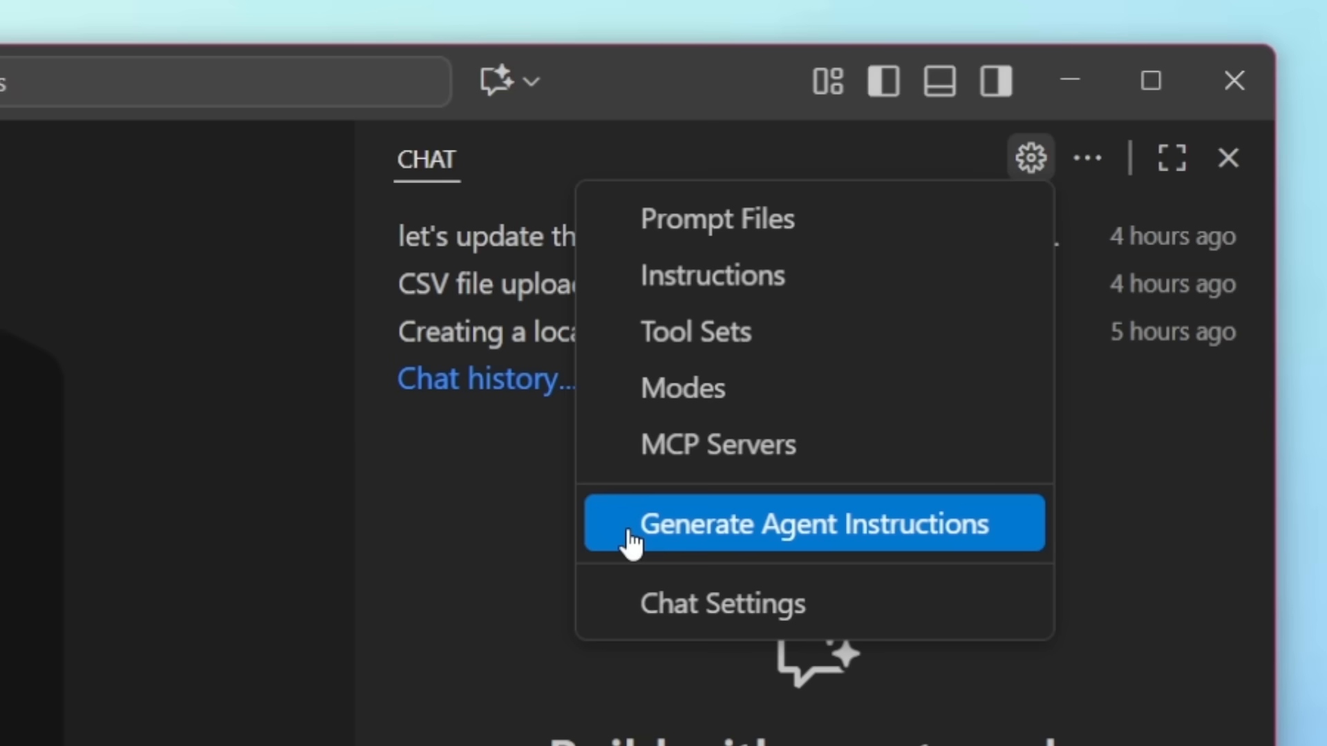
left_click(813, 523)
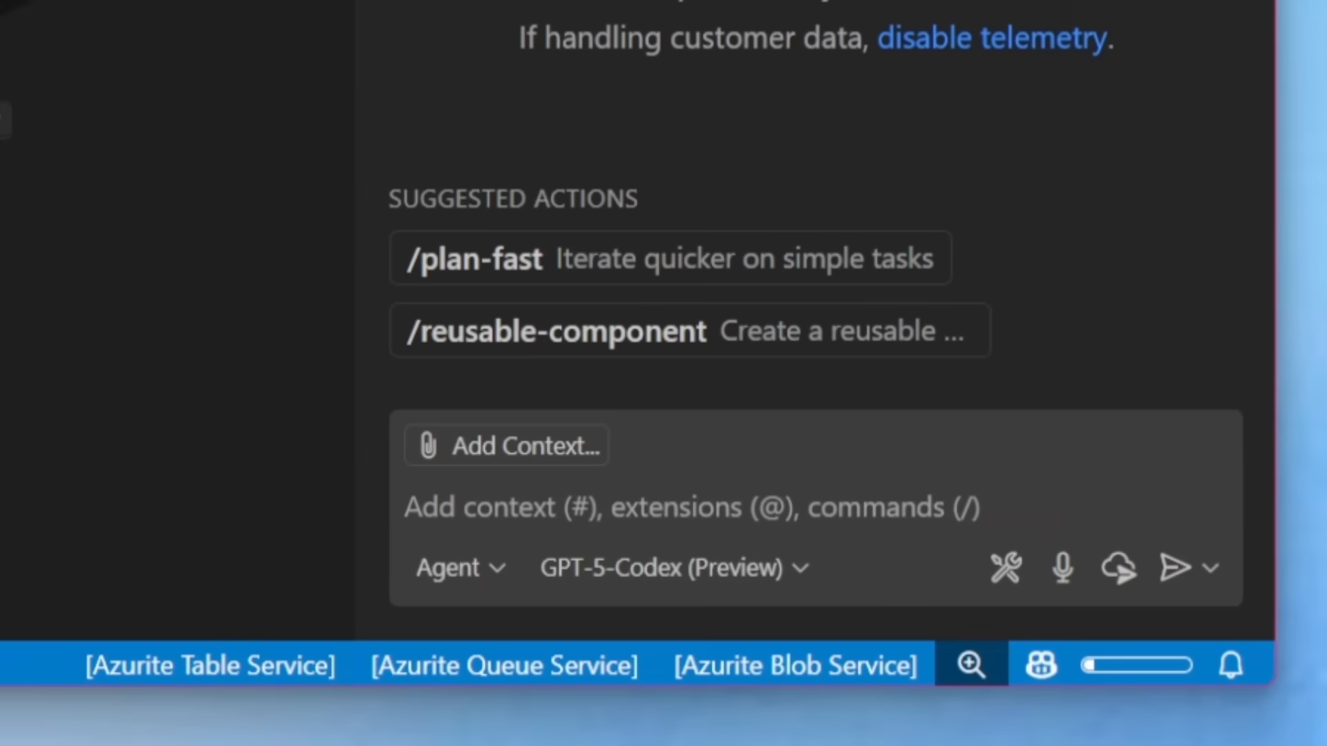
mouse_move(541, 218)
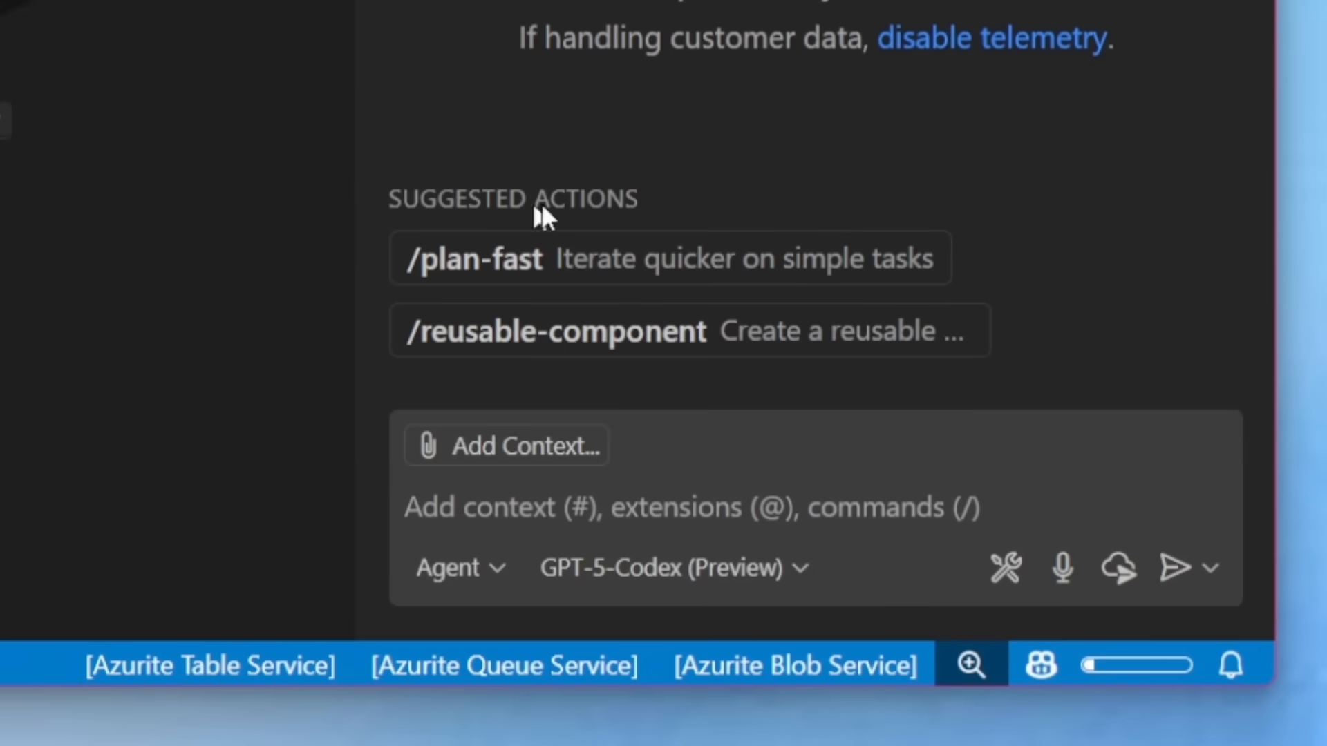
mouse_move(658, 219)
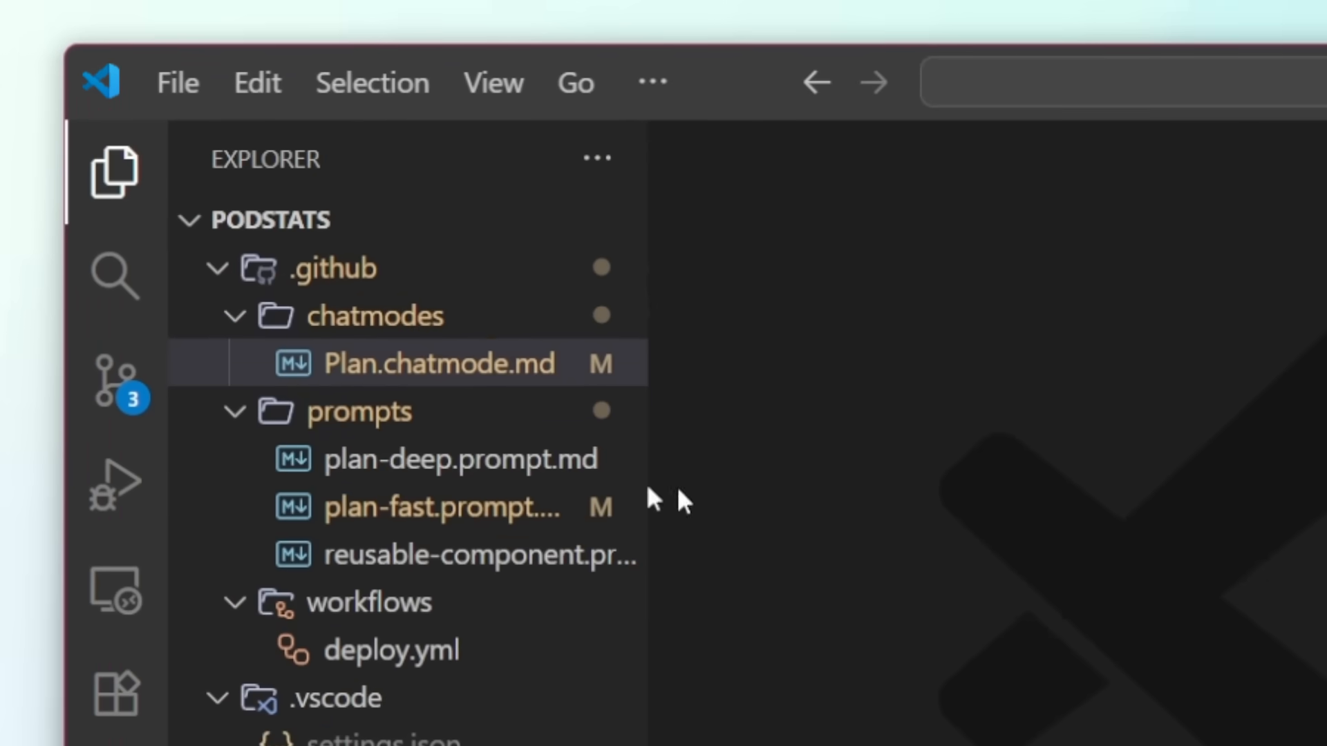
mouse_move(440, 474)
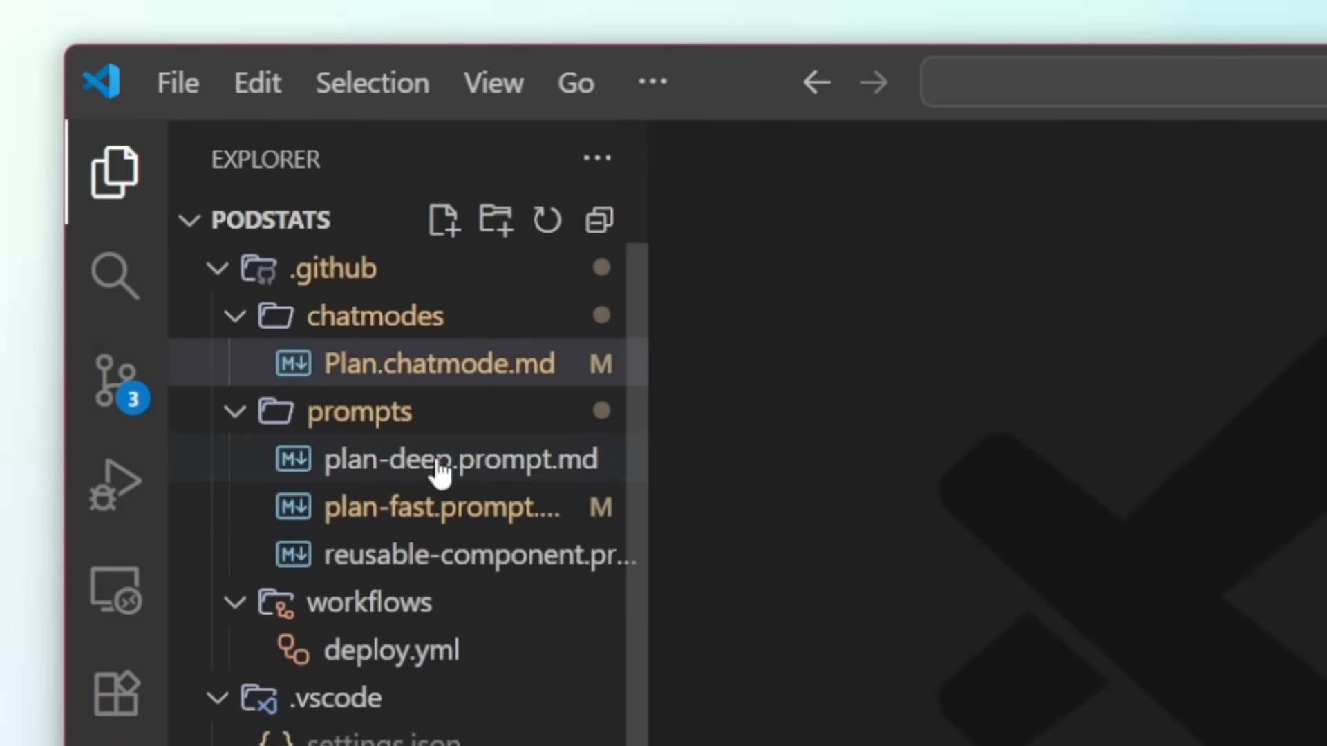
Step: Enter 'podstats' to show the podstats project's .github prompt and chat mode files
type("podstats")
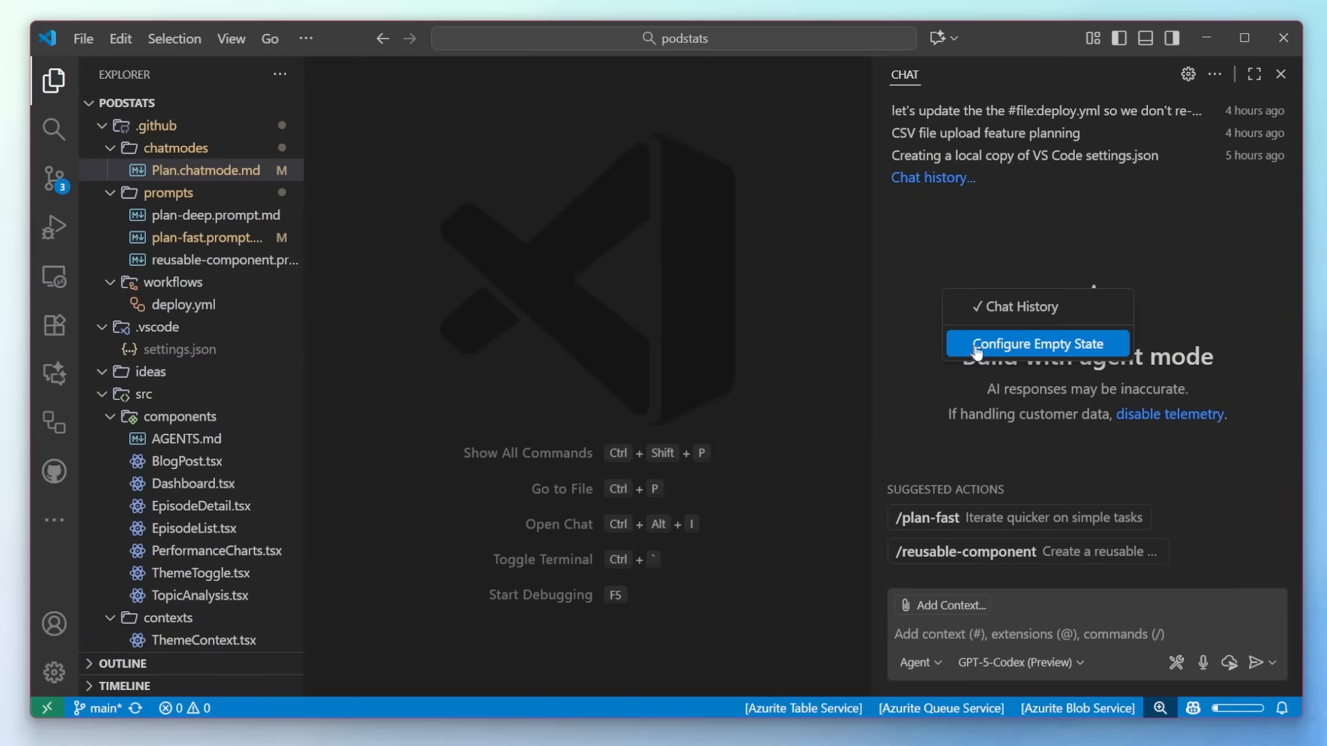
left_click(1032, 343)
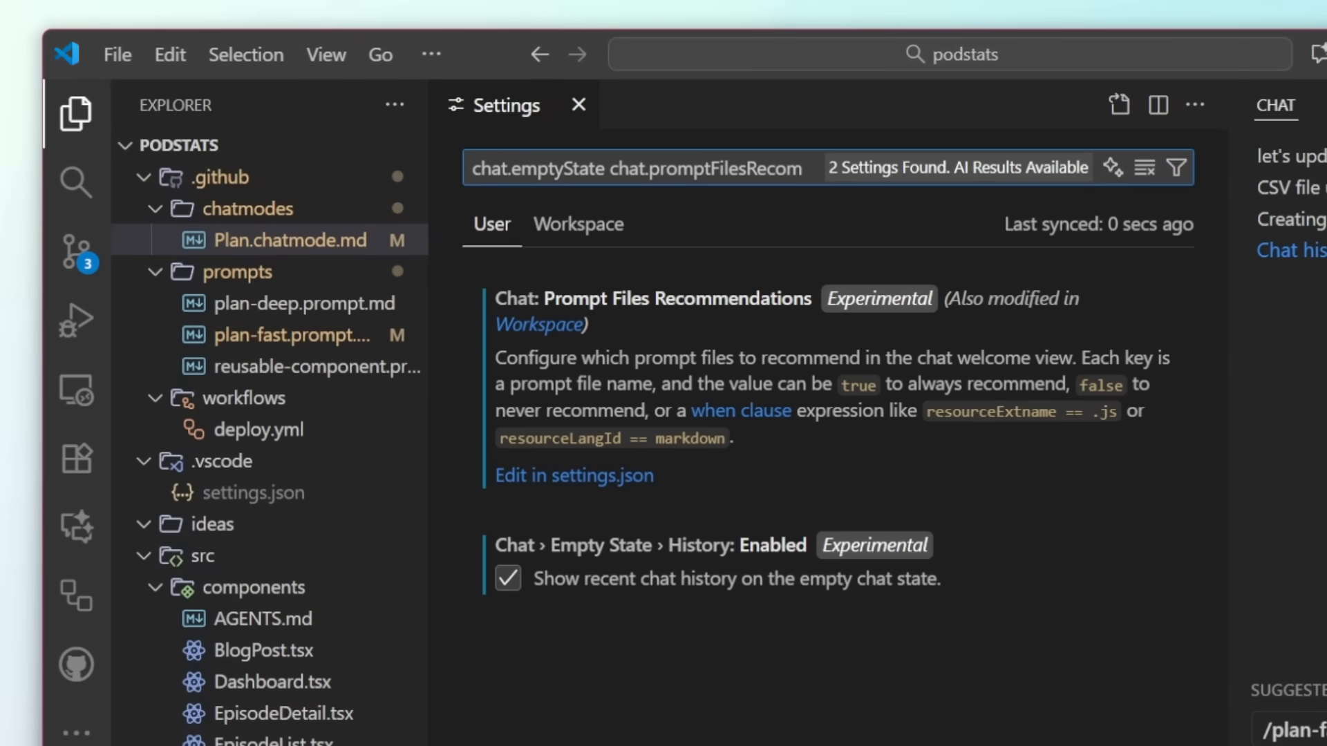
mouse_move(743, 377)
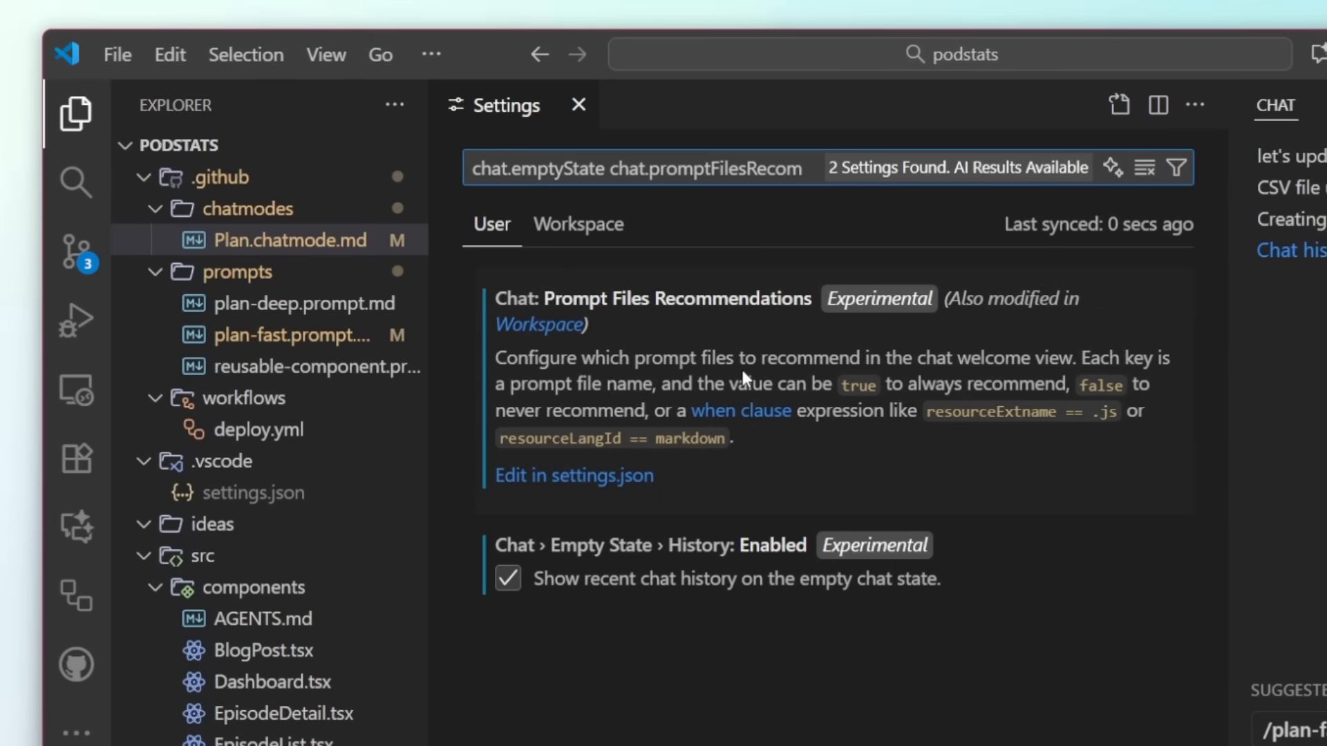
mouse_move(497, 248)
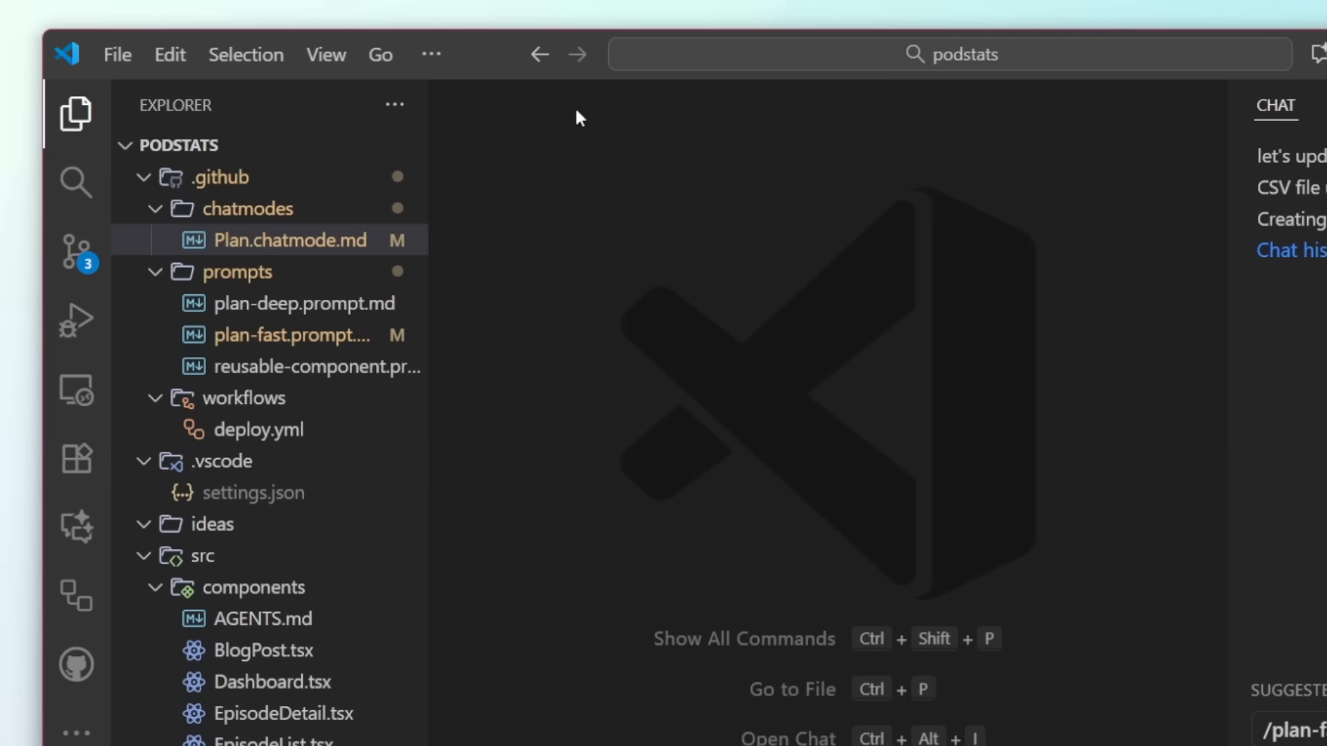
Step: Review settings.json's recommended prompts, open plan-fast.prompt.md, and list chat modes
left_click(263, 492)
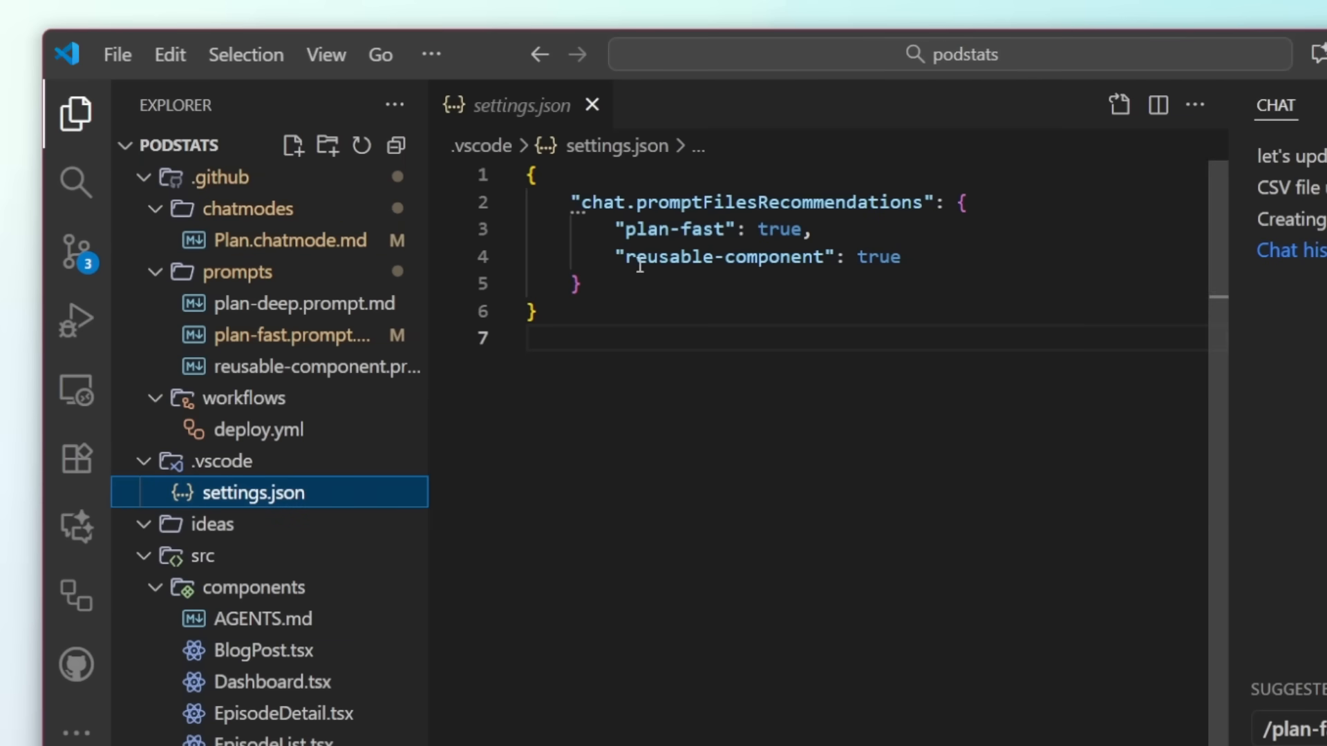
mouse_move(611, 272)
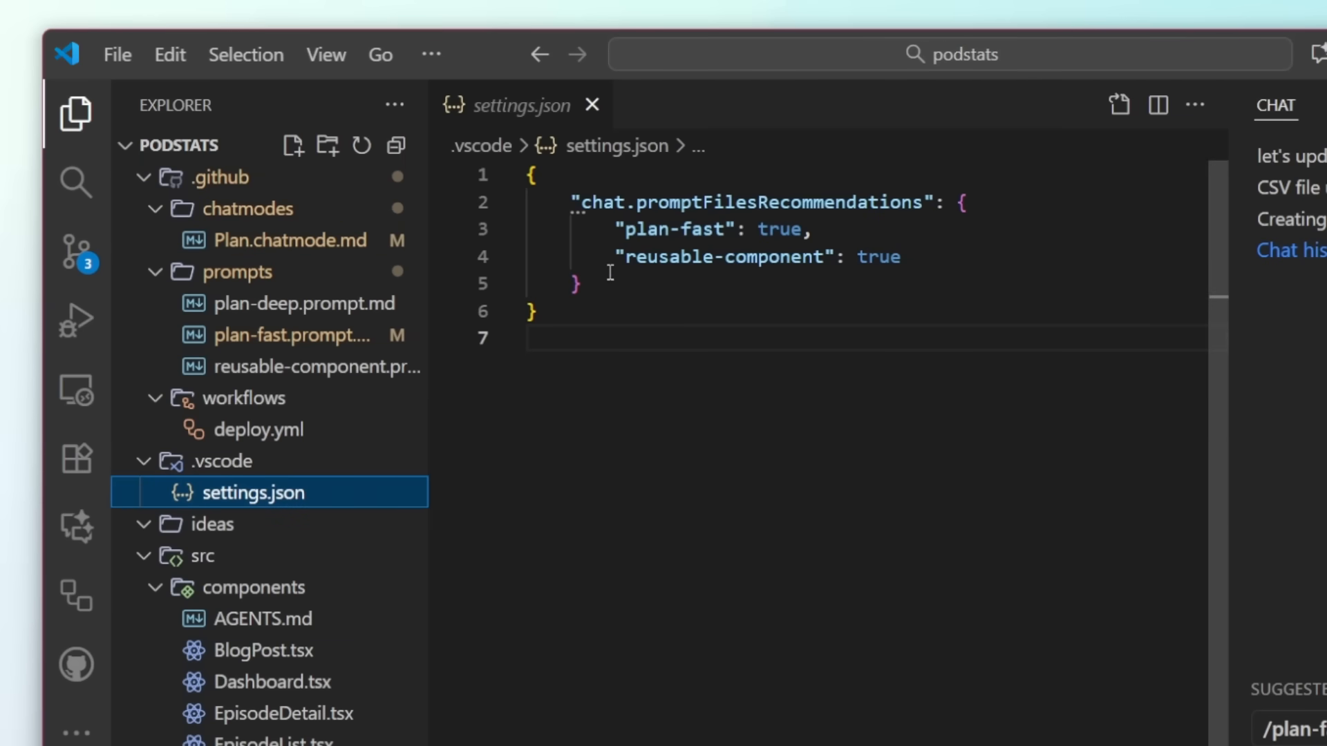
mouse_move(658, 256)
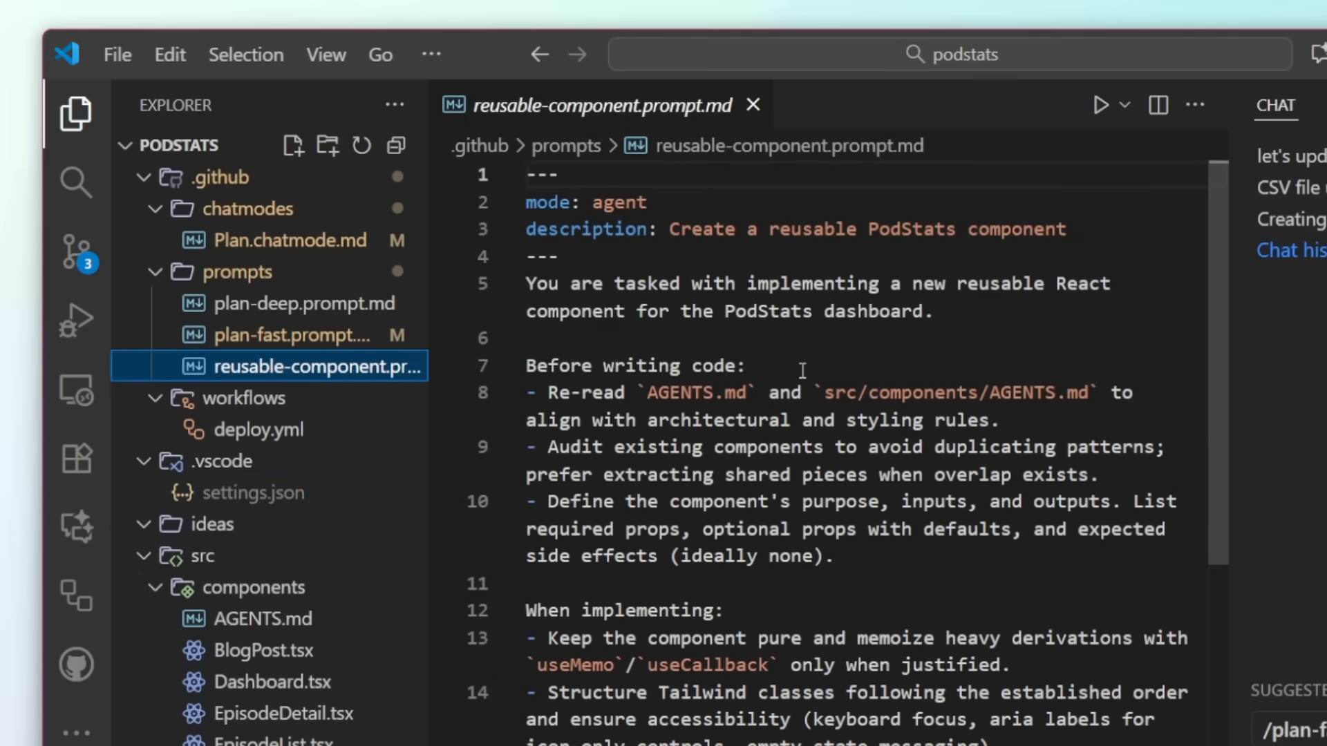
left_click(288, 335)
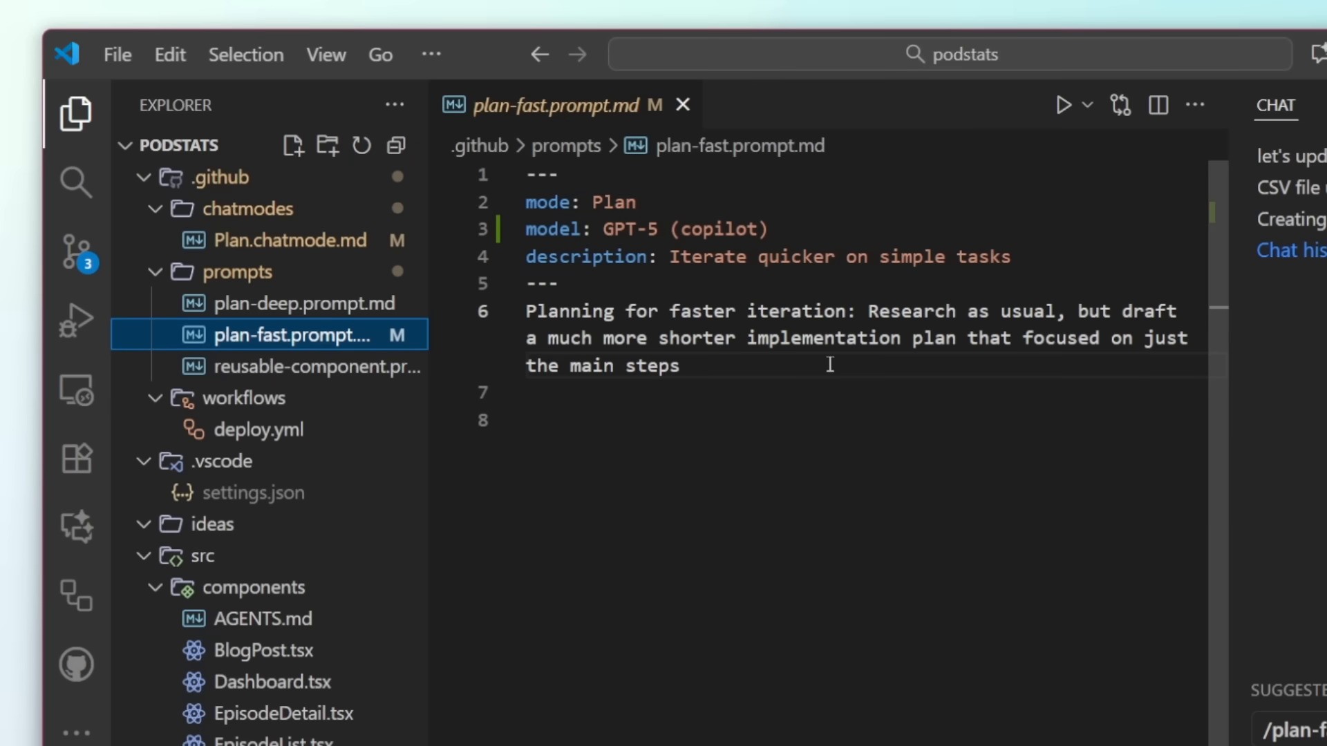
left_click(748, 628)
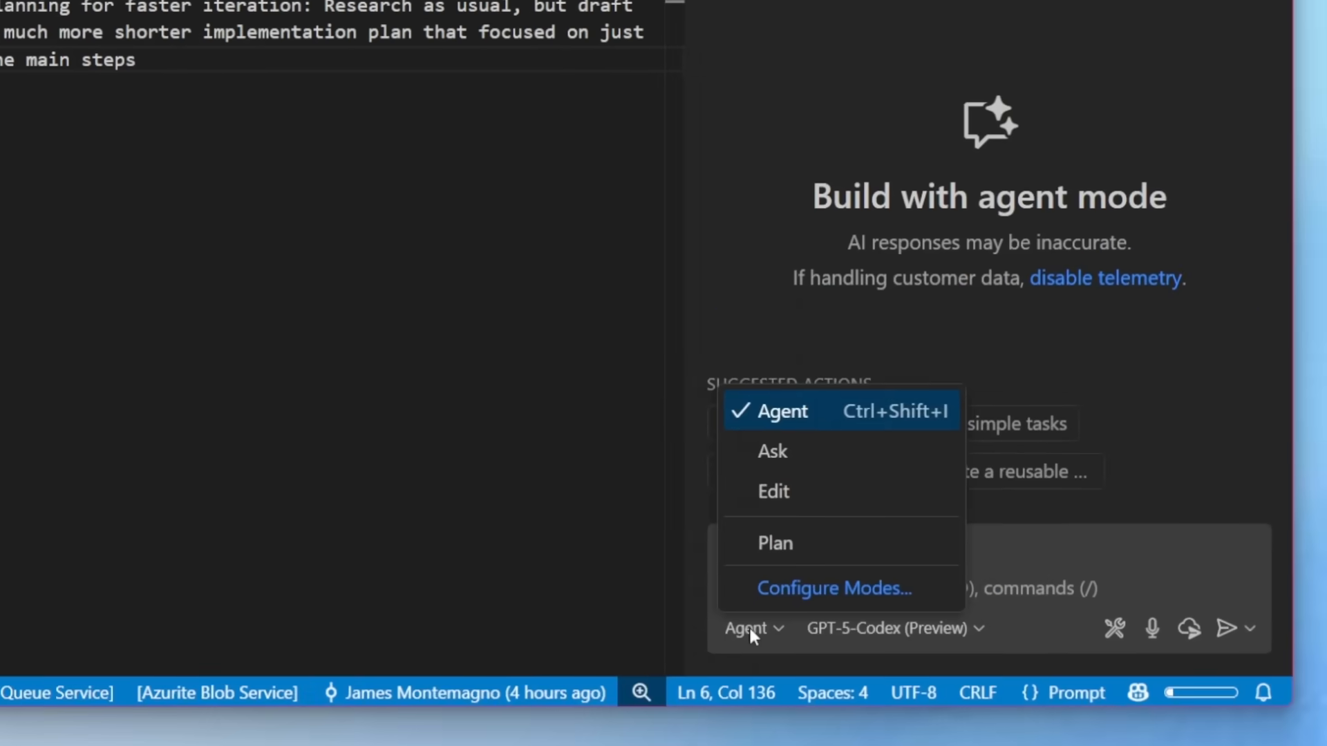
mouse_move(810, 493)
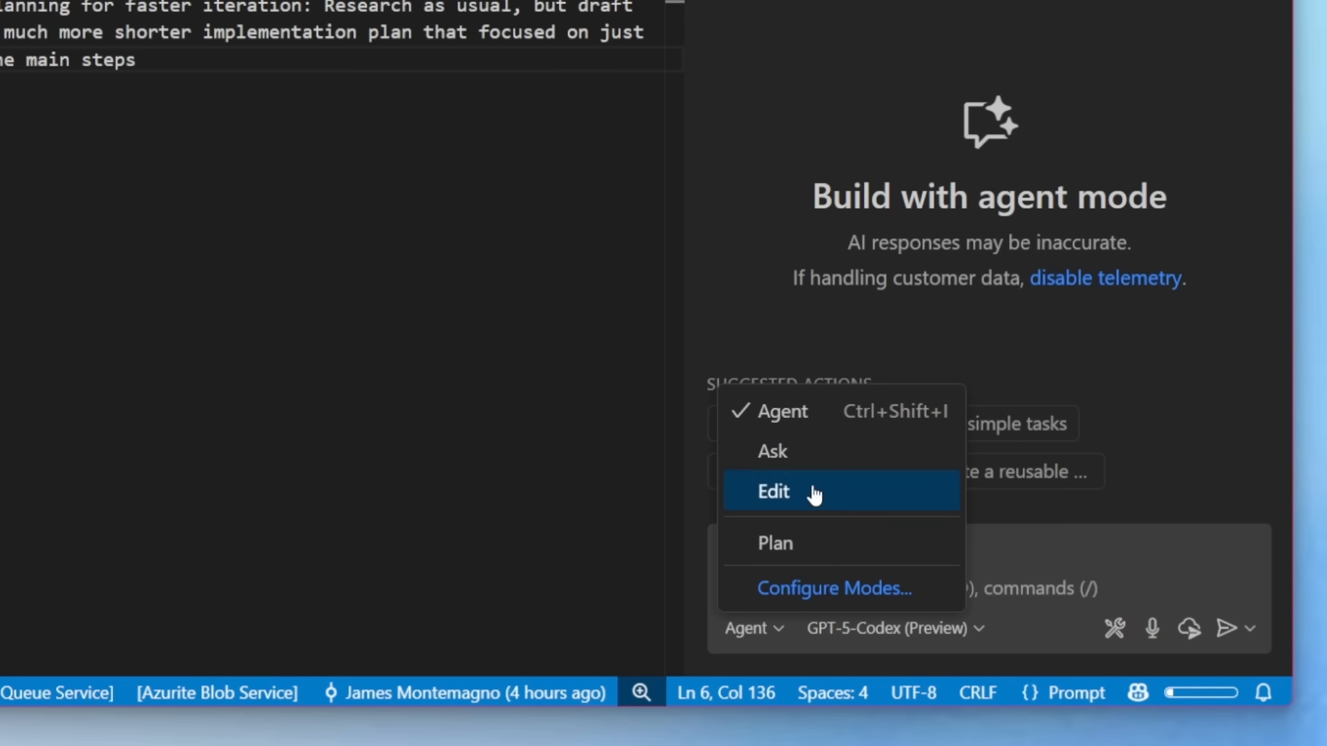
mouse_move(800, 543)
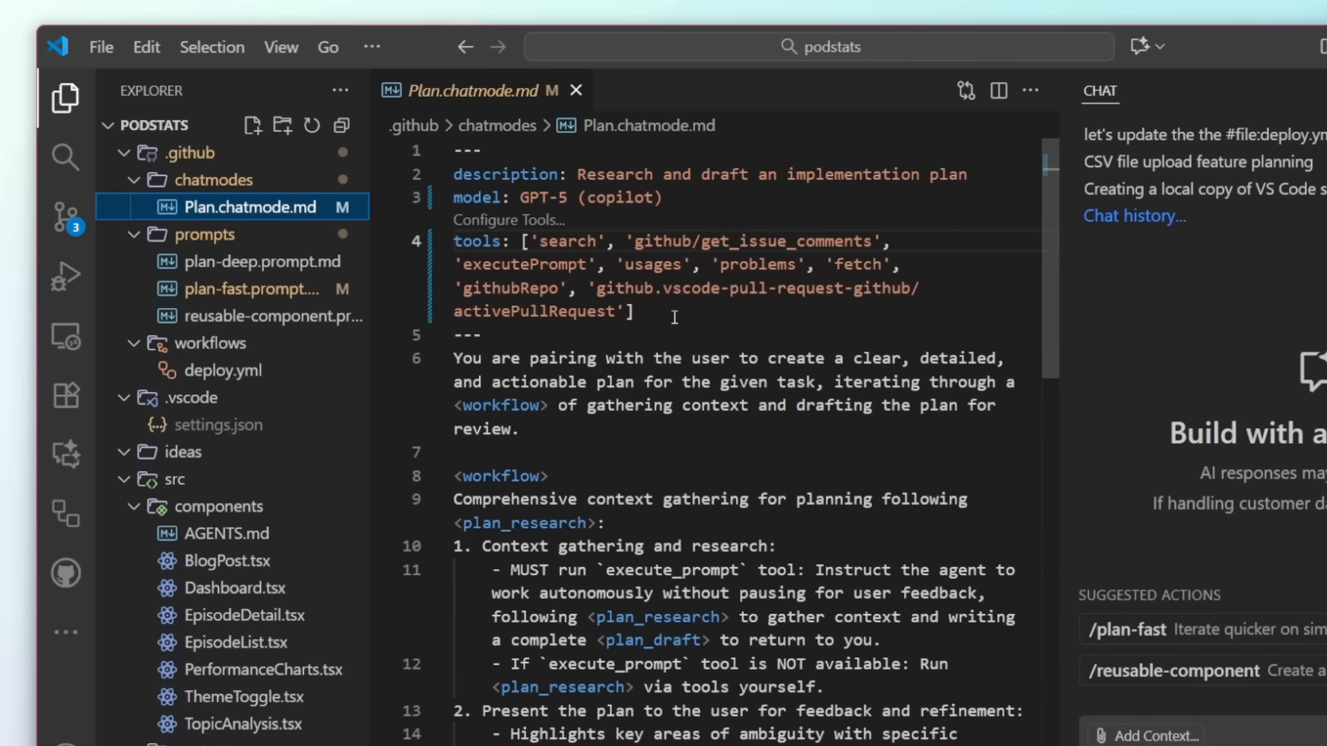
mouse_move(869, 306)
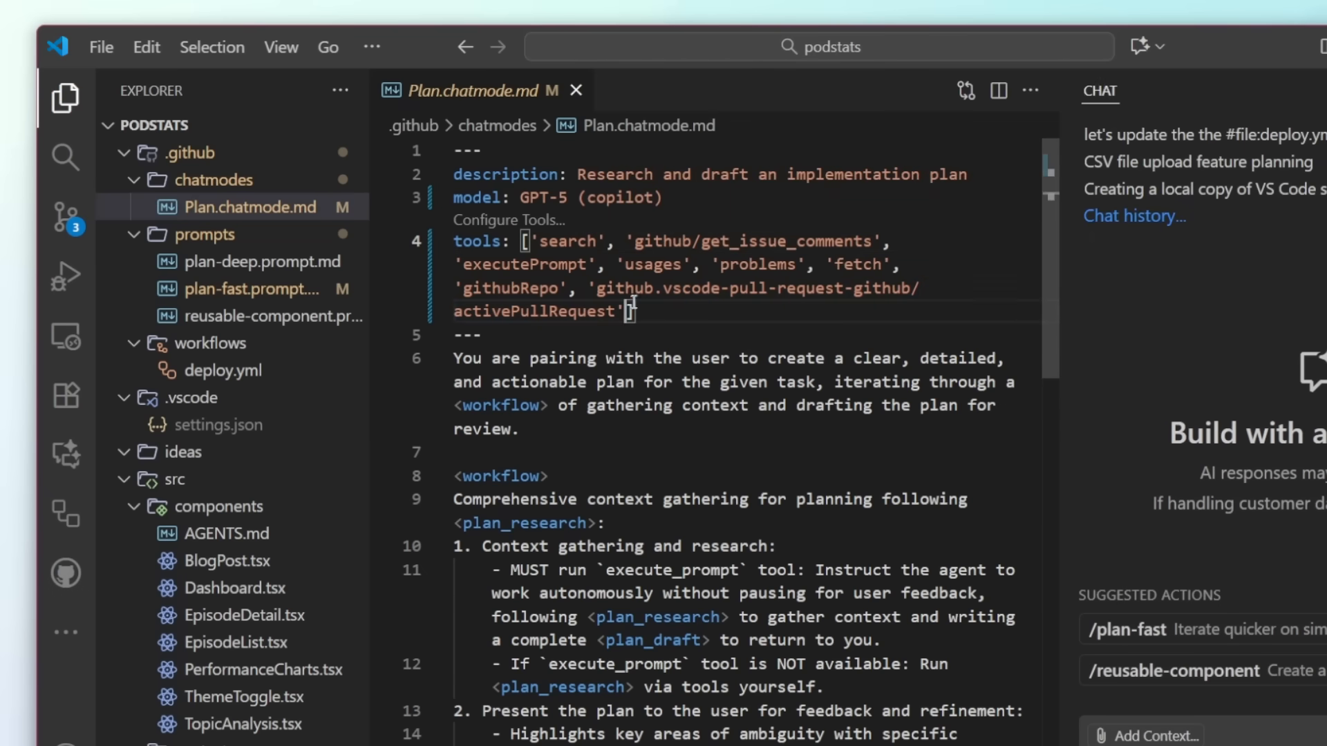
Step: Append 'get_issue' to the Plan chat mode's tools list
type(",")
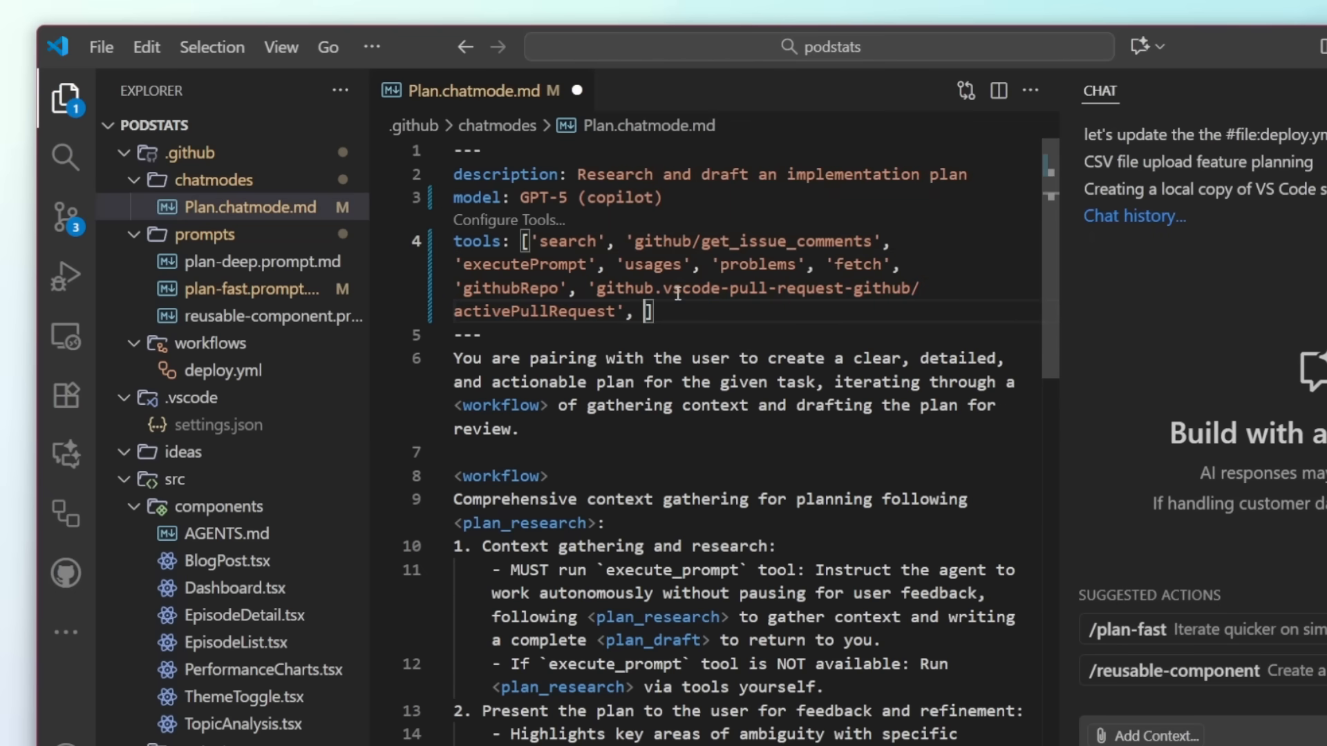
type("'get_issue'")
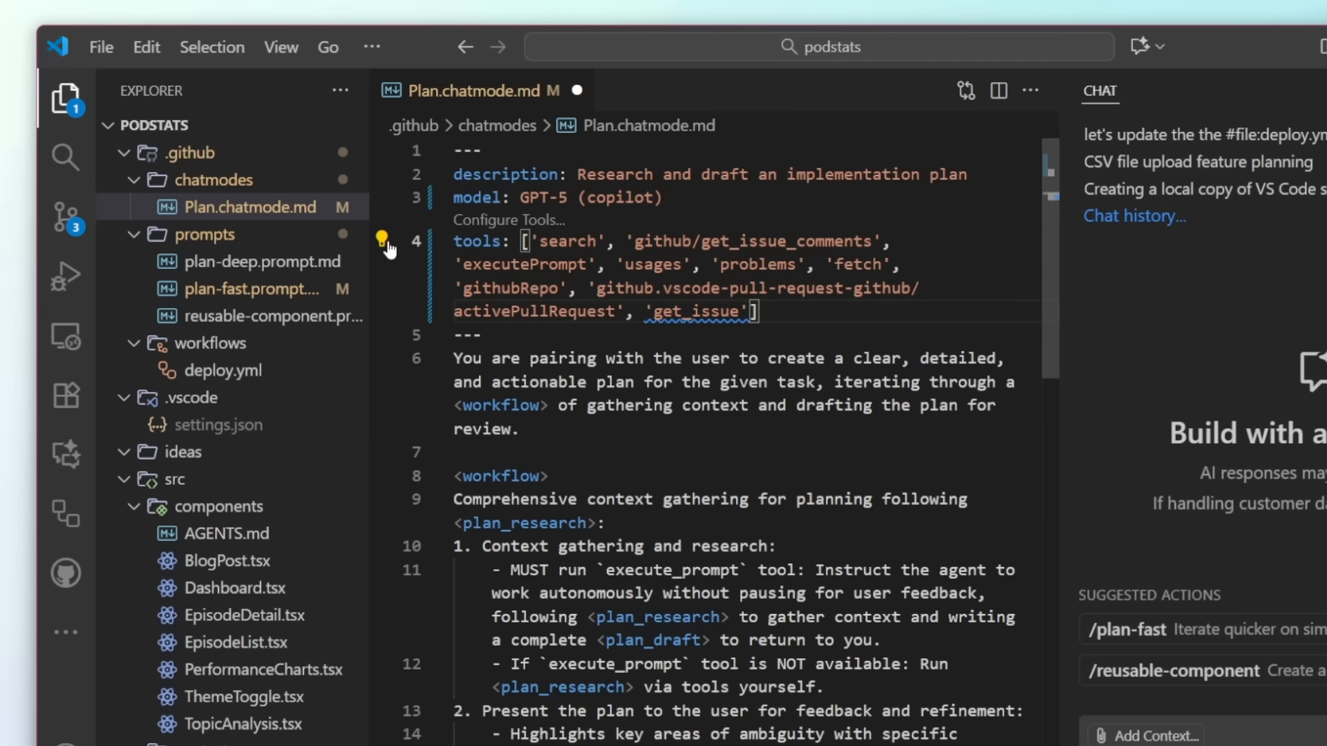
left_click(384, 241)
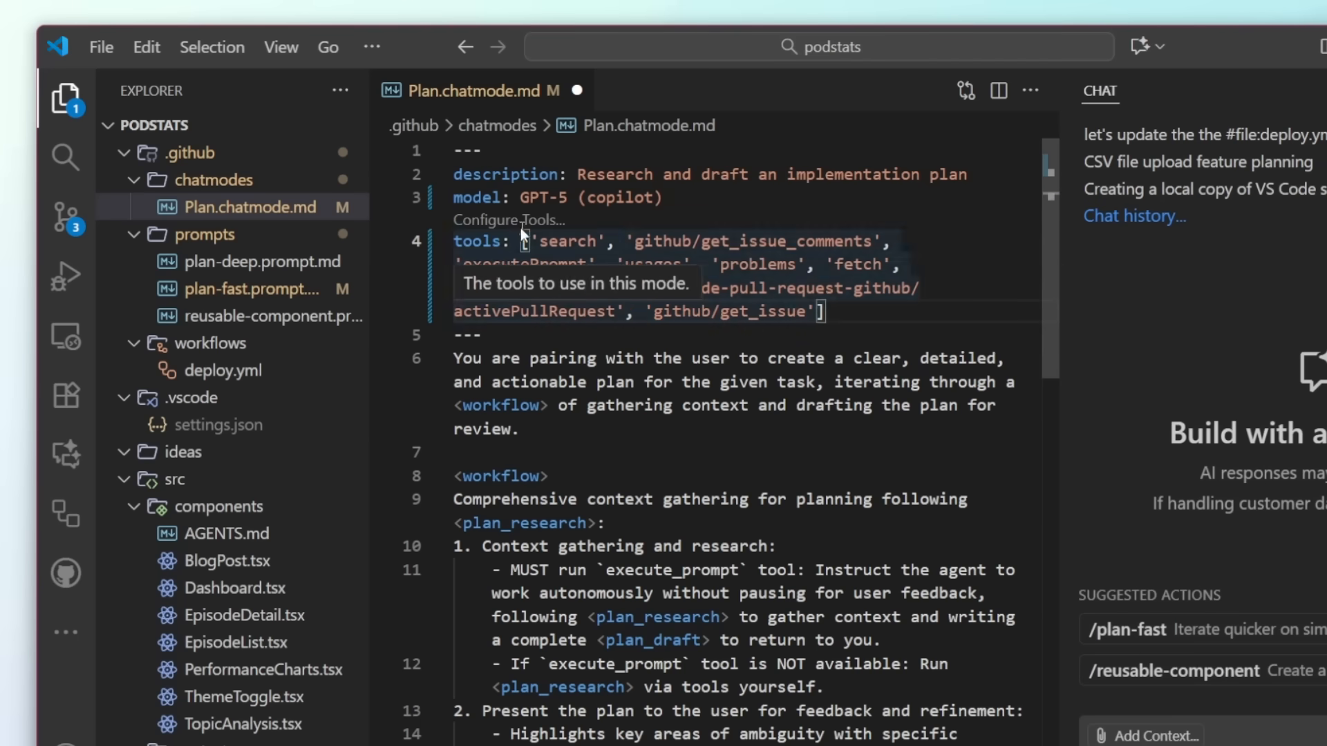
Step: Browse the Plan mode's tool checklist with 14 tools selected, then dismiss it
left_click(510, 219)
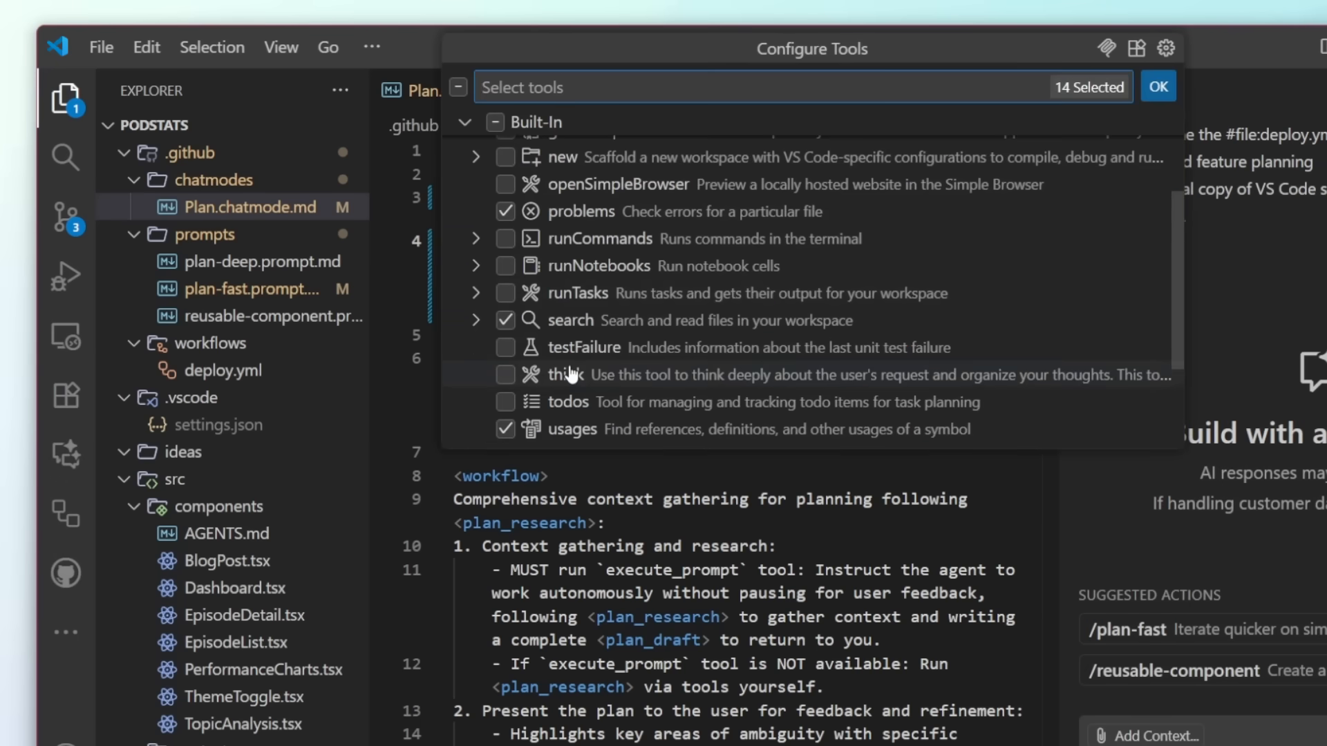
left_click(1157, 86)
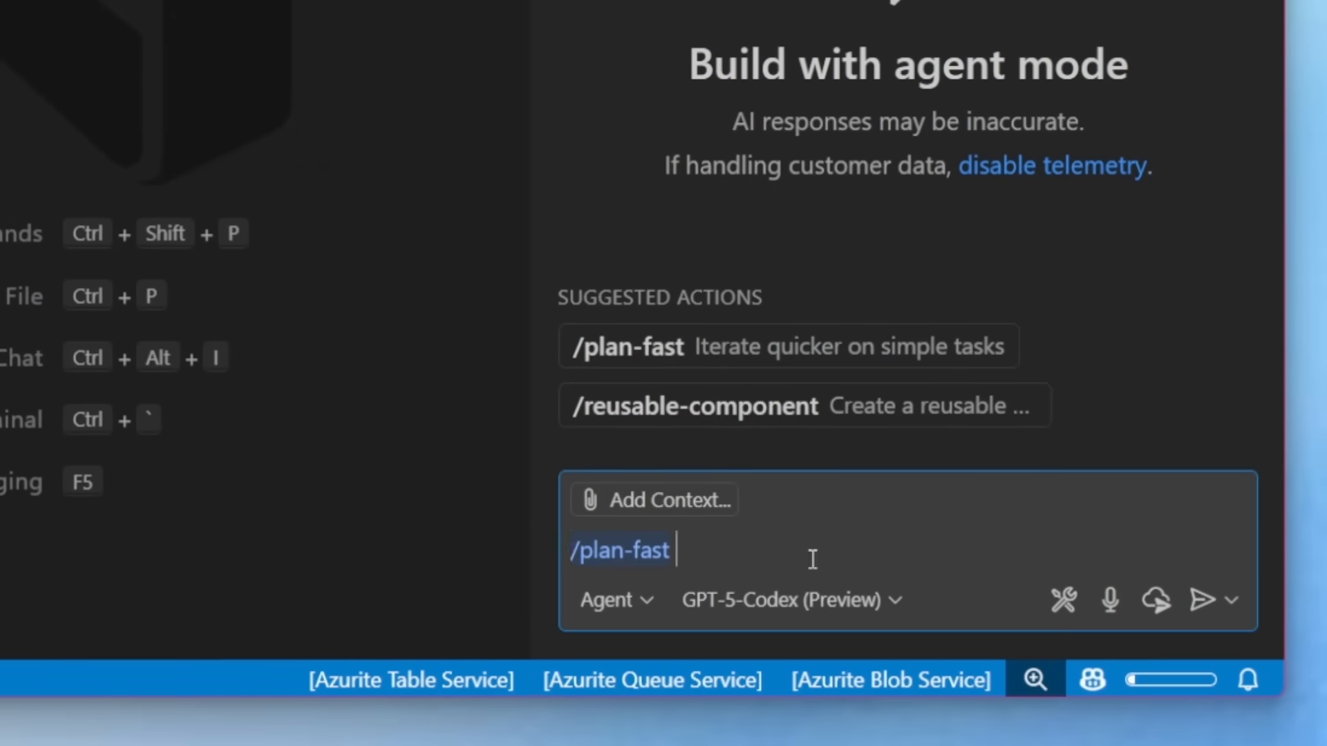
Step: Write the /plan-fast request to choose the built-in CSV or upload a new one
type("ability to select different c")
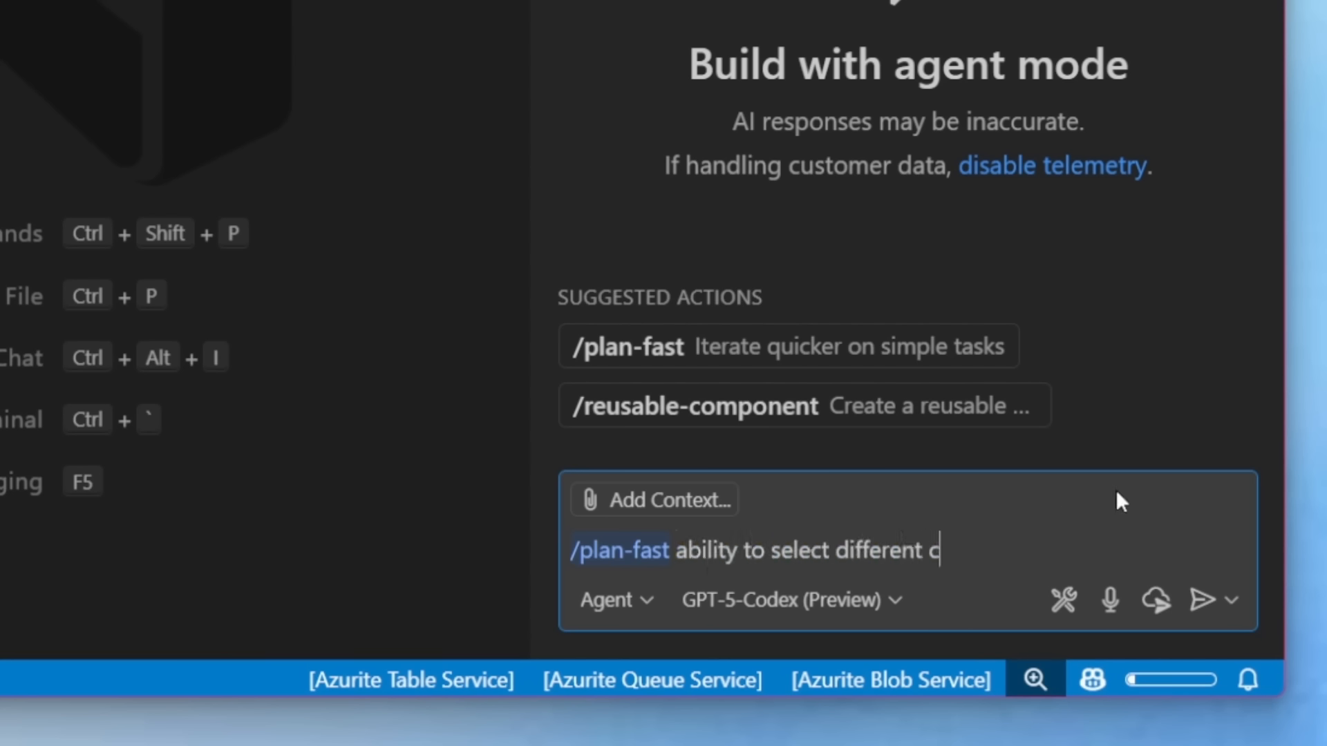
type("sv files. The one that is")
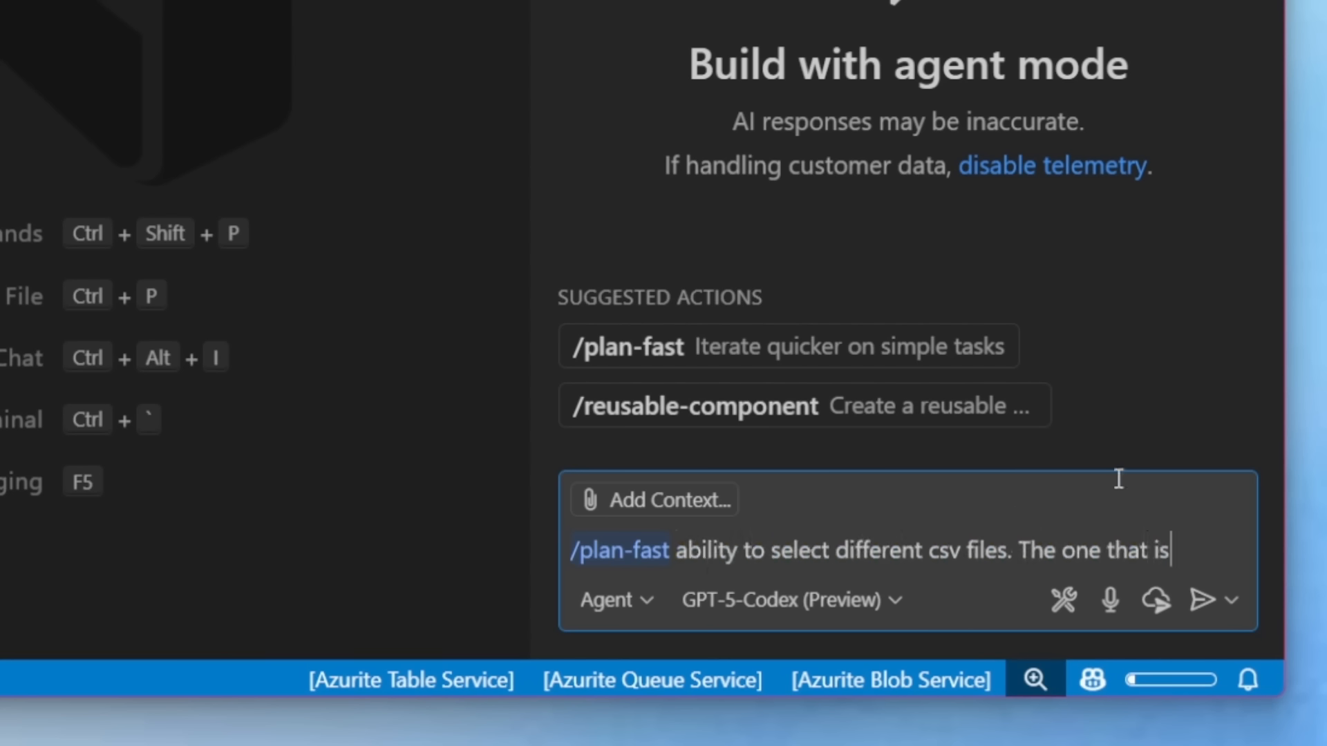
type("built in or upload a new")
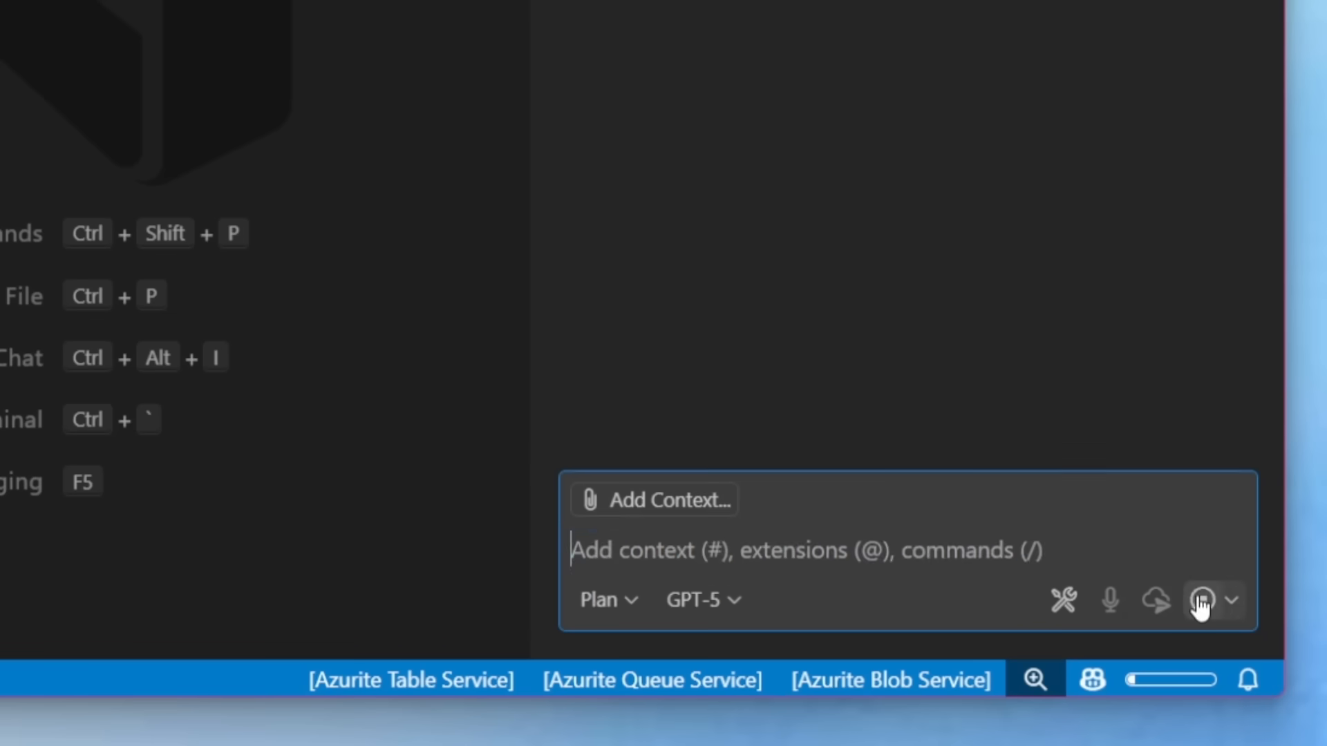
Step: Send the CSV planning request and follow Copilot's research of the project files
left_click(1201, 601)
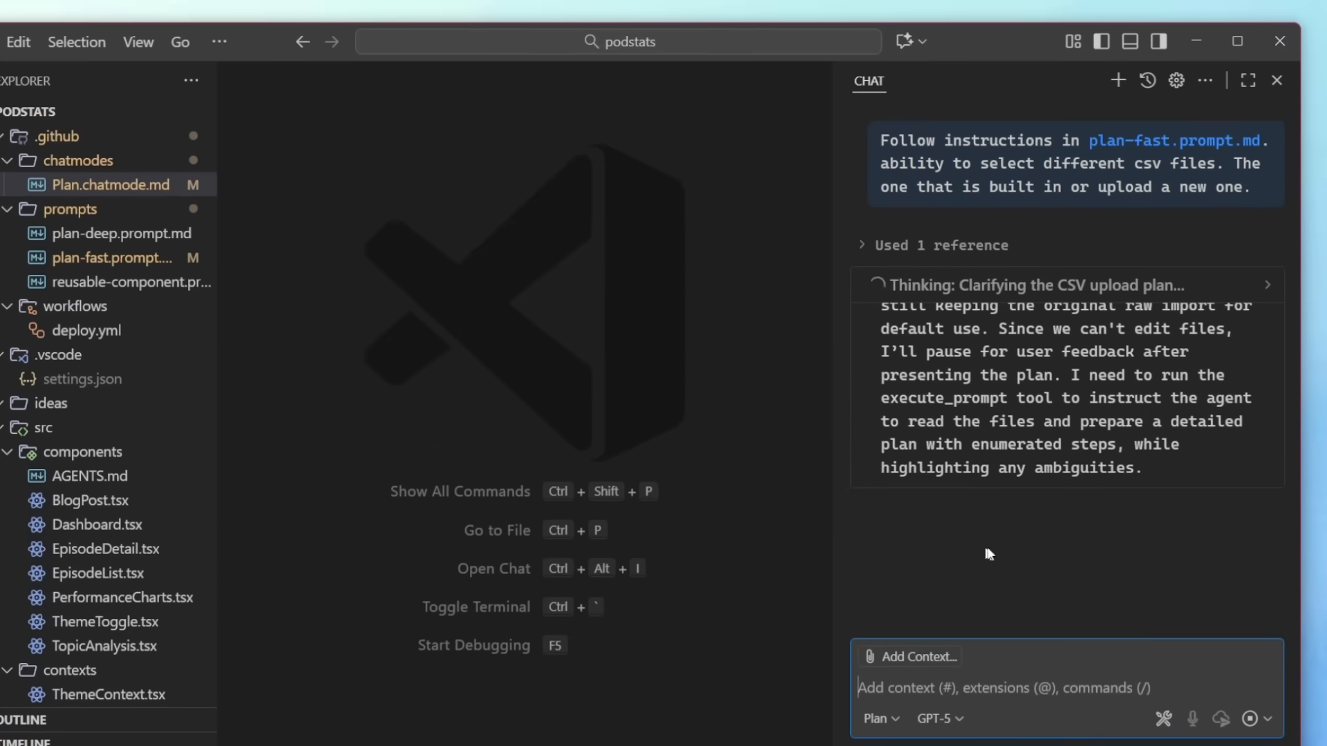
mouse_move(1092, 253)
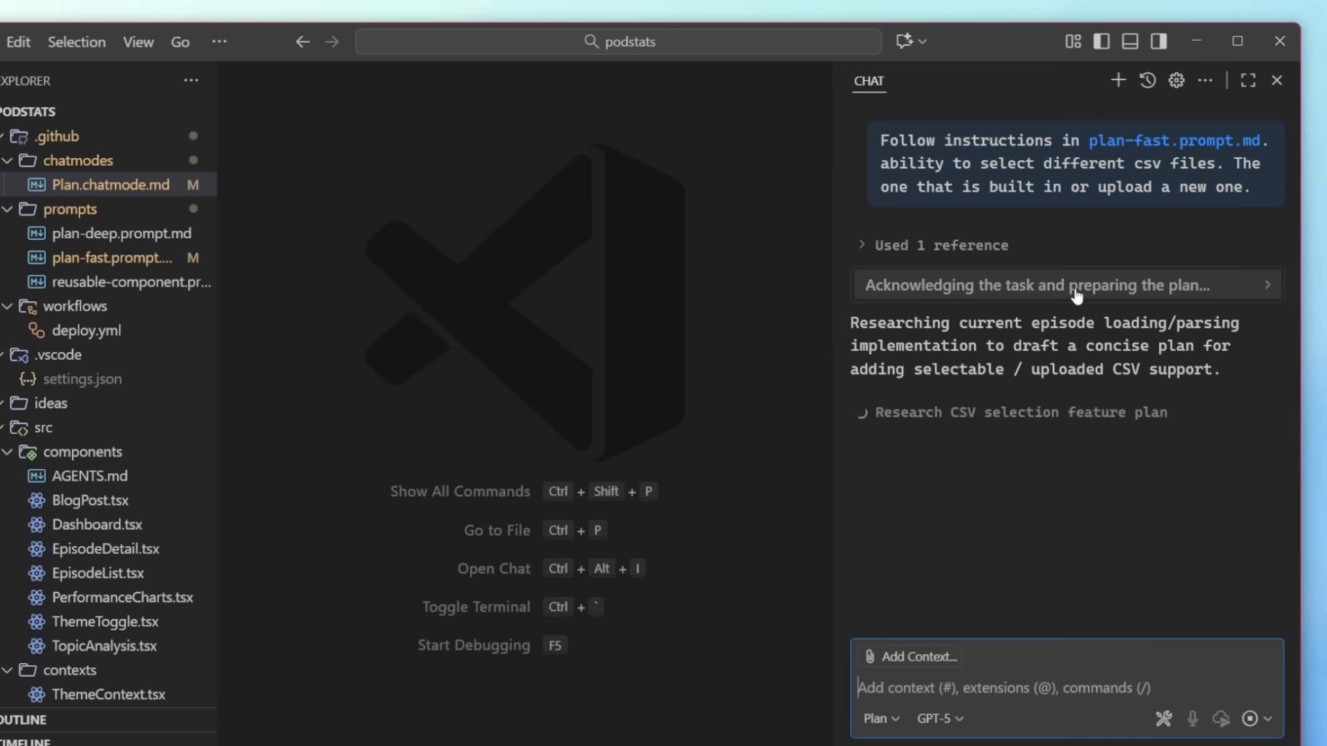
scroll("down", 3)
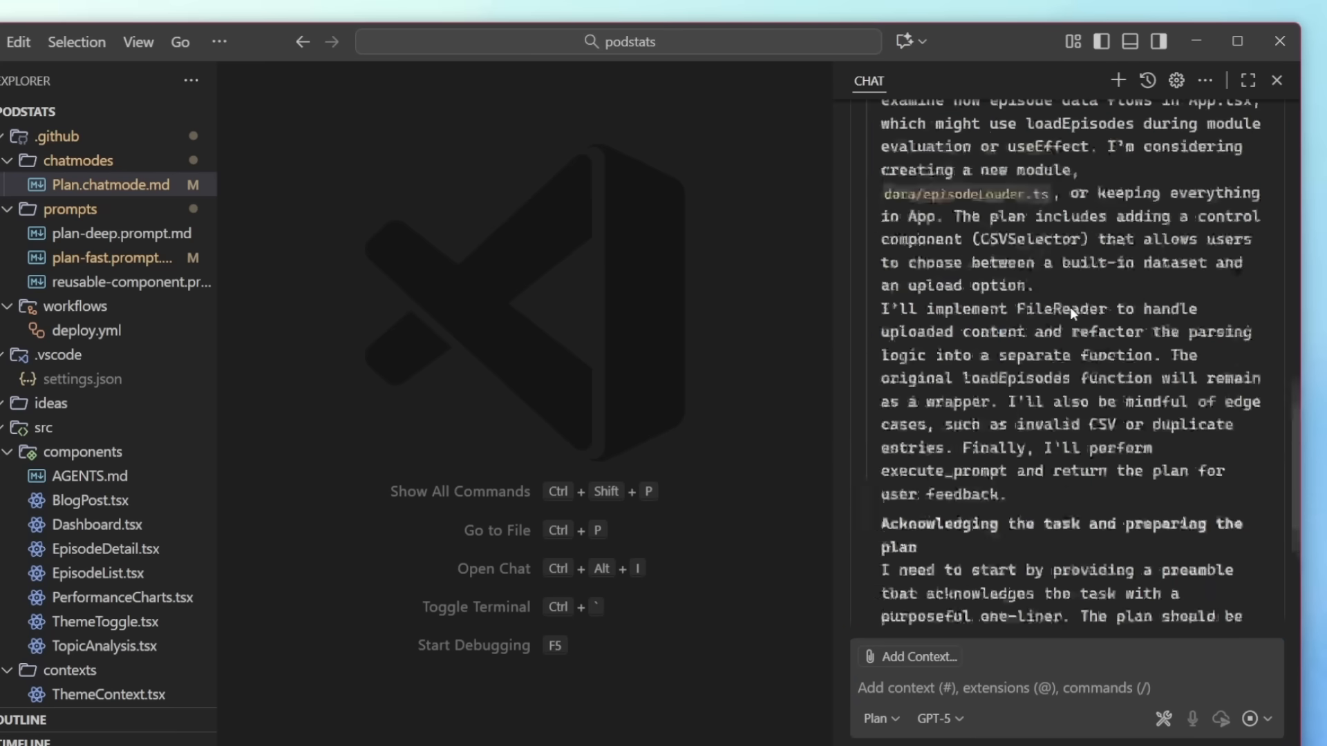
scroll("down", 3)
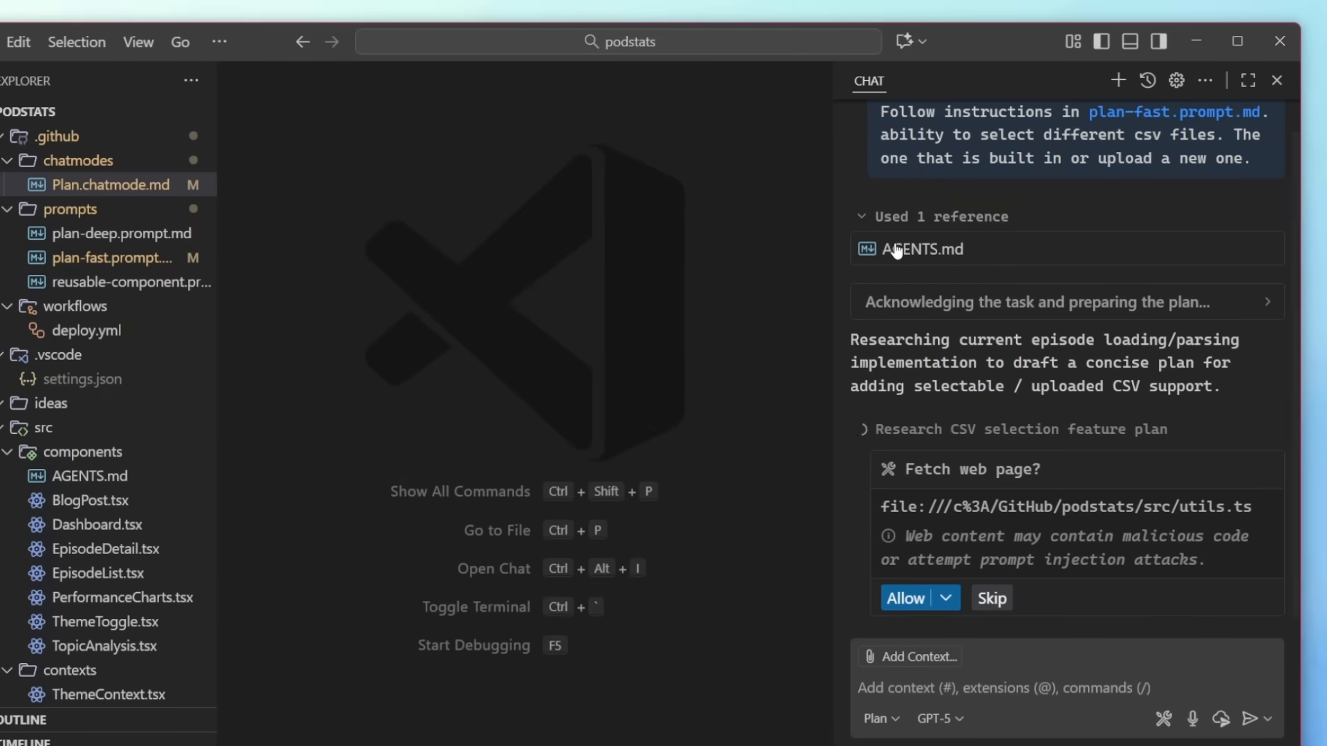
mouse_move(921, 248)
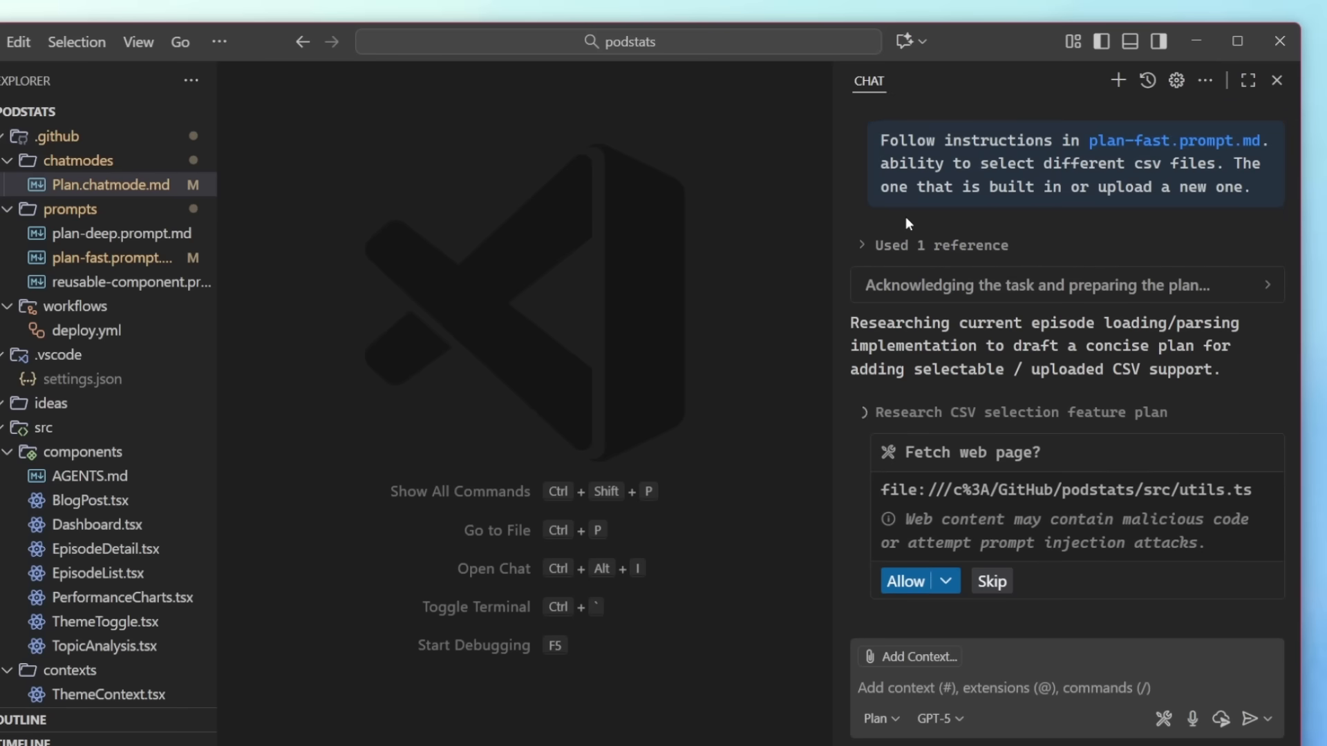
Step: Allow fetching utils.ts and read through the finished plan to its open questions
left_click(904, 581)
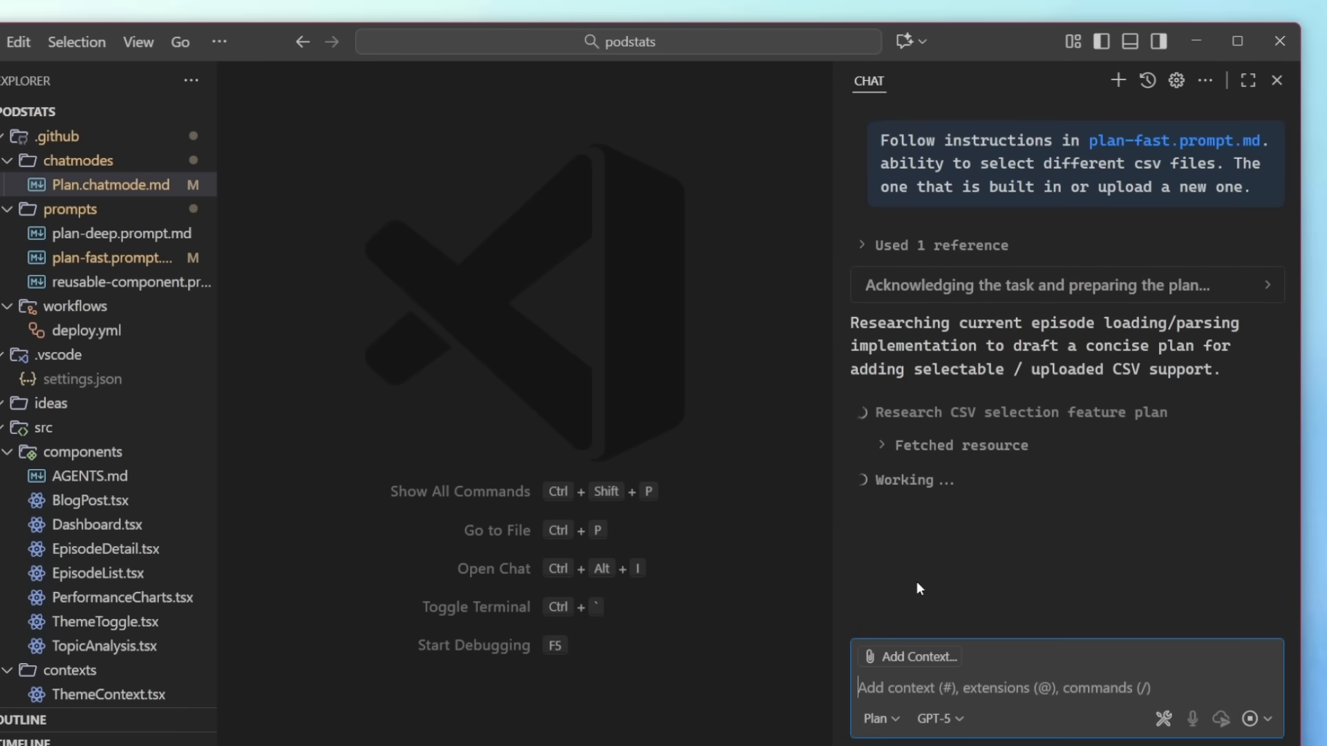
mouse_move(1026, 435)
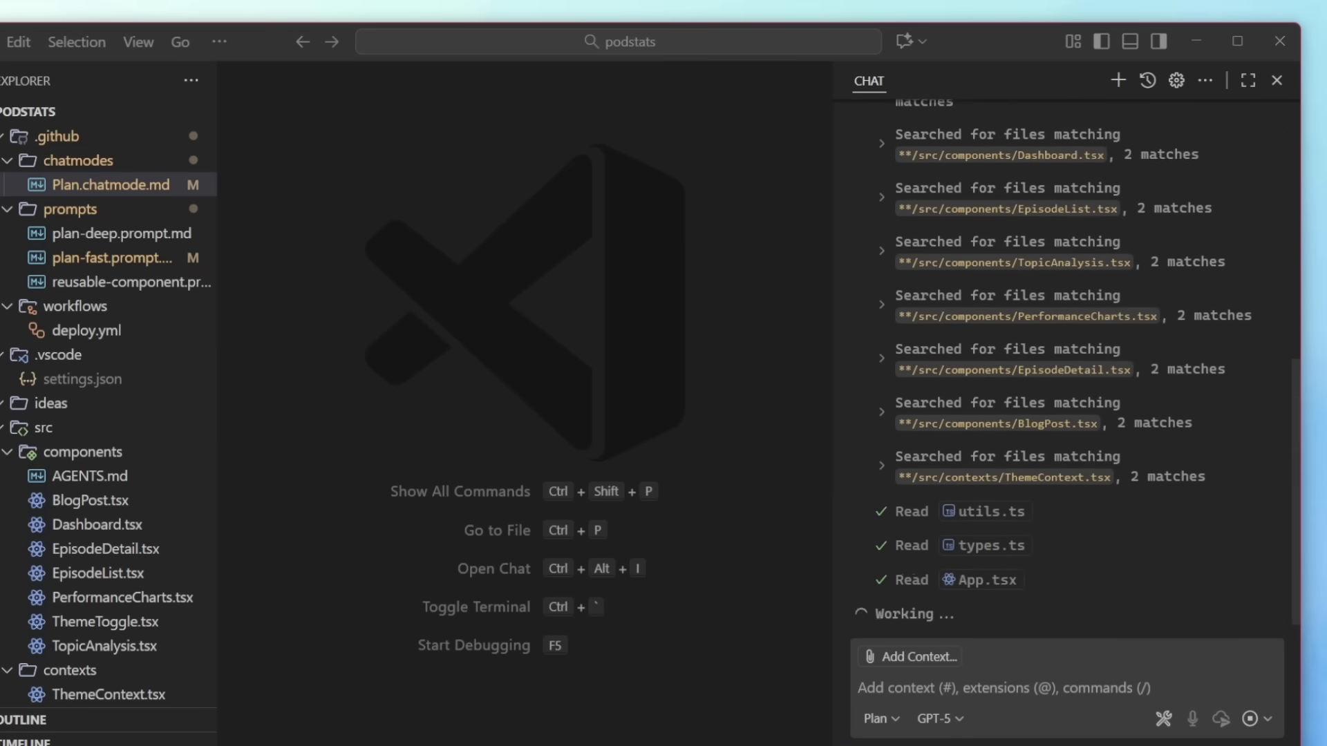
scroll("down", 3)
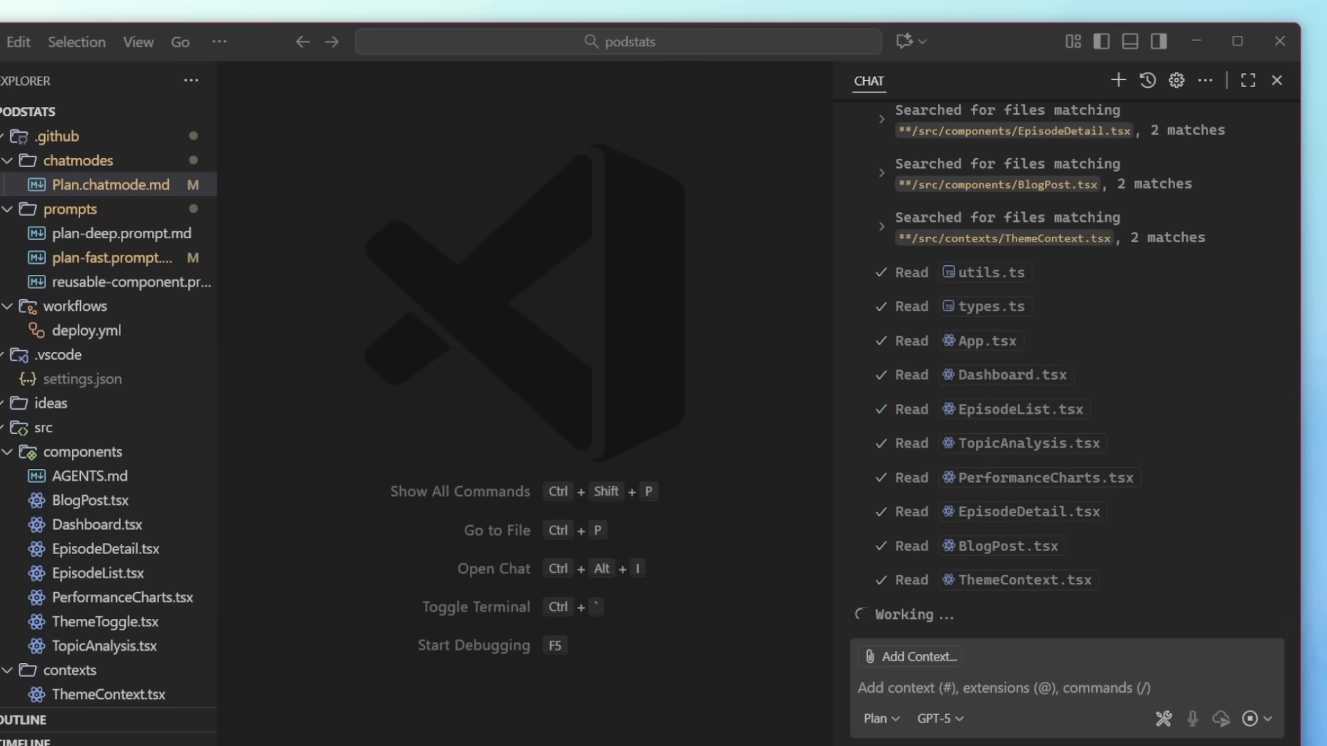
scroll("down", 3)
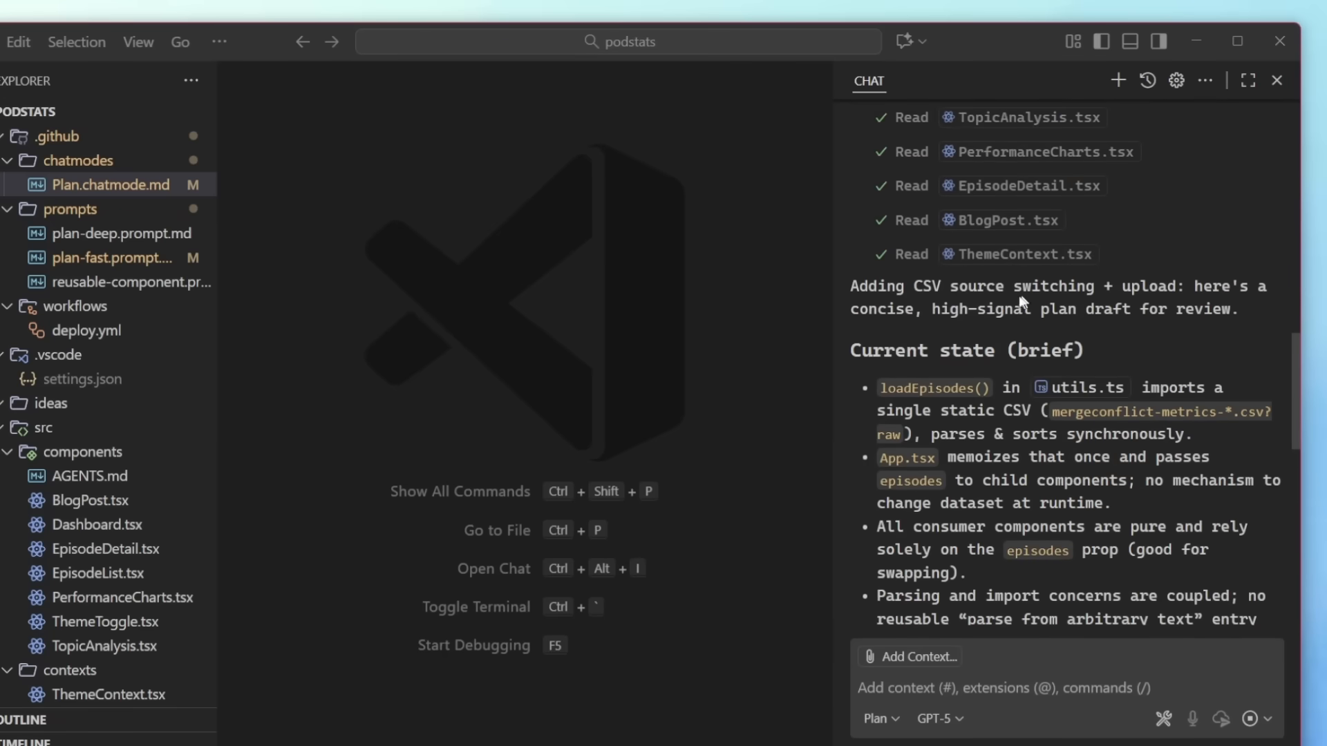
scroll("down", 3)
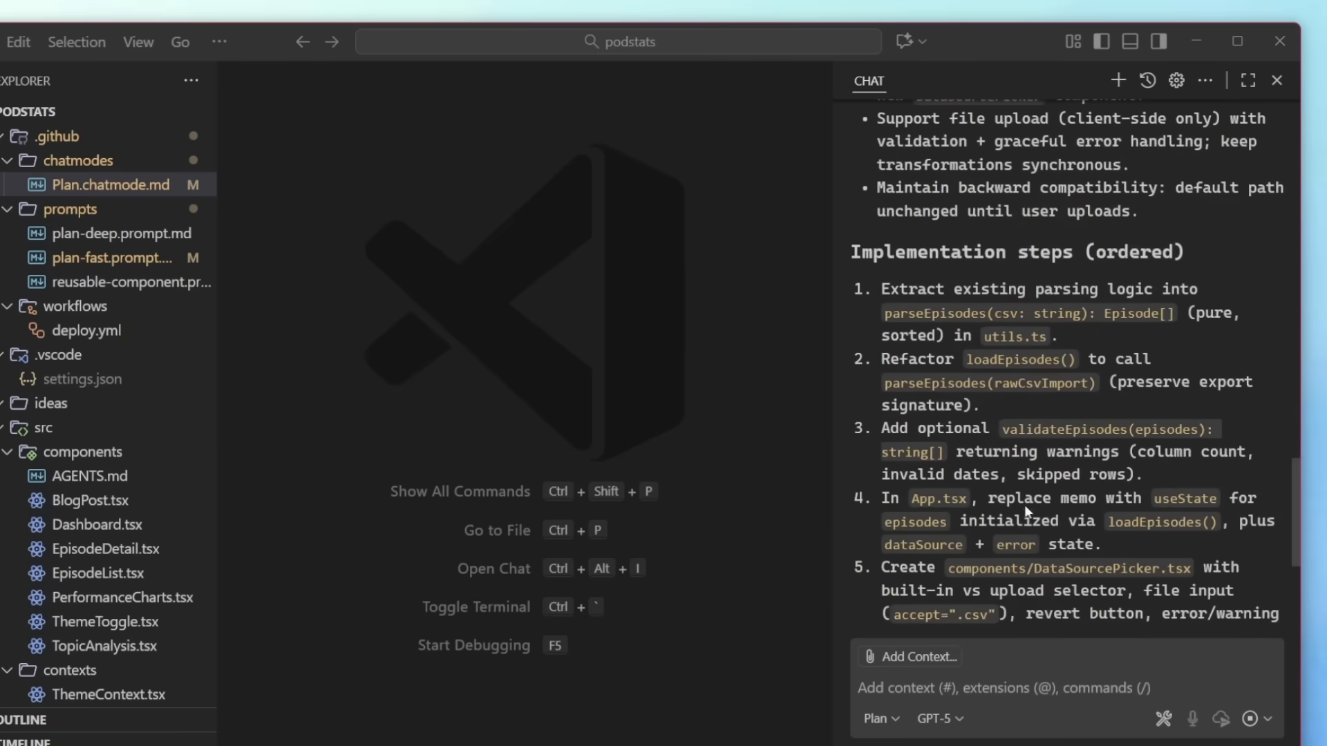
scroll("down", 3)
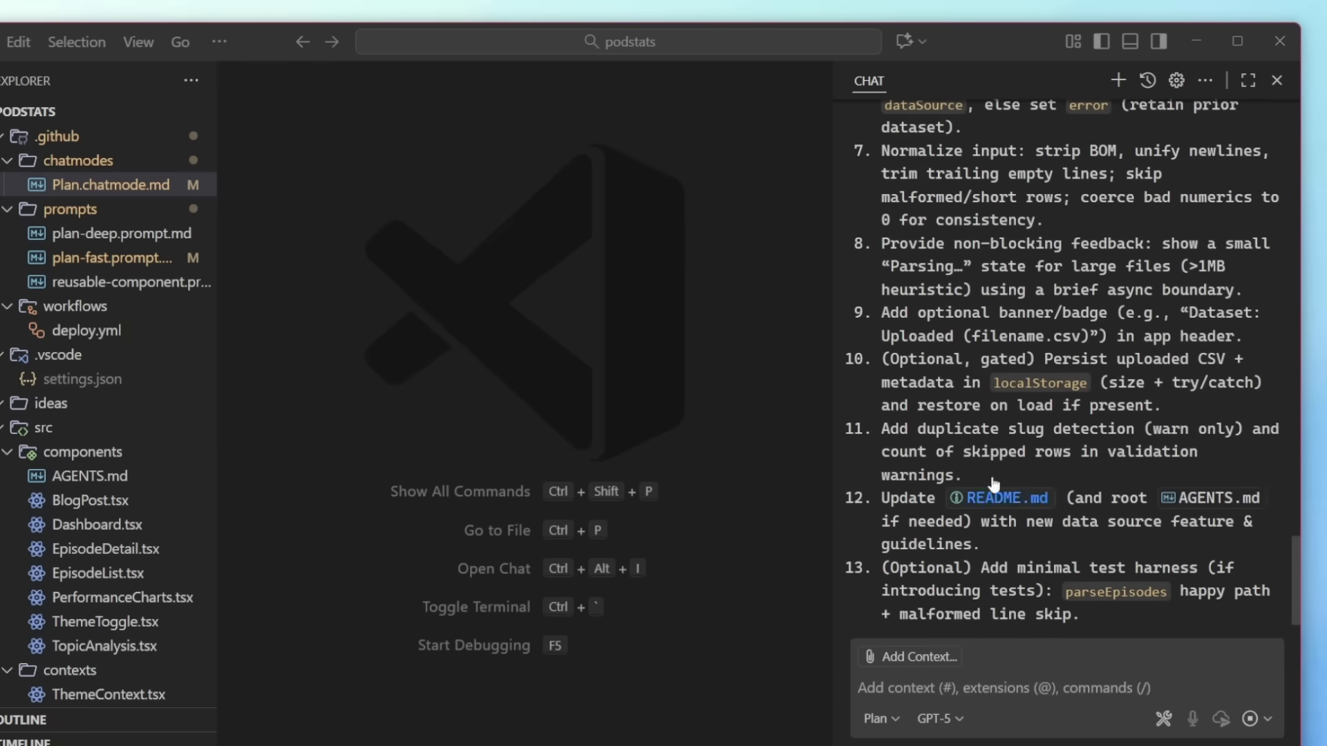
scroll("down", 3)
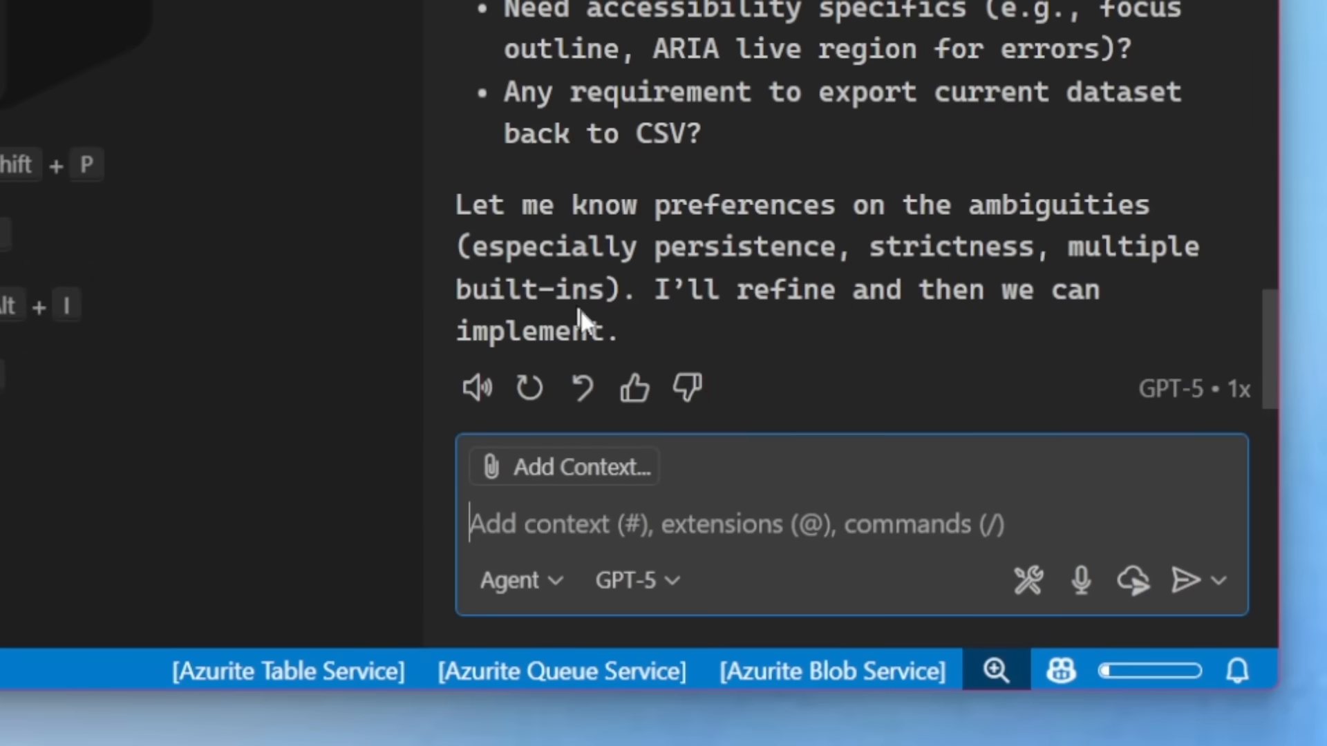
mouse_move(1132, 581)
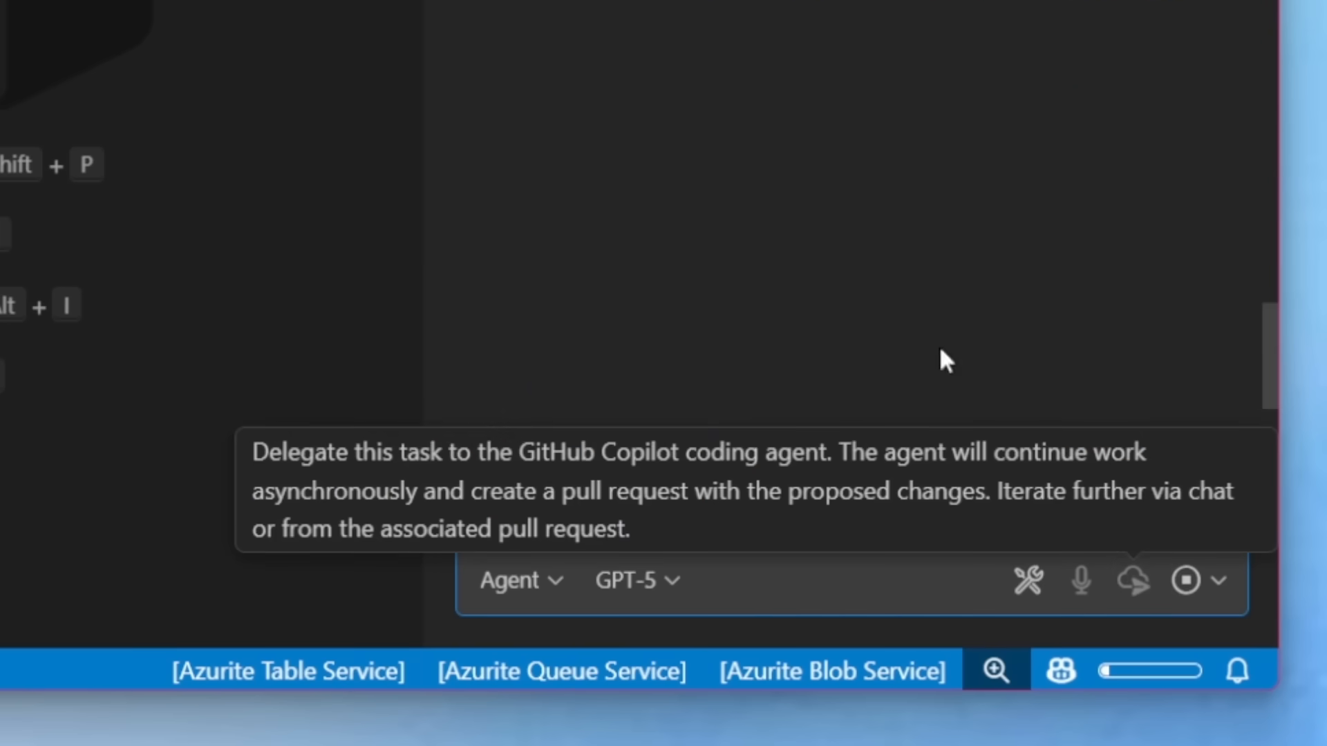
Step: Delegate the 'implement this.' request to the GitHub Copilot coding agent
left_click(1134, 580)
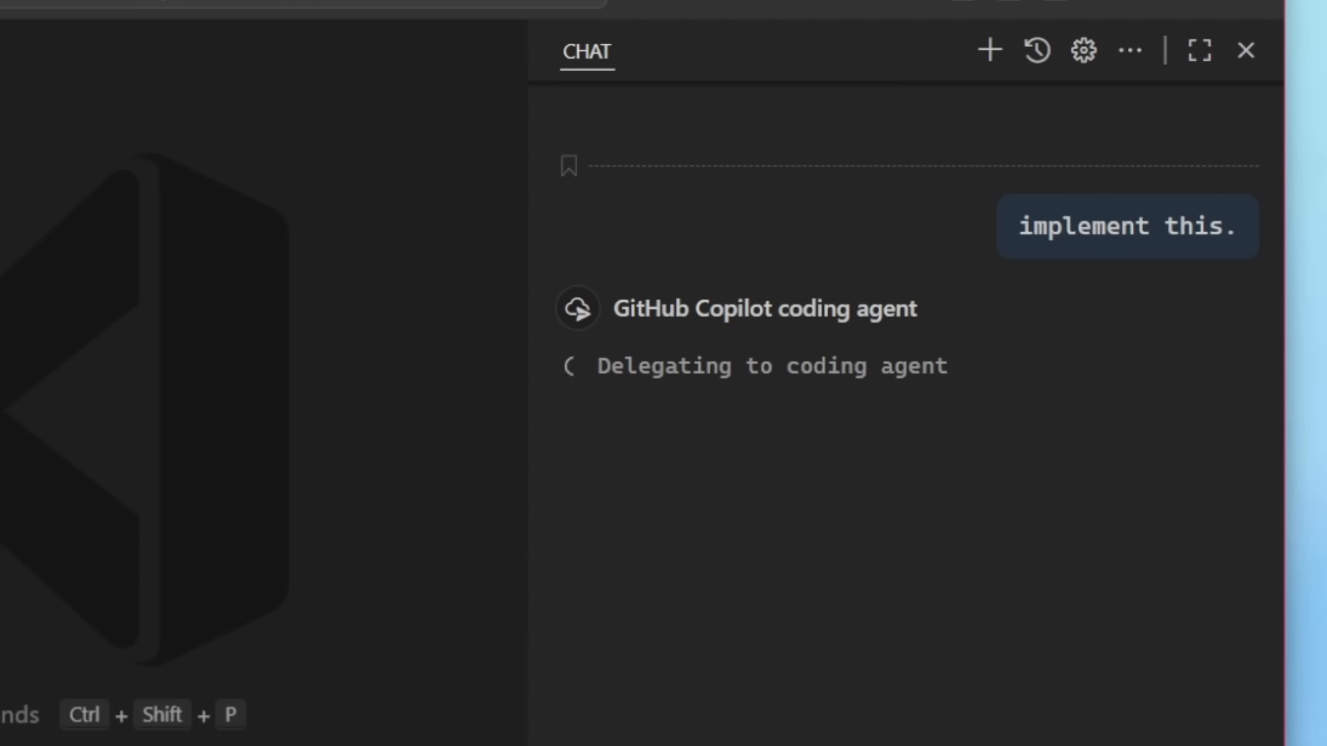
mouse_move(775, 453)
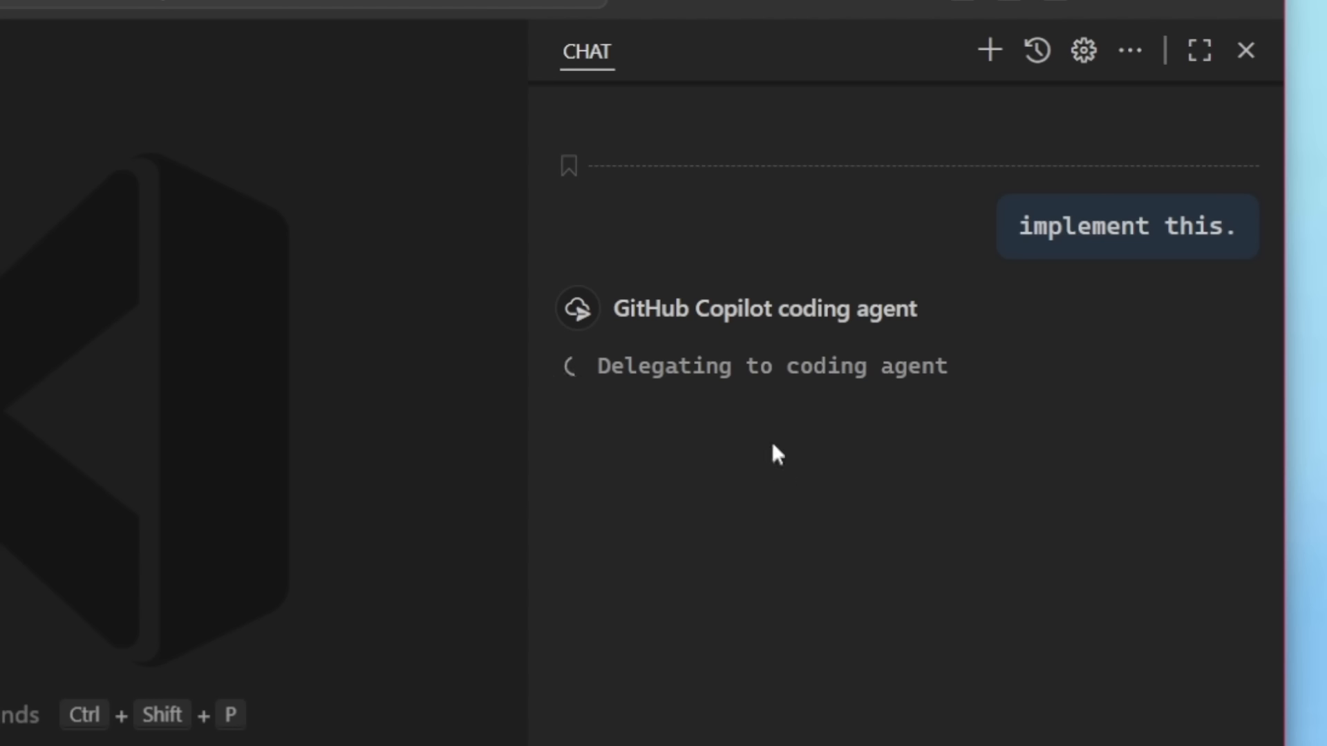
mouse_move(911, 384)
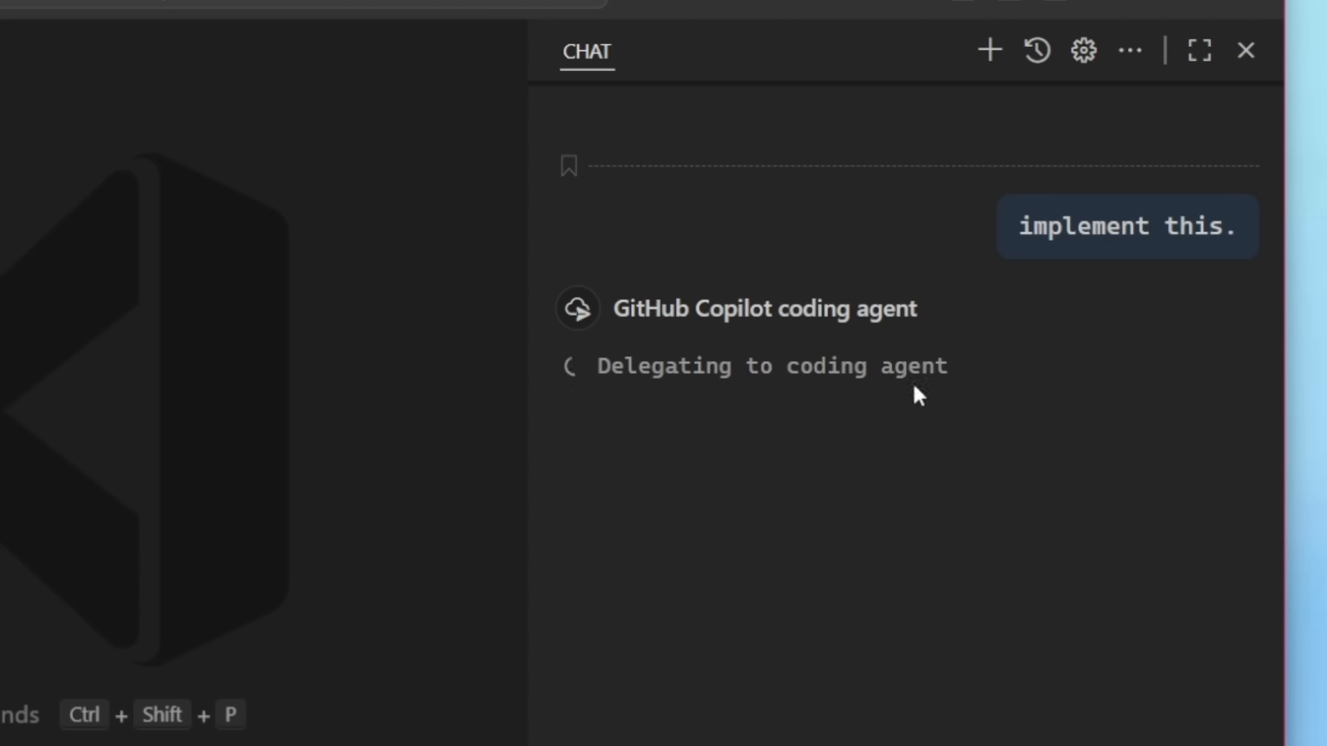
mouse_move(921, 391)
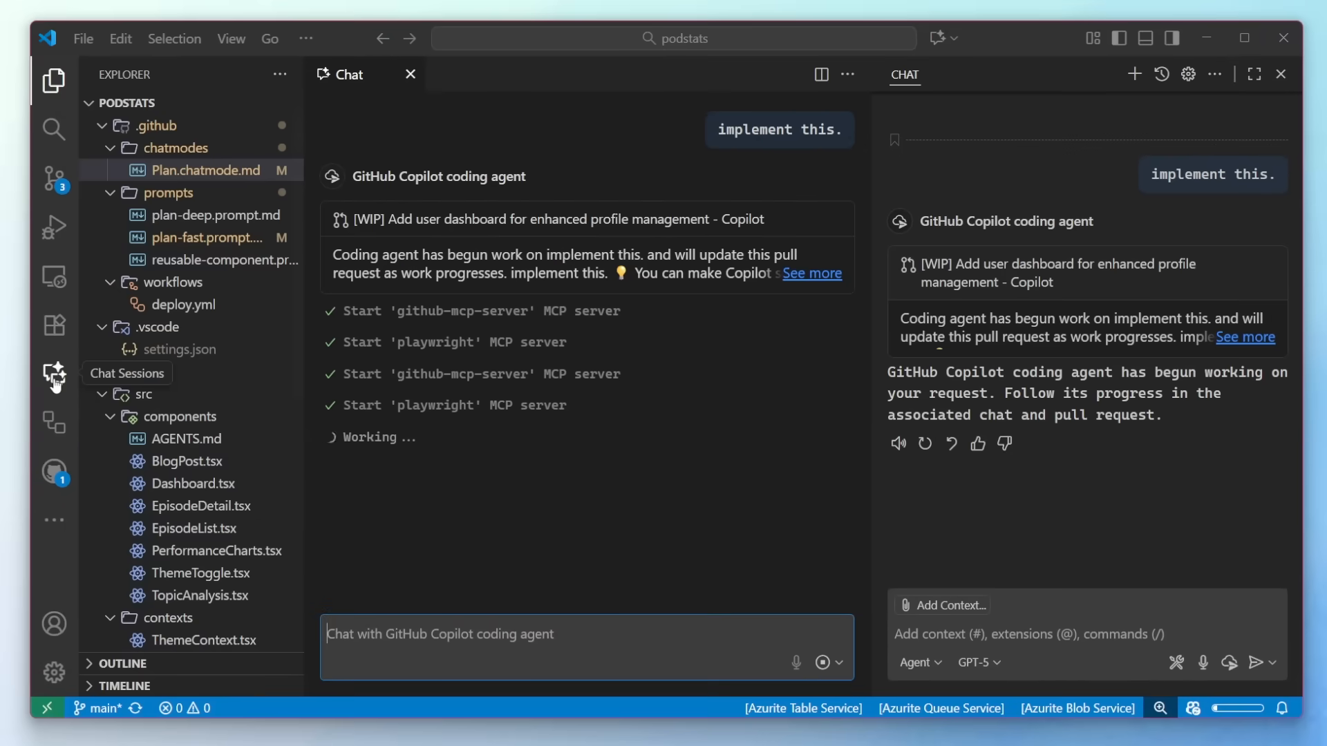
Step: Show Chat Sessions and add a new coding agent chat beside '[WIP] Add user dashboard'
left_click(54, 373)
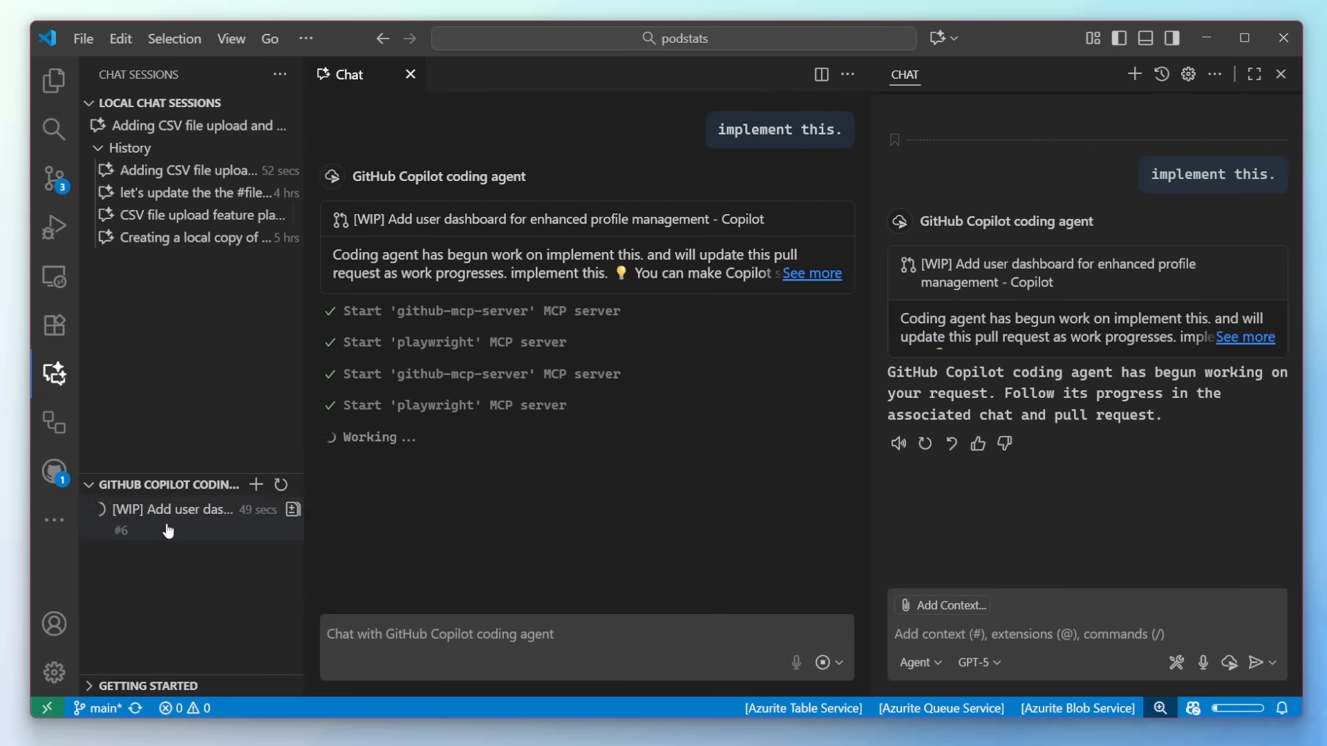
mouse_move(172, 508)
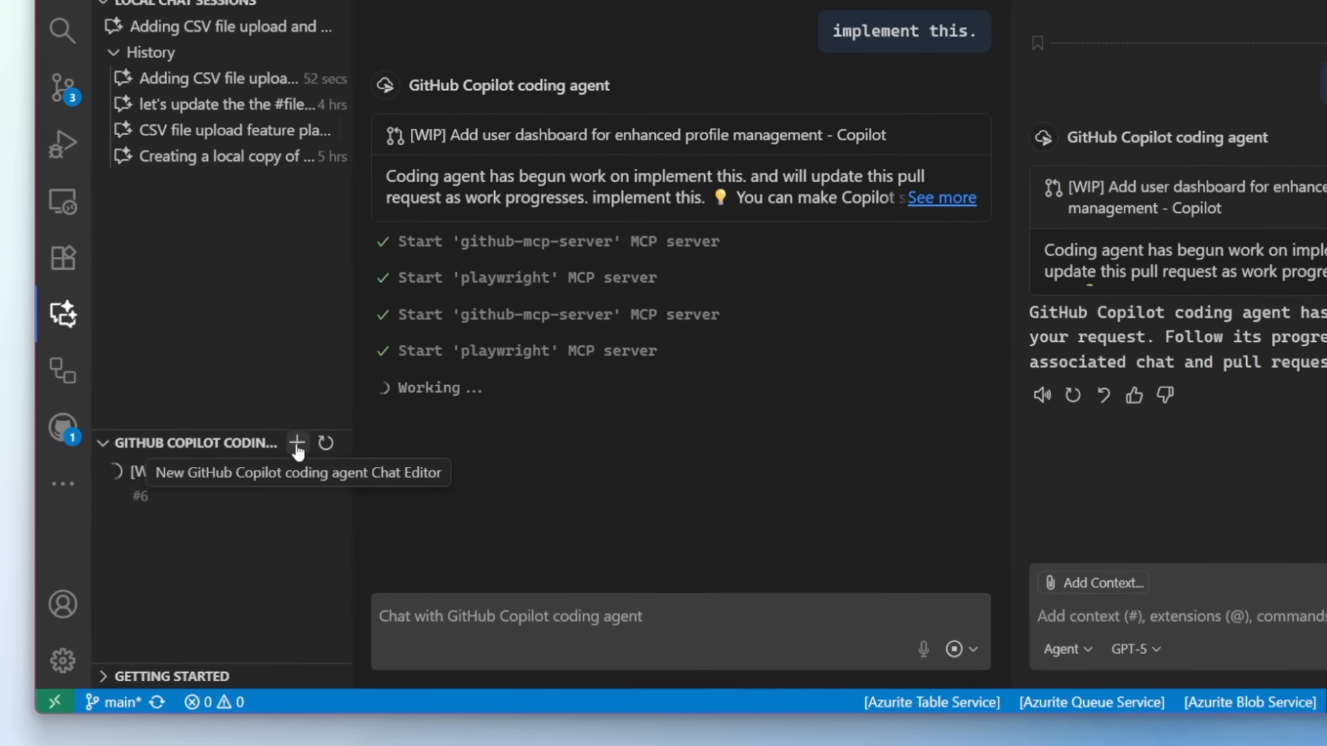
left_click(297, 442)
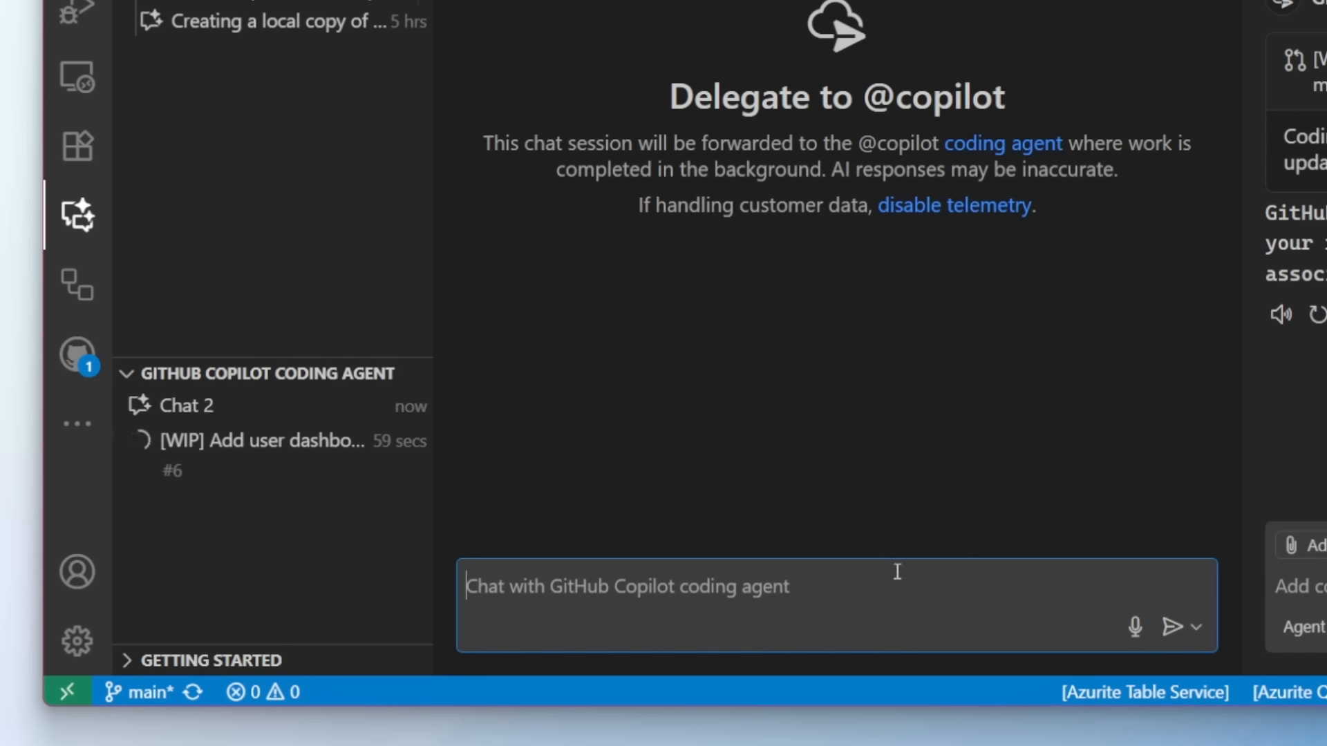
mouse_move(901, 514)
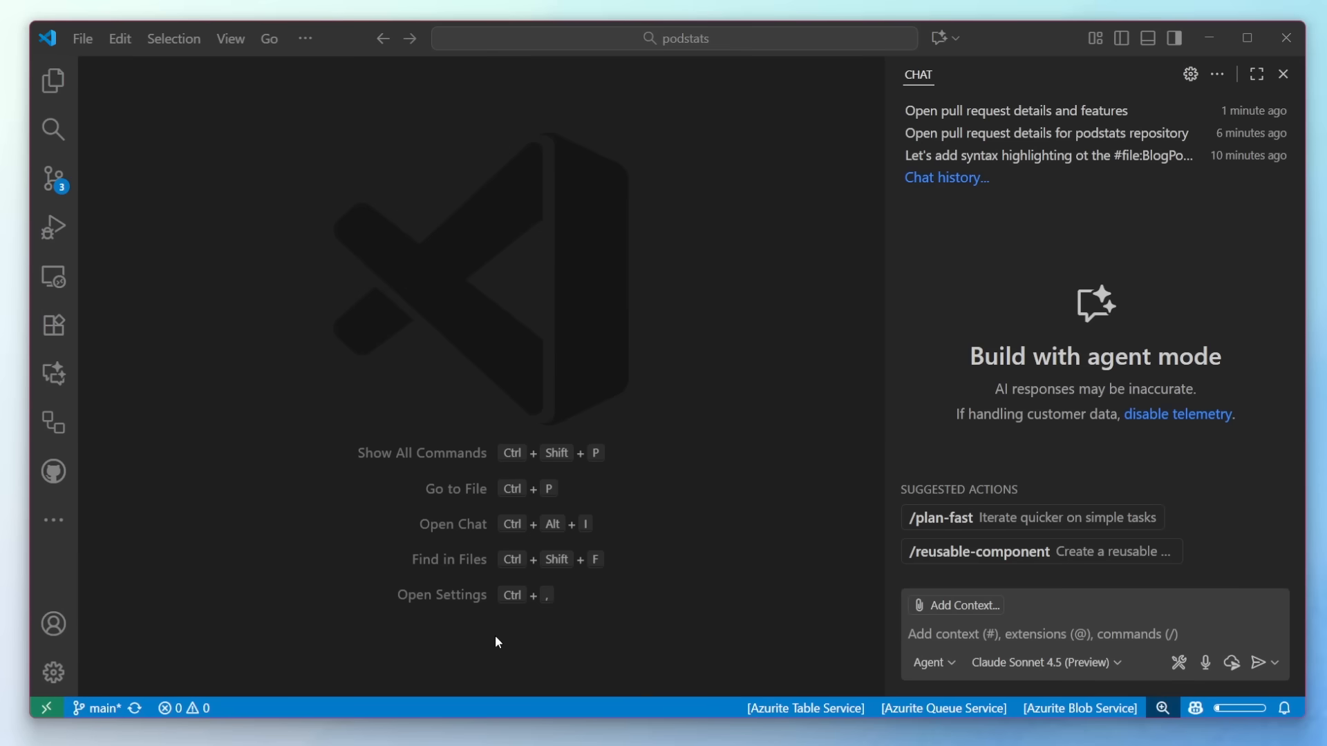
mouse_move(1047, 481)
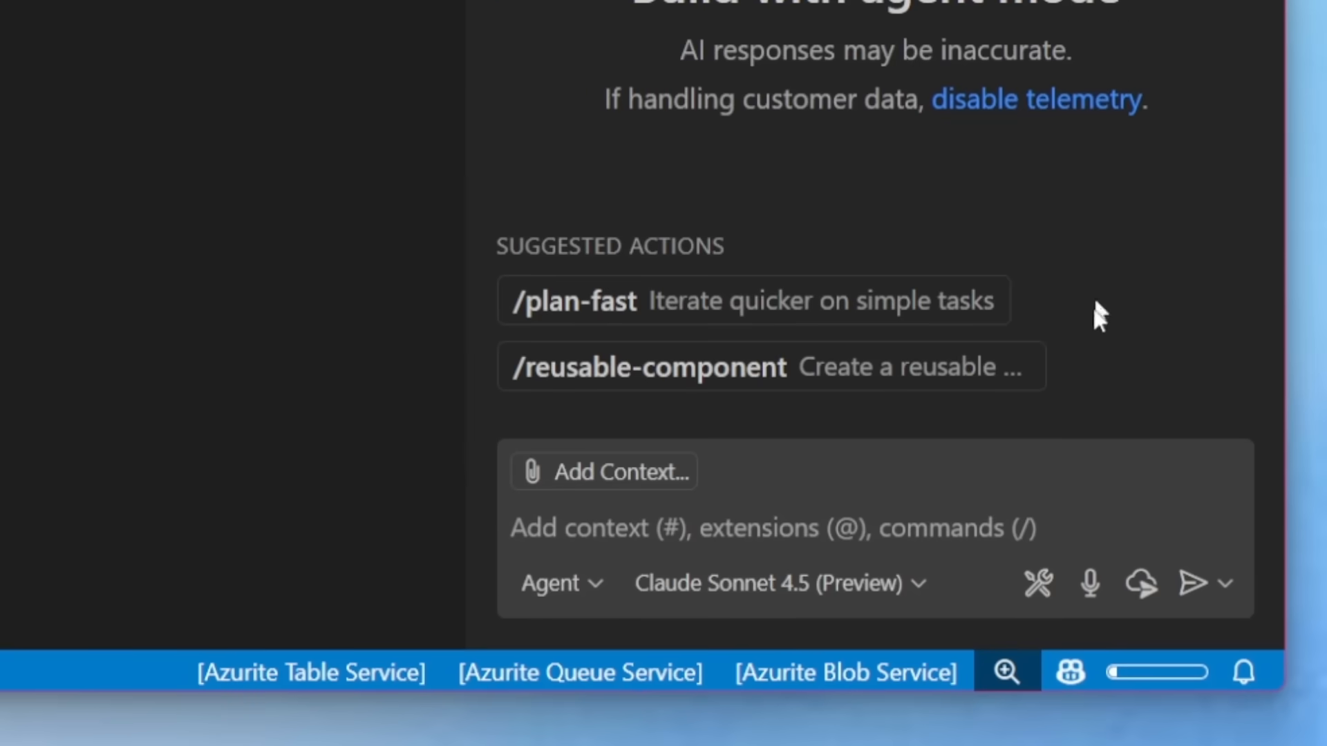
mouse_move(1036, 584)
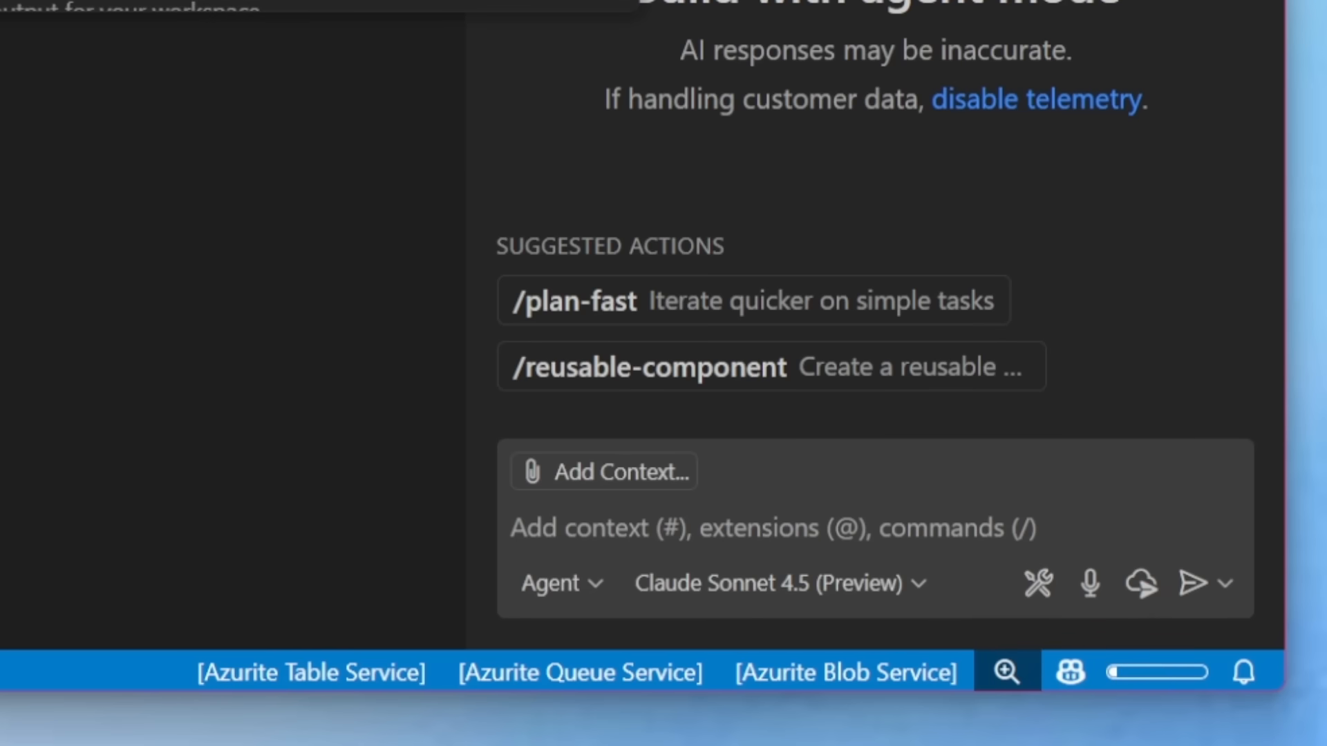
Step: Browse the Built-In and GitHub Pull Requests tools and confirm all 43 tools
left_click(1036, 582)
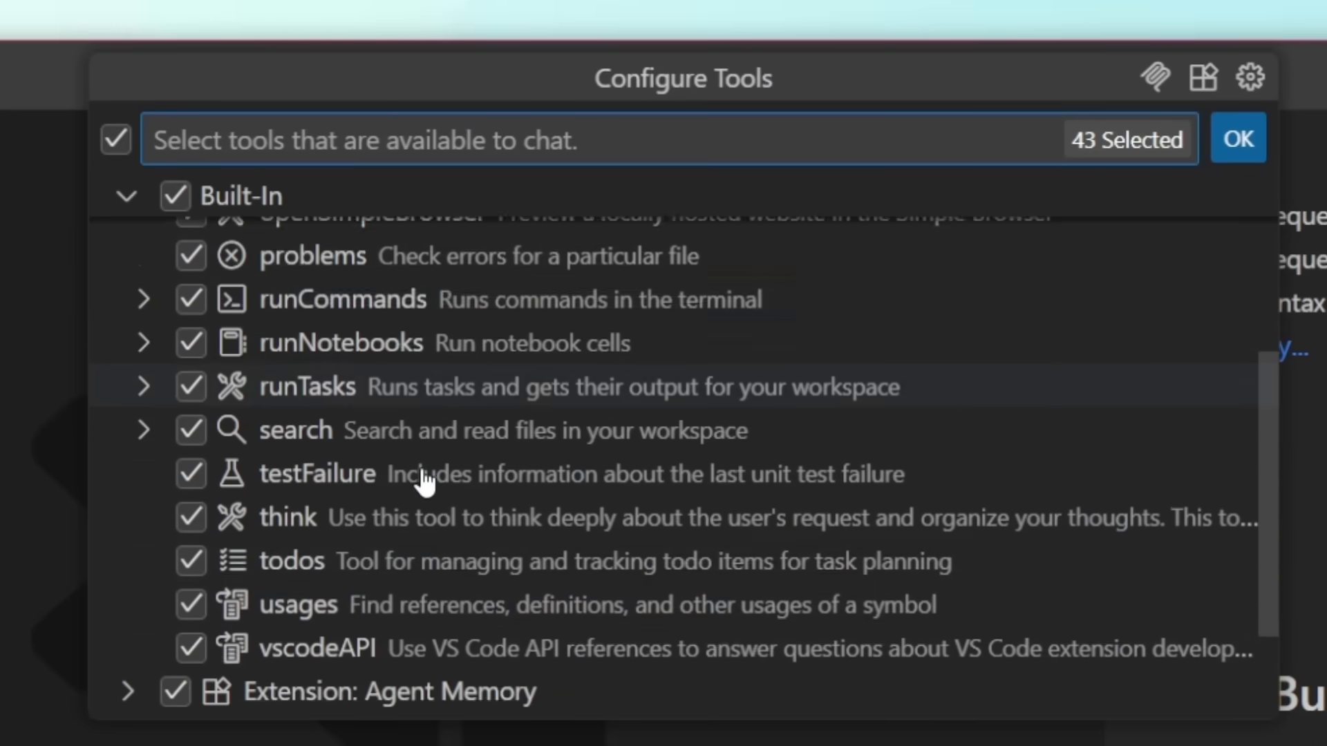
scroll("down", 3)
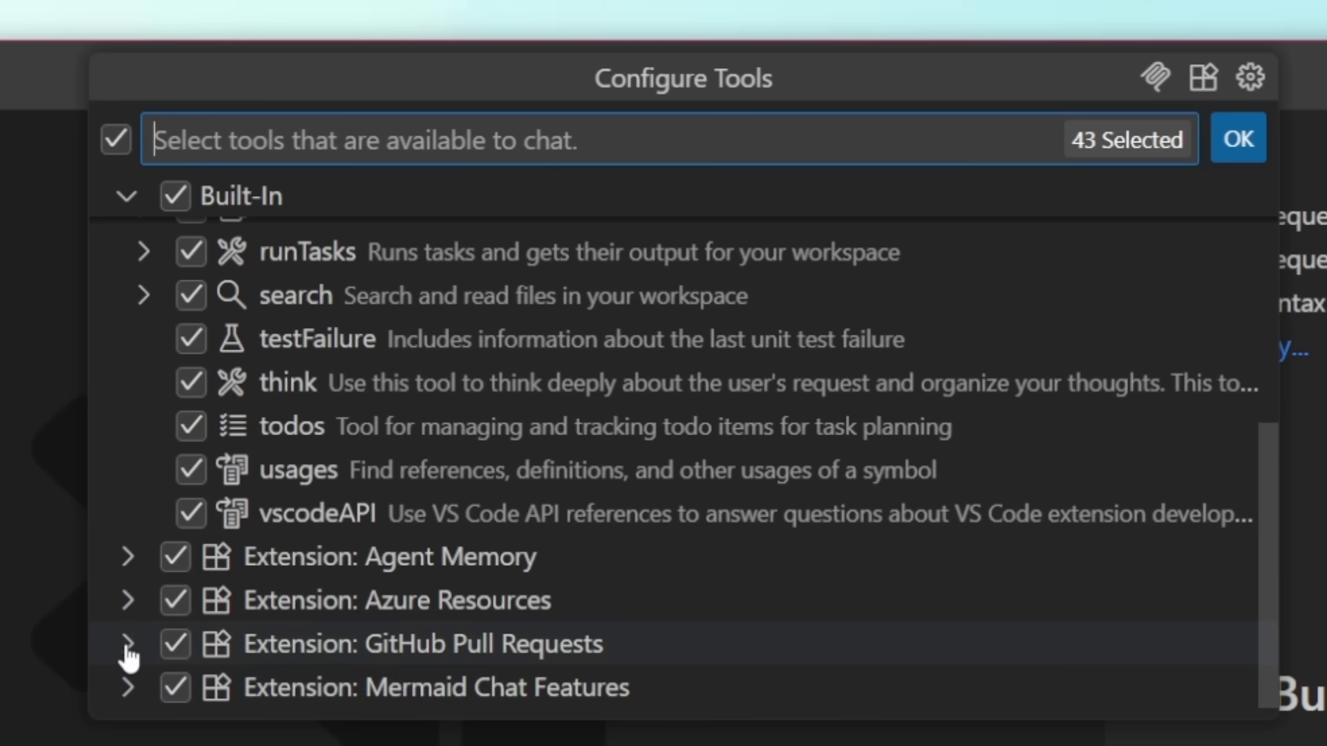
left_click(128, 644)
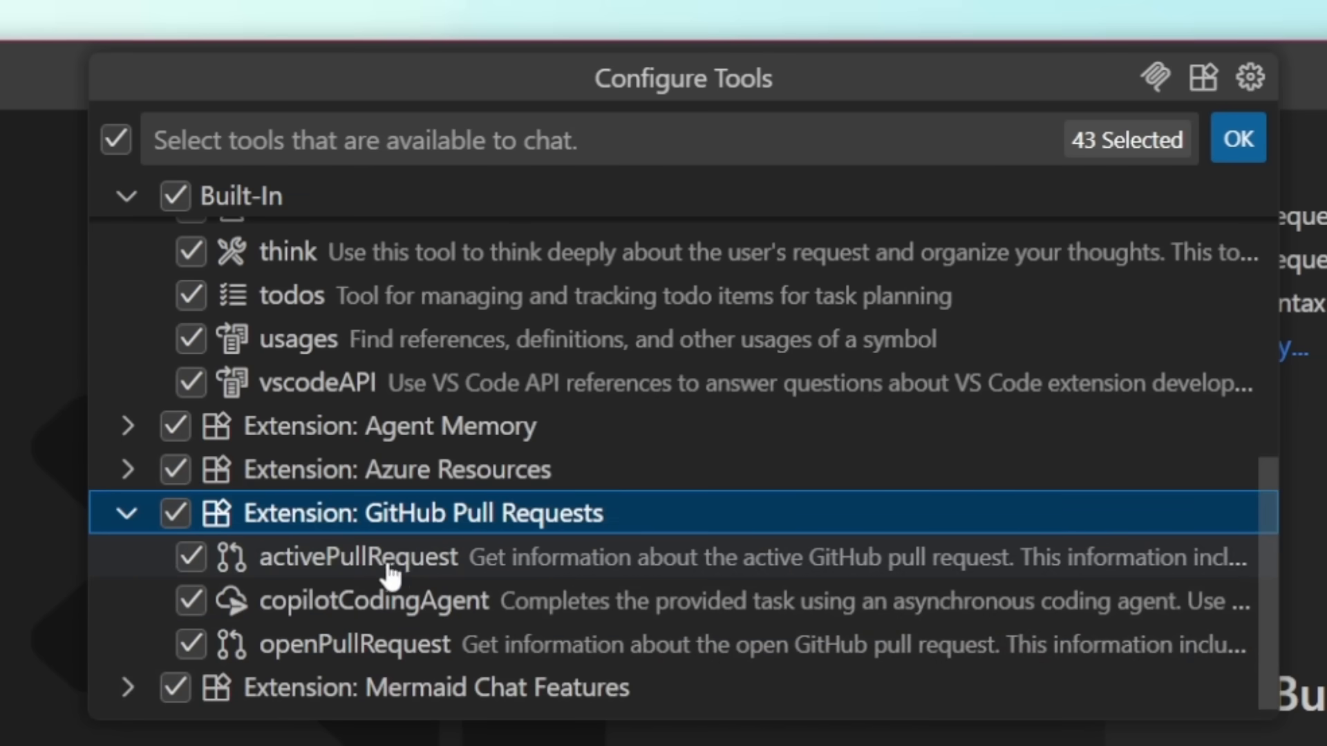
mouse_move(461, 636)
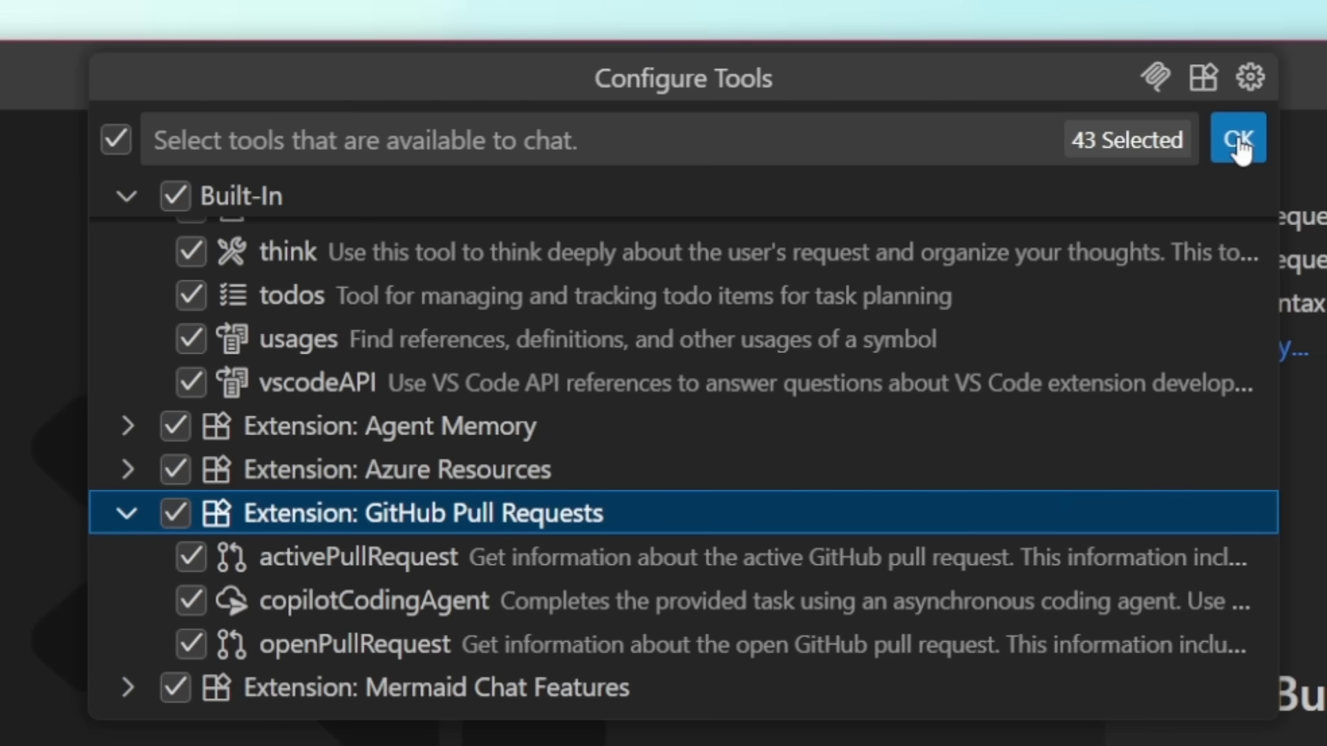
left_click(1236, 139)
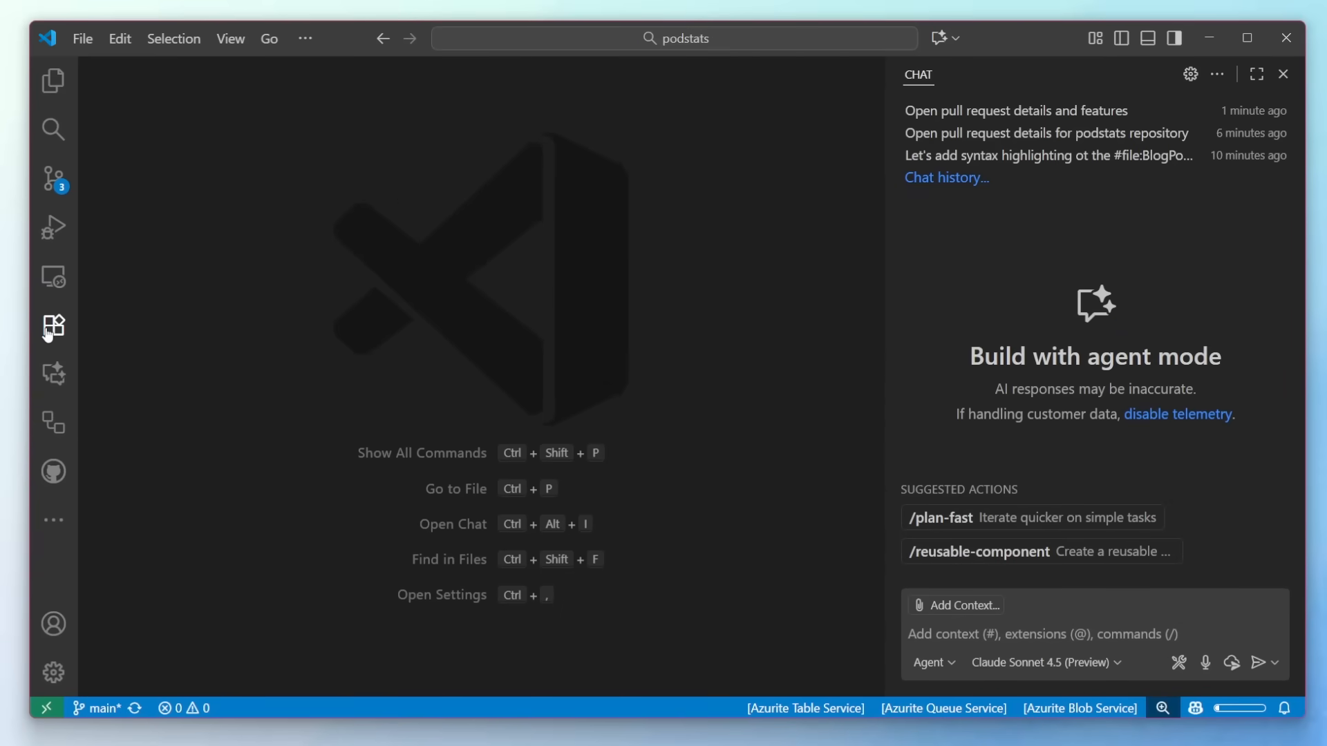
Step: Browse the Extensions MCP Servers gallery: Terraform, Figma, Stripe, MongoDB and more
left_click(52, 327)
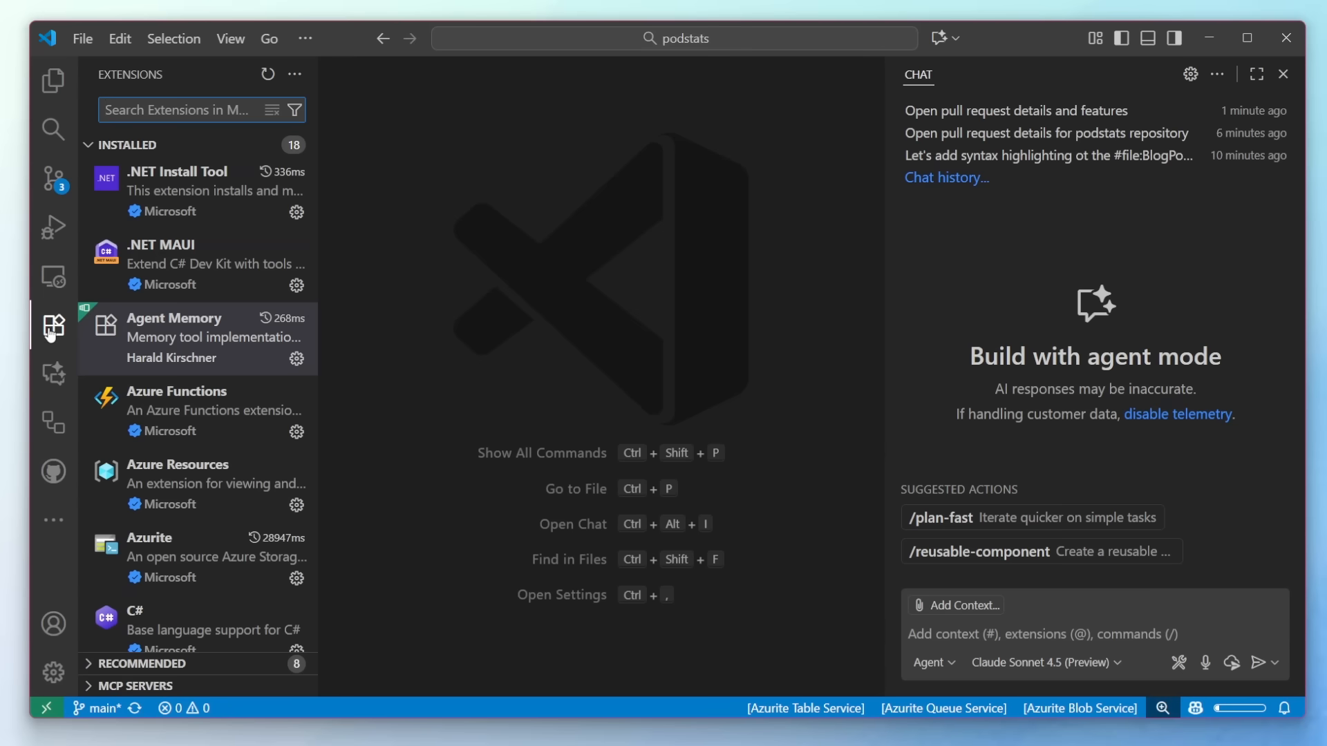
left_click(125, 144)
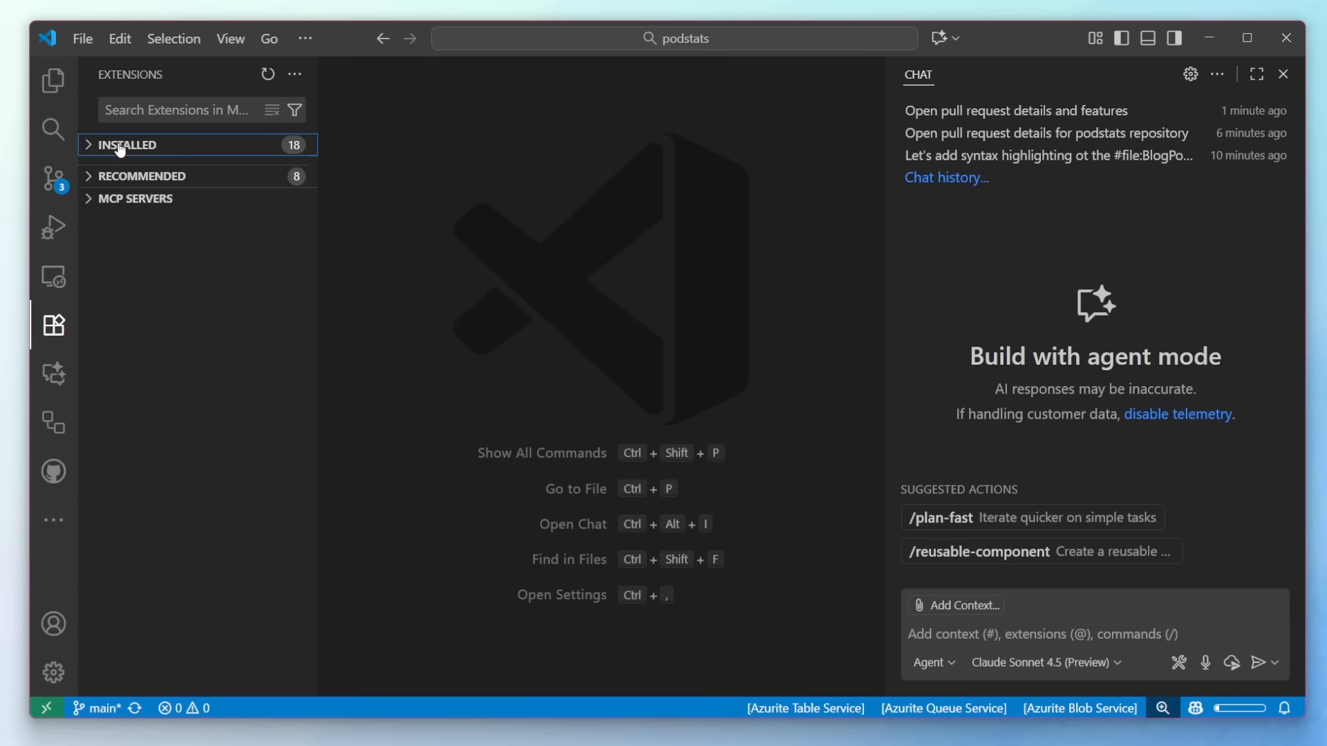
left_click(136, 199)
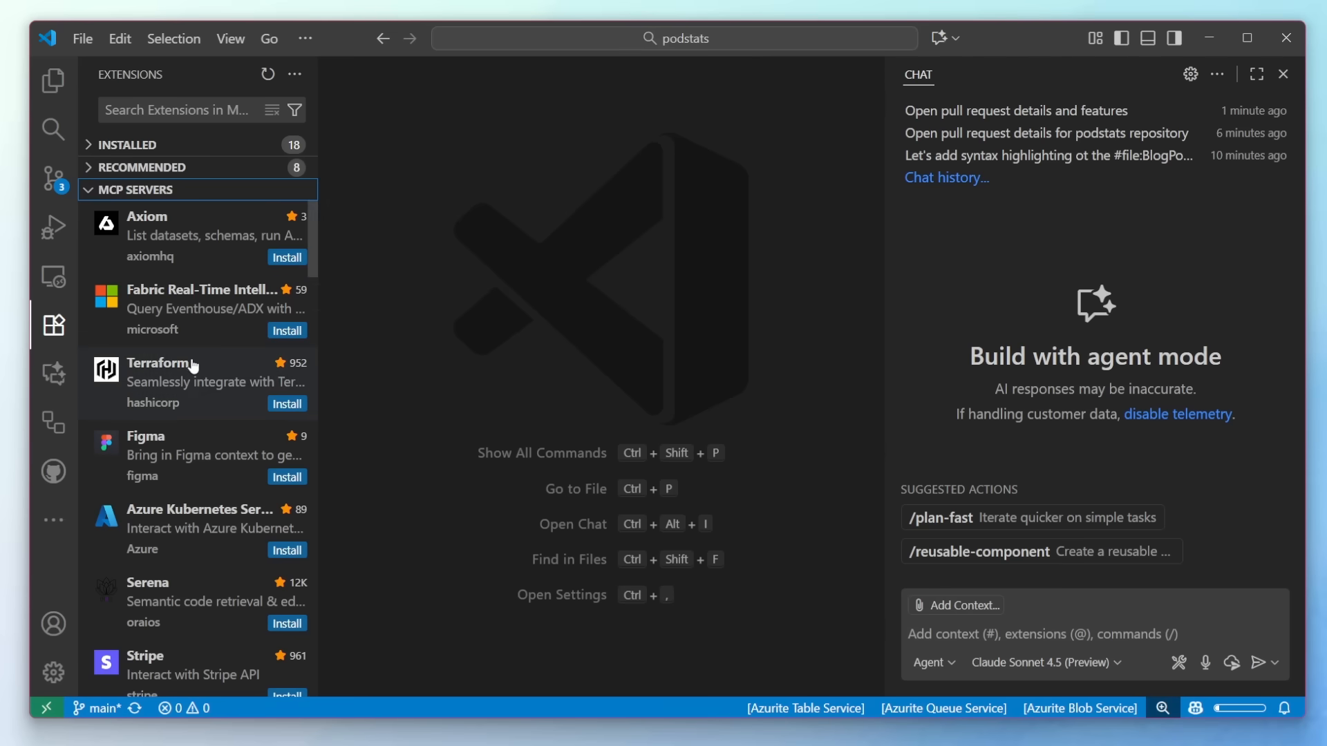
scroll("down", 3)
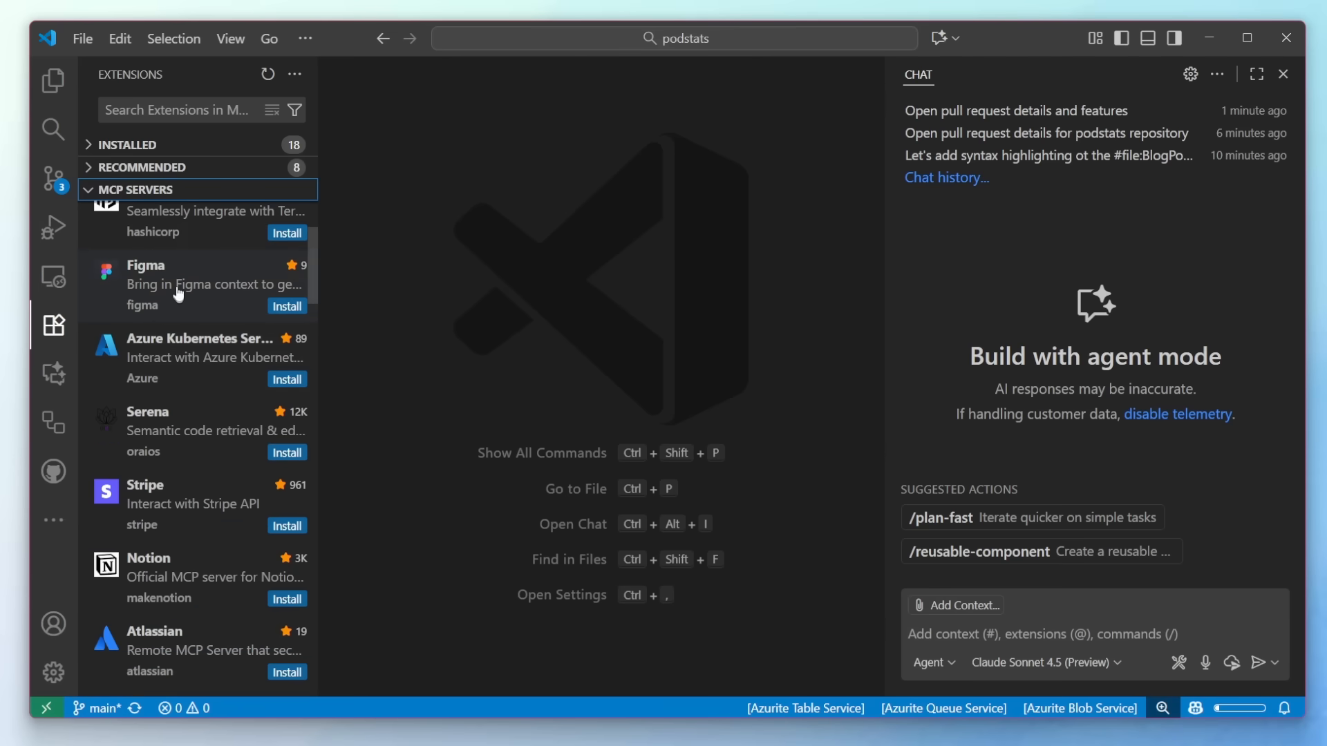
scroll("down", 3)
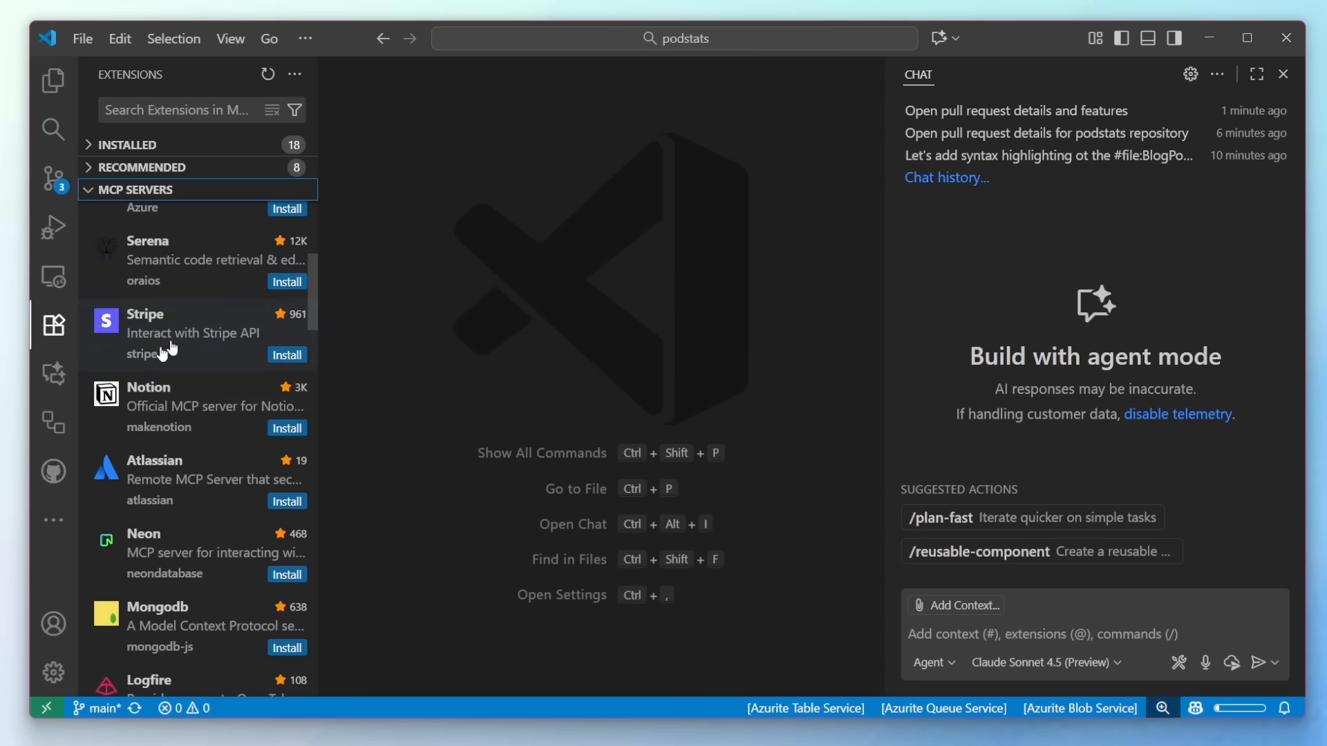
scroll("down", 3)
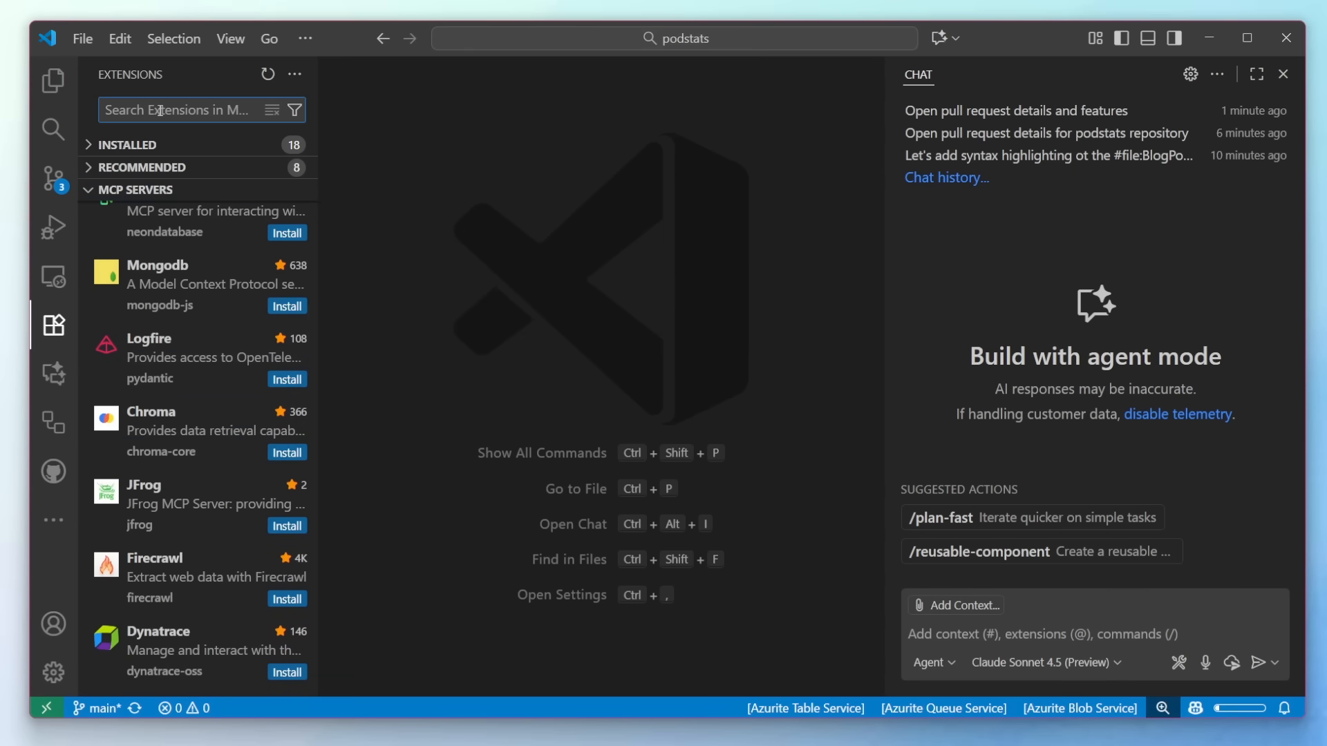
type("@mcp github")
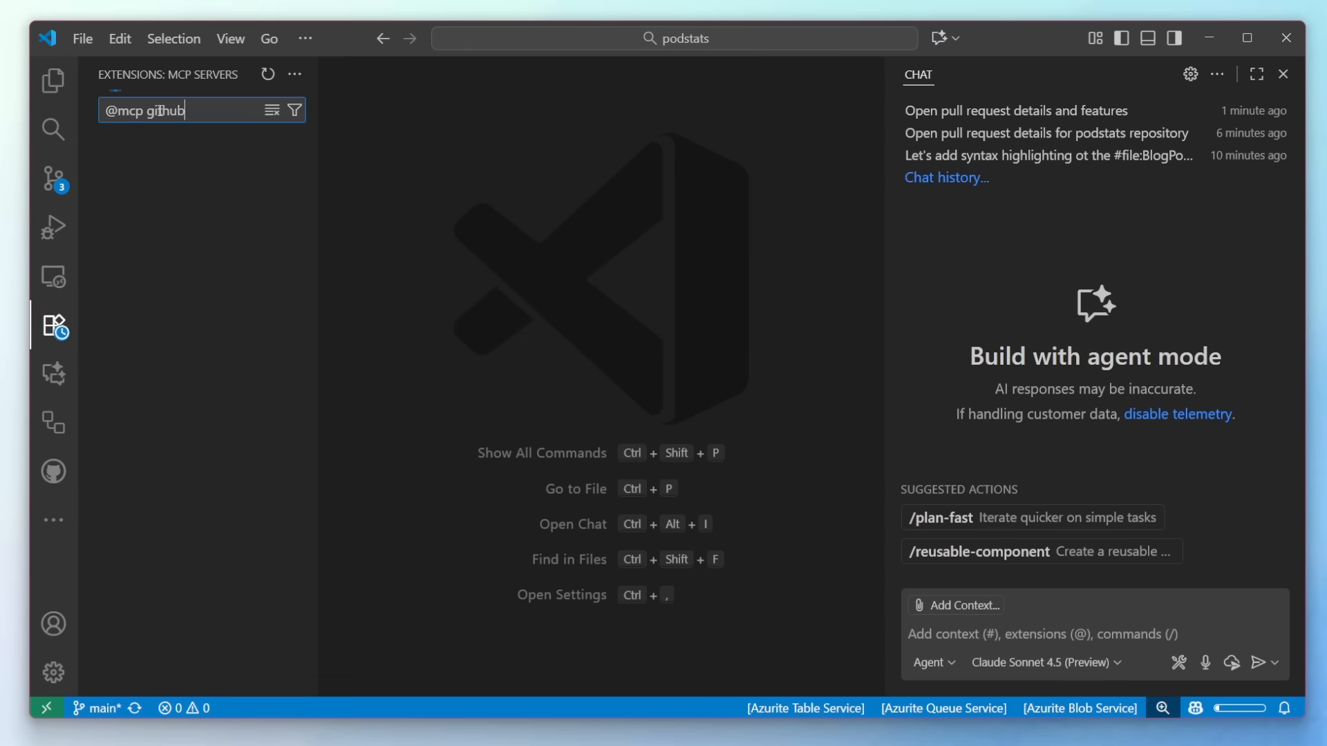
left_click(197, 242)
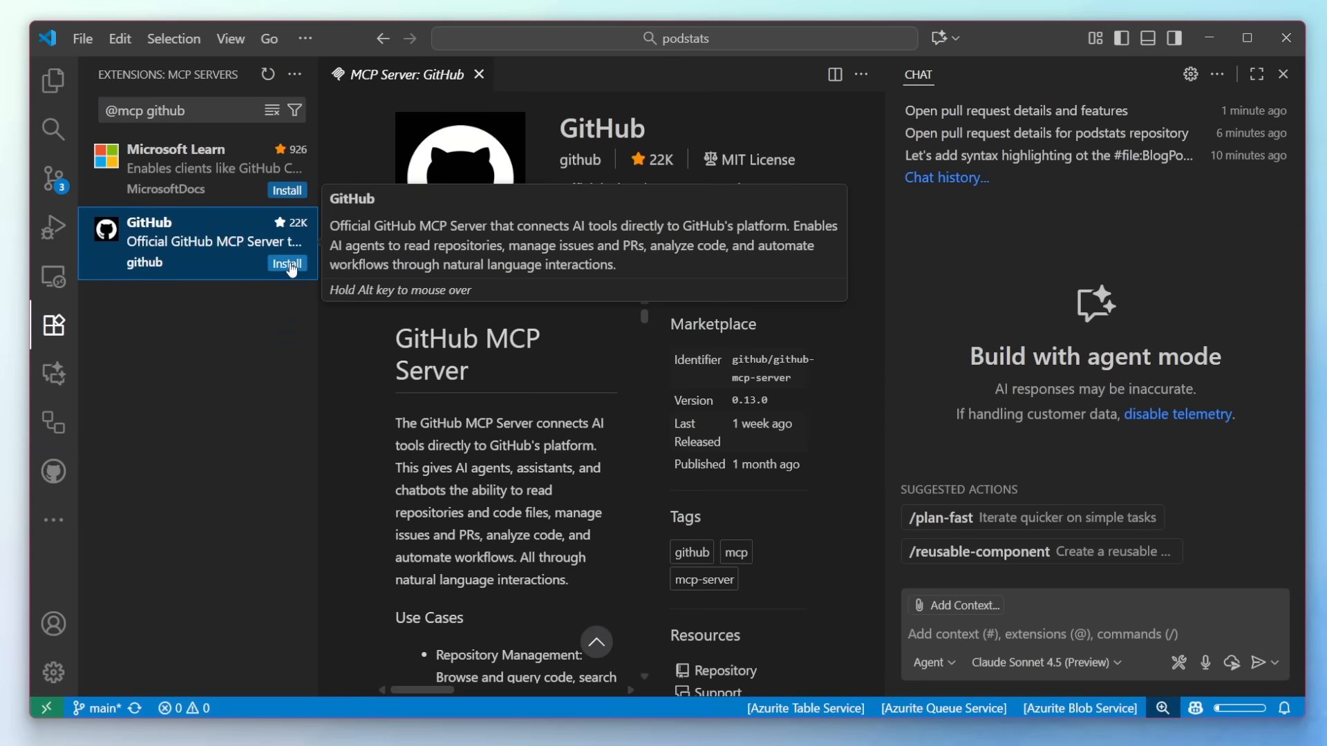
left_click(286, 264)
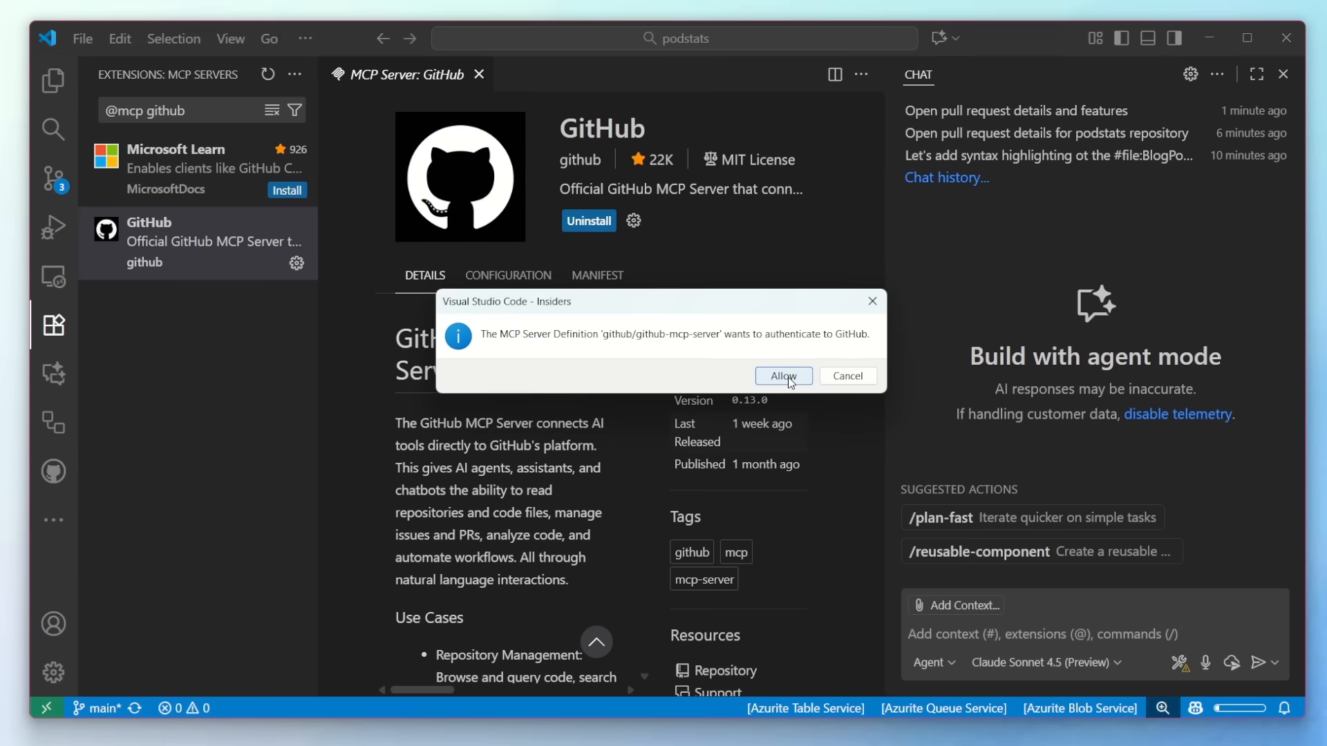
left_click(781, 376)
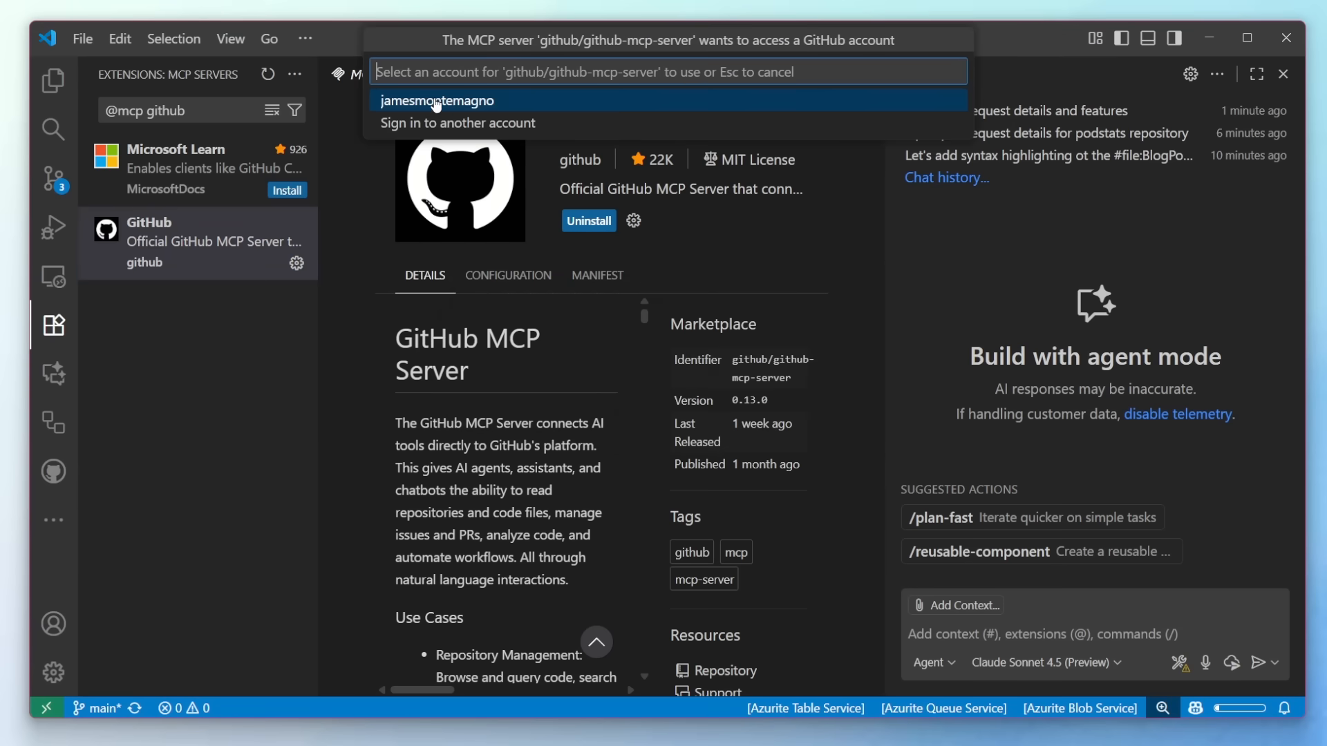
left_click(437, 100)
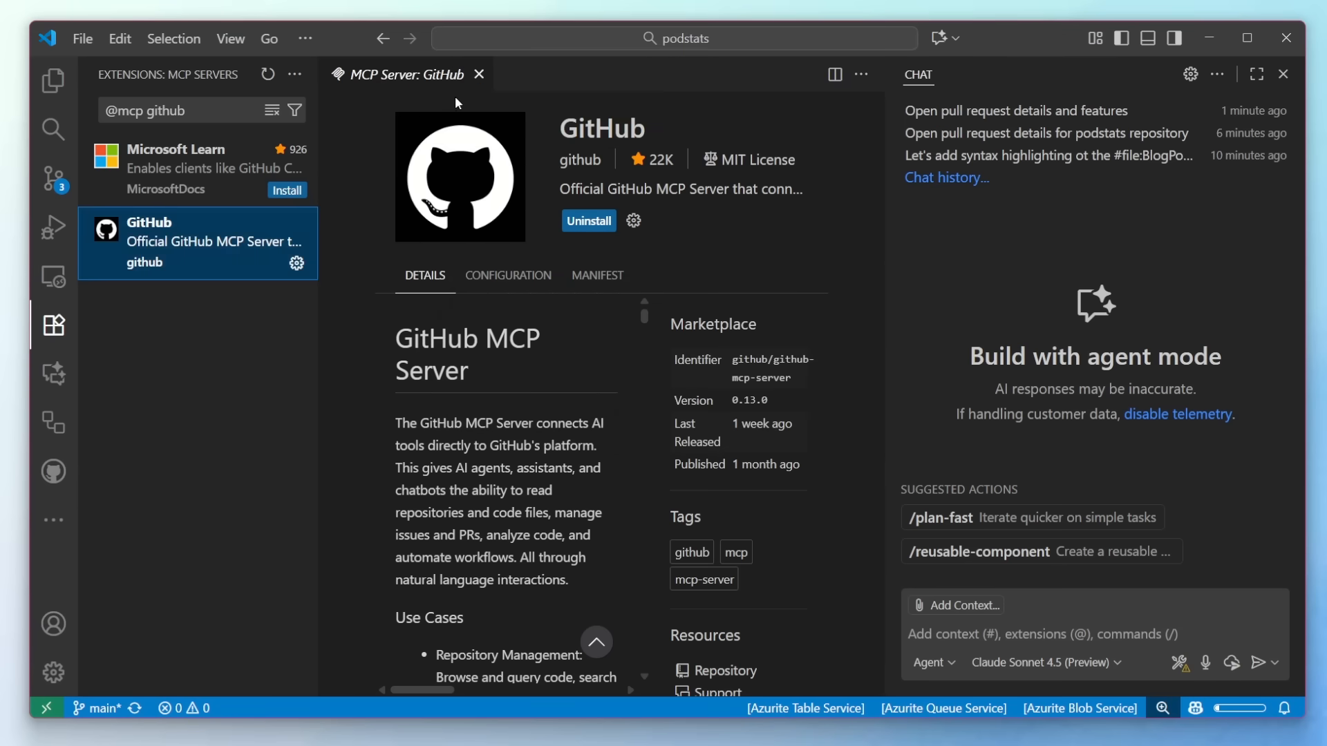
Step: Confirm the GitHub MCP server's tools appear in the chat tool configuration list
left_click(478, 75)
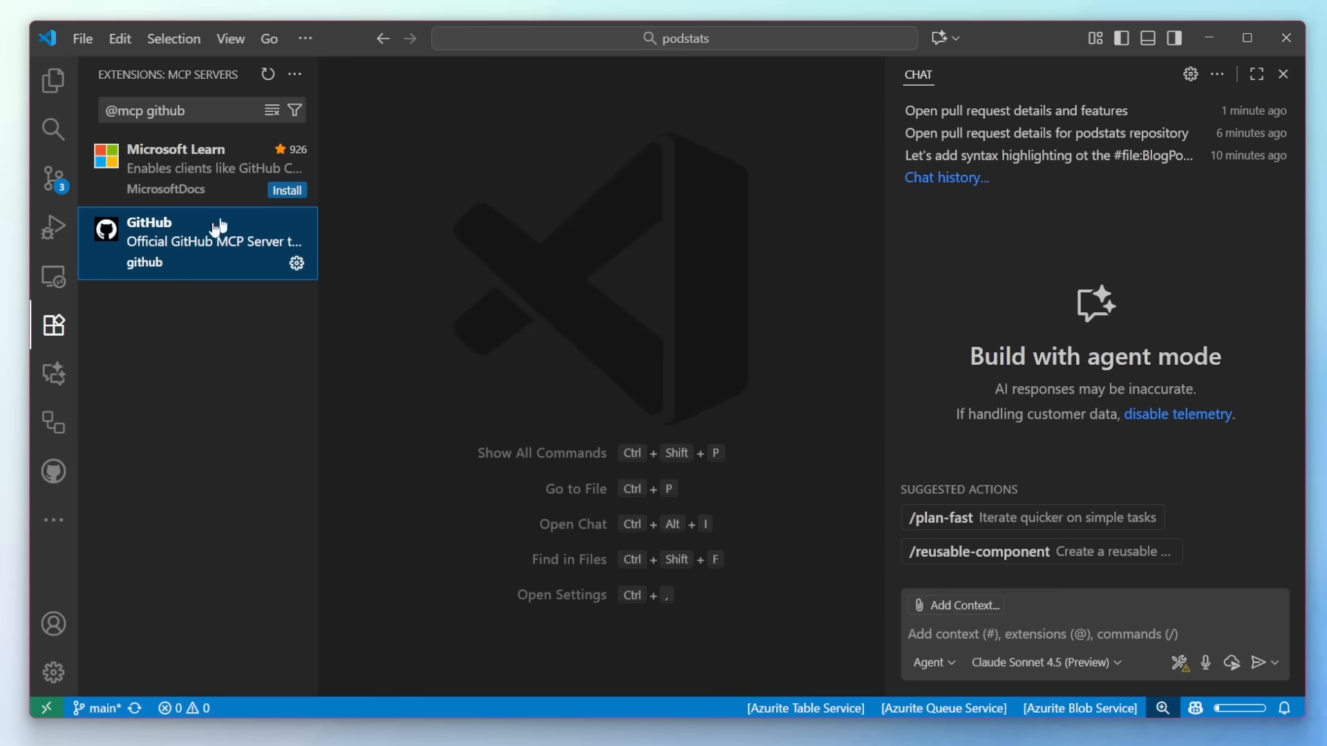
left_click(1177, 663)
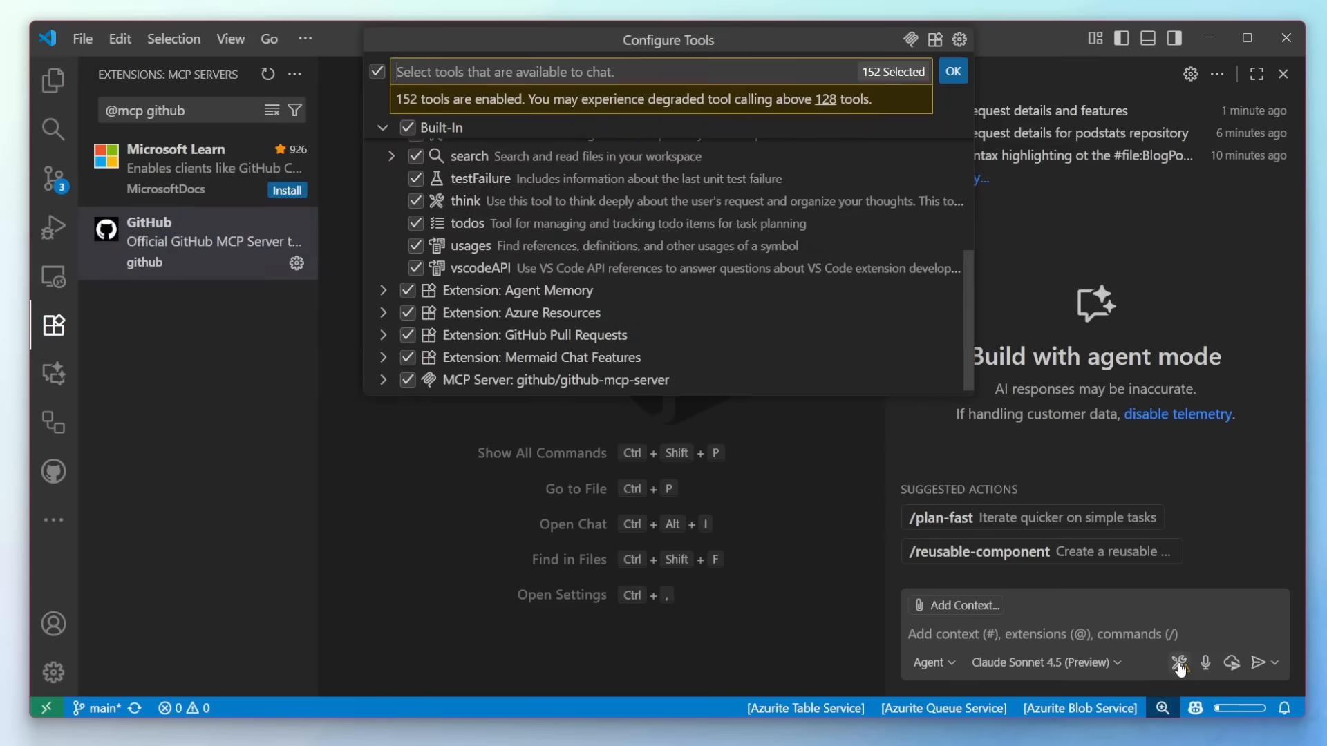
mouse_move(385, 387)
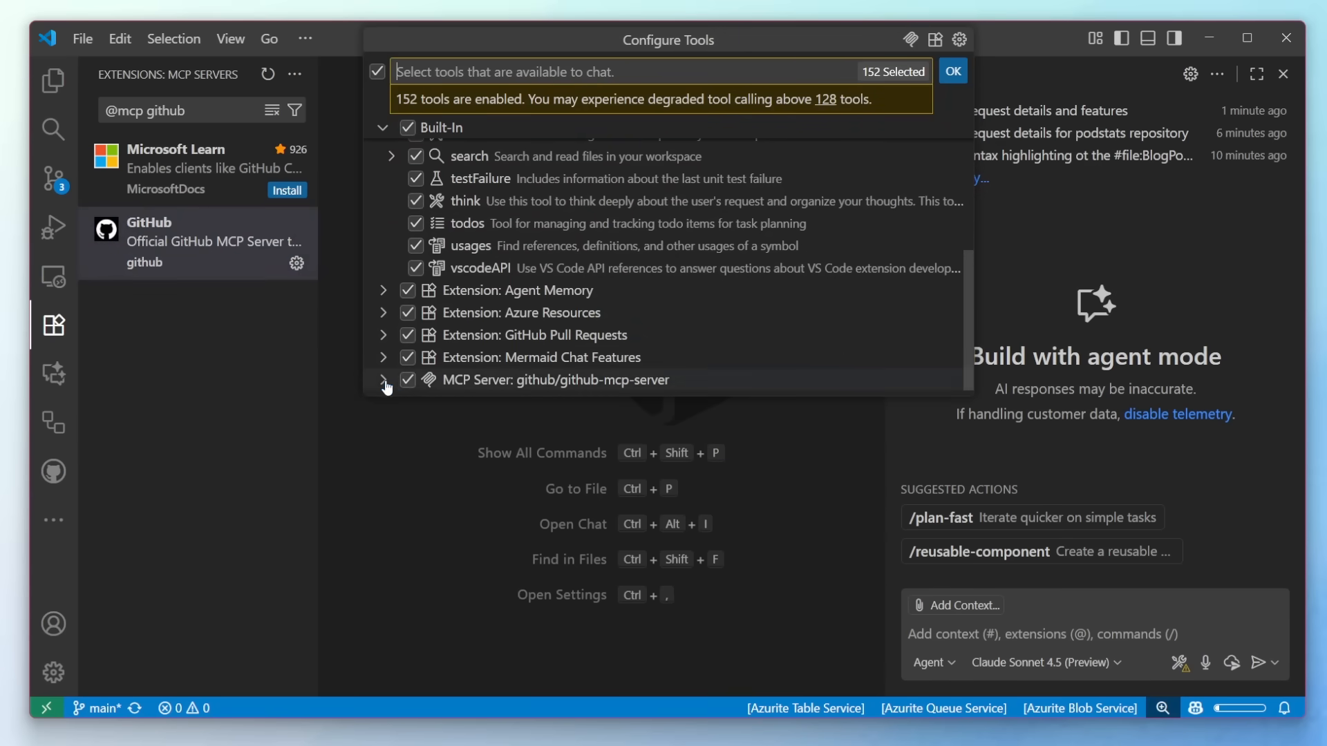
left_click(383, 381)
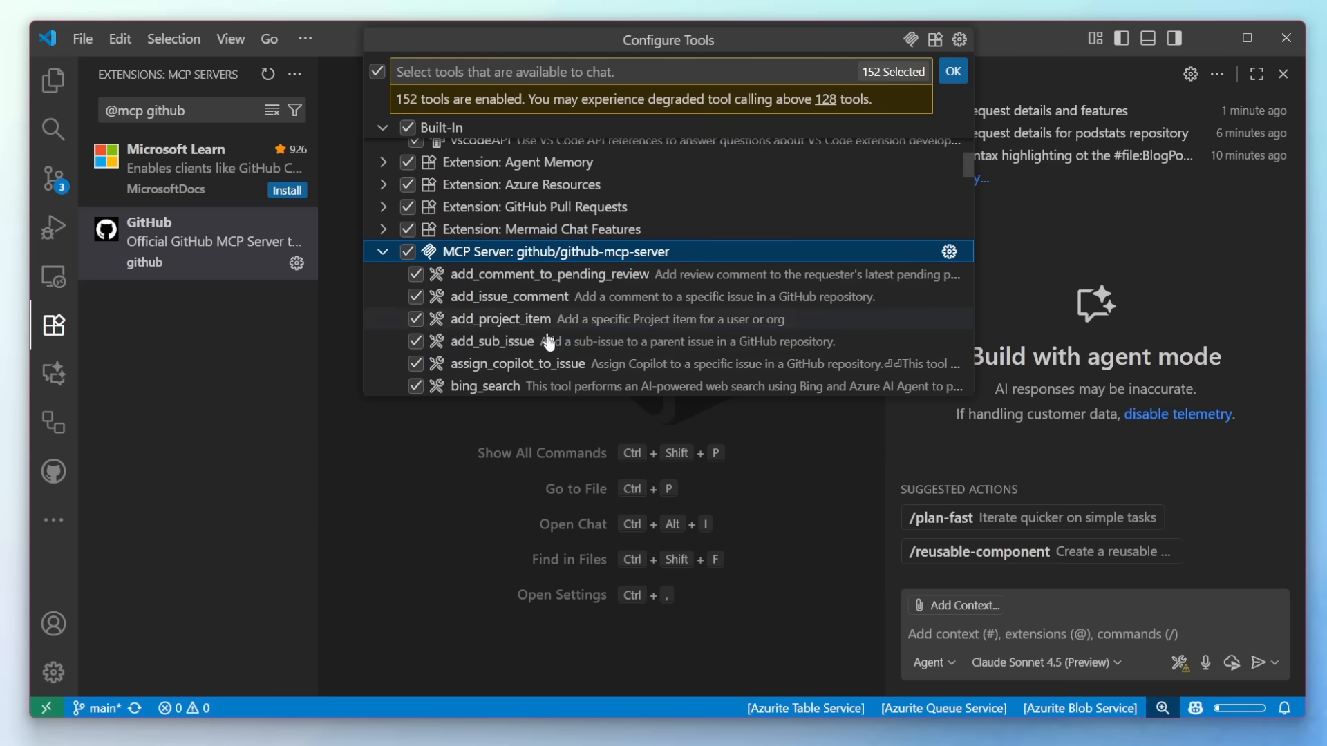
left_click(952, 72)
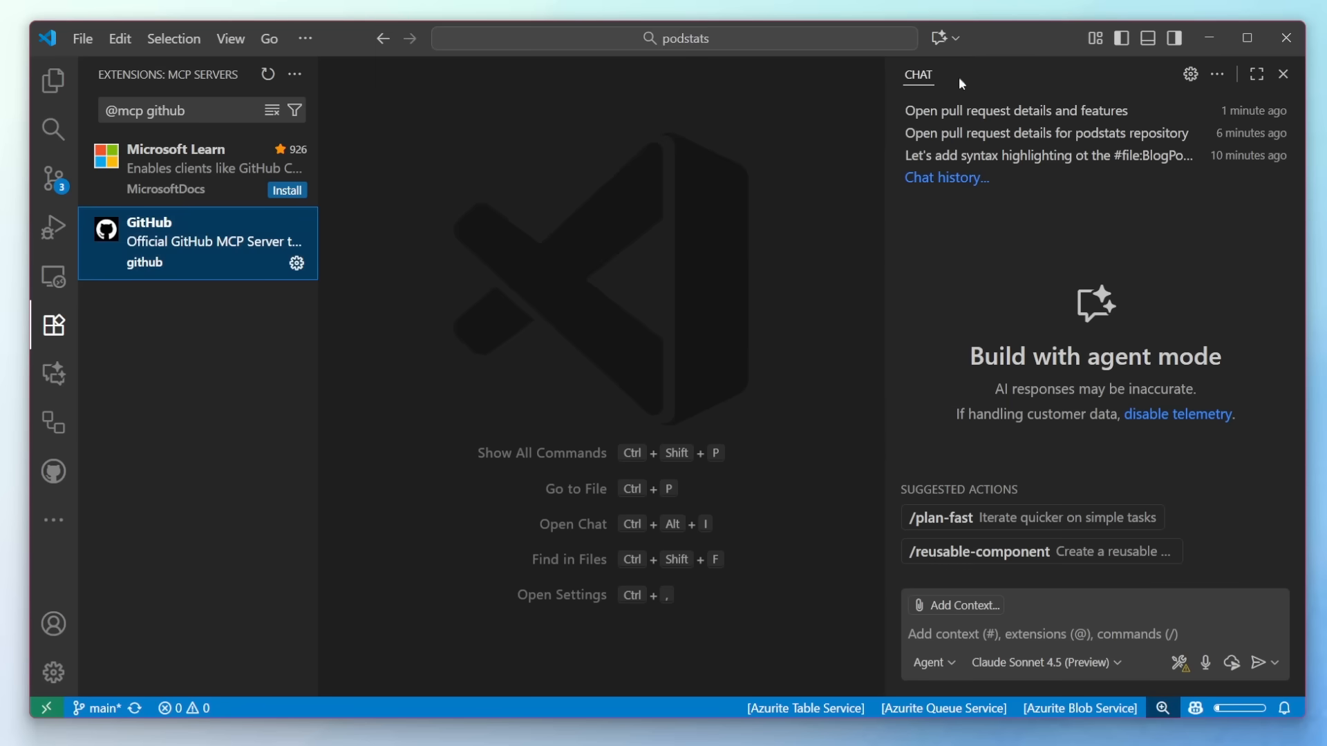
Step: Ask chat 'get me the open pull request' and read the PR #6 CSV upload summary
type("get me the open pull request")
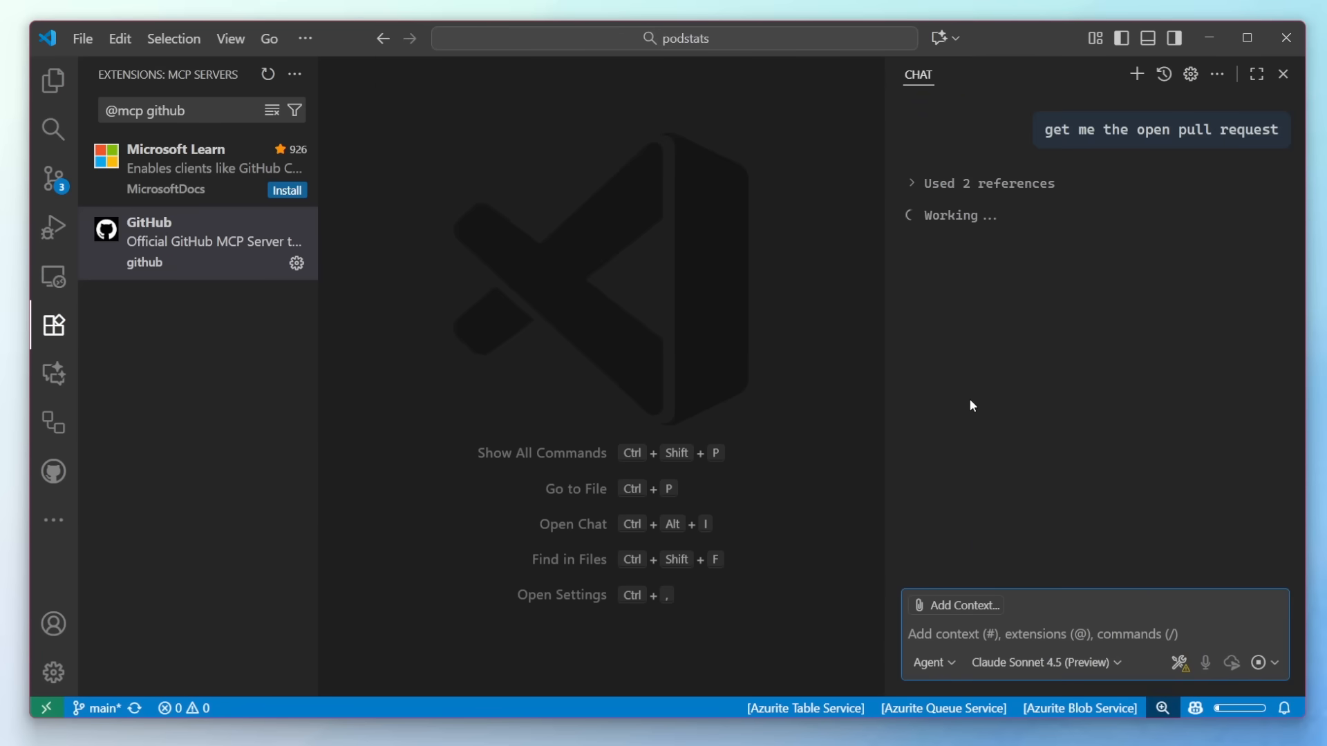
mouse_move(1007, 345)
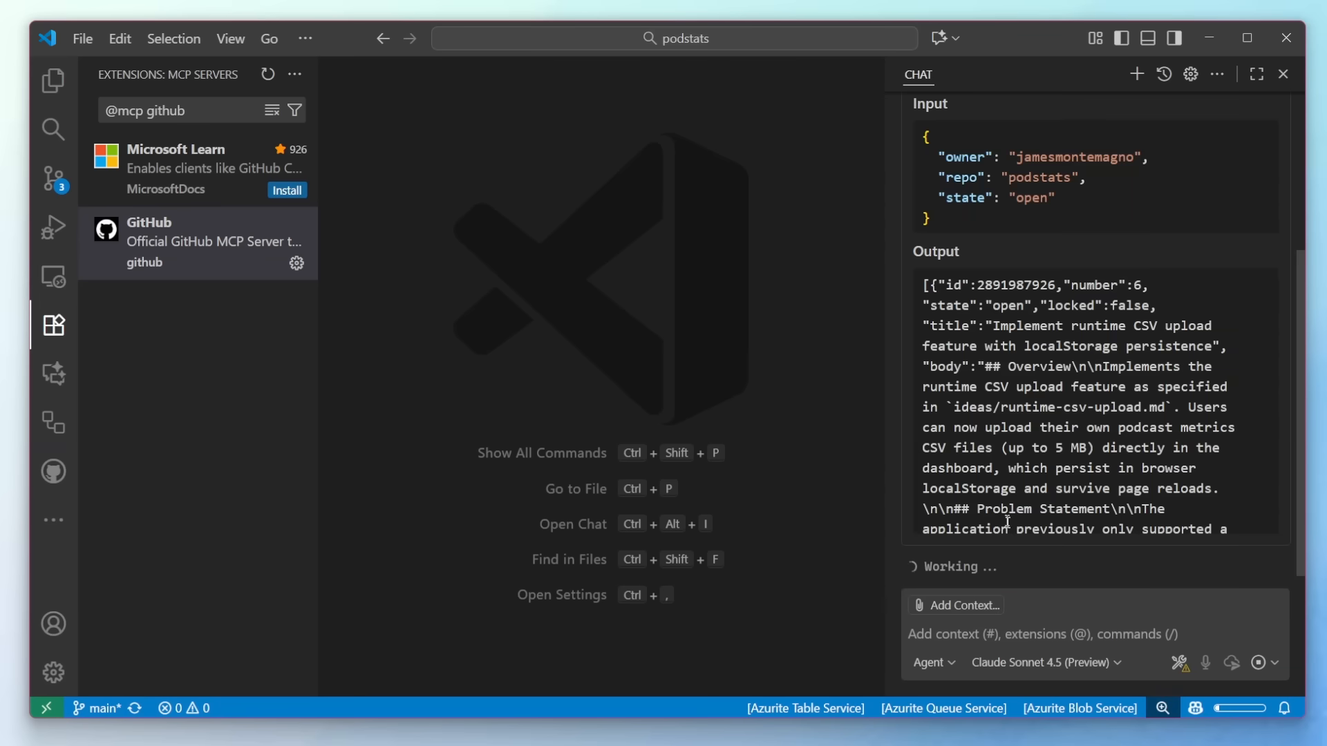
type("get me the open pull request")
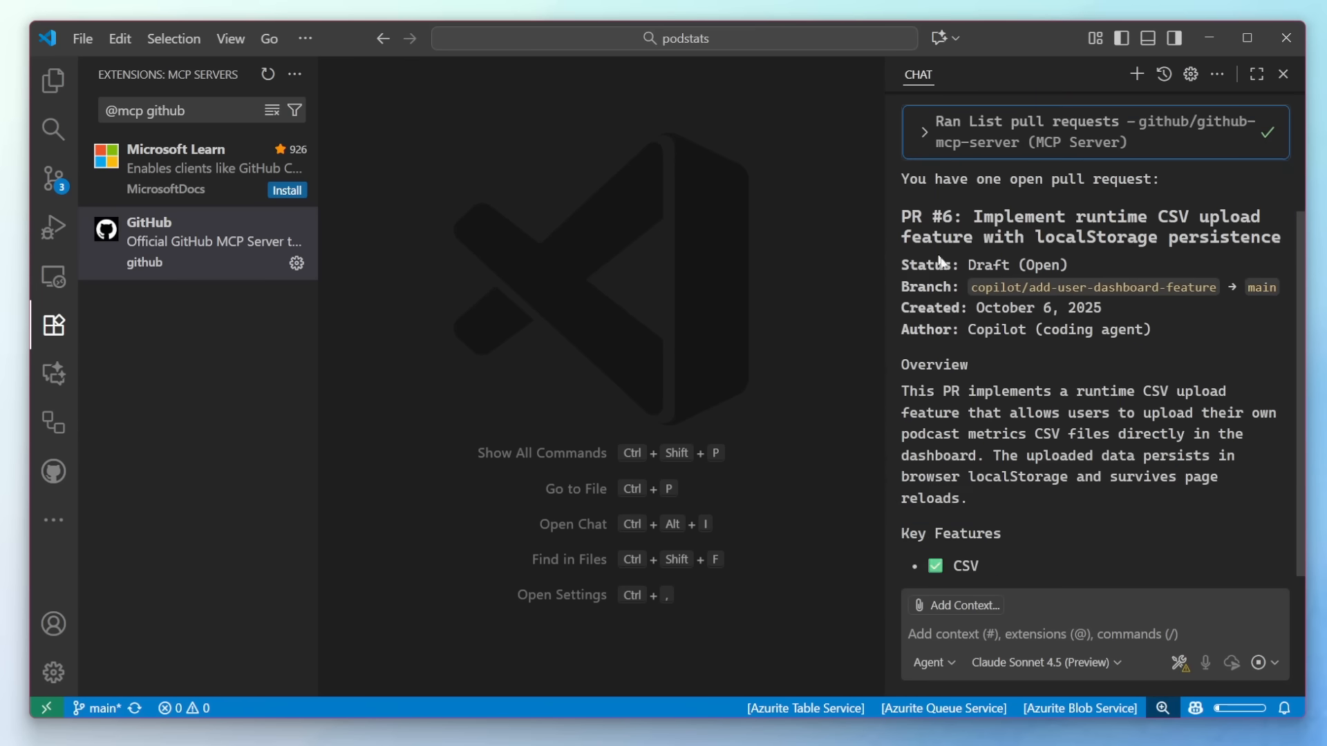
scroll("down", 3)
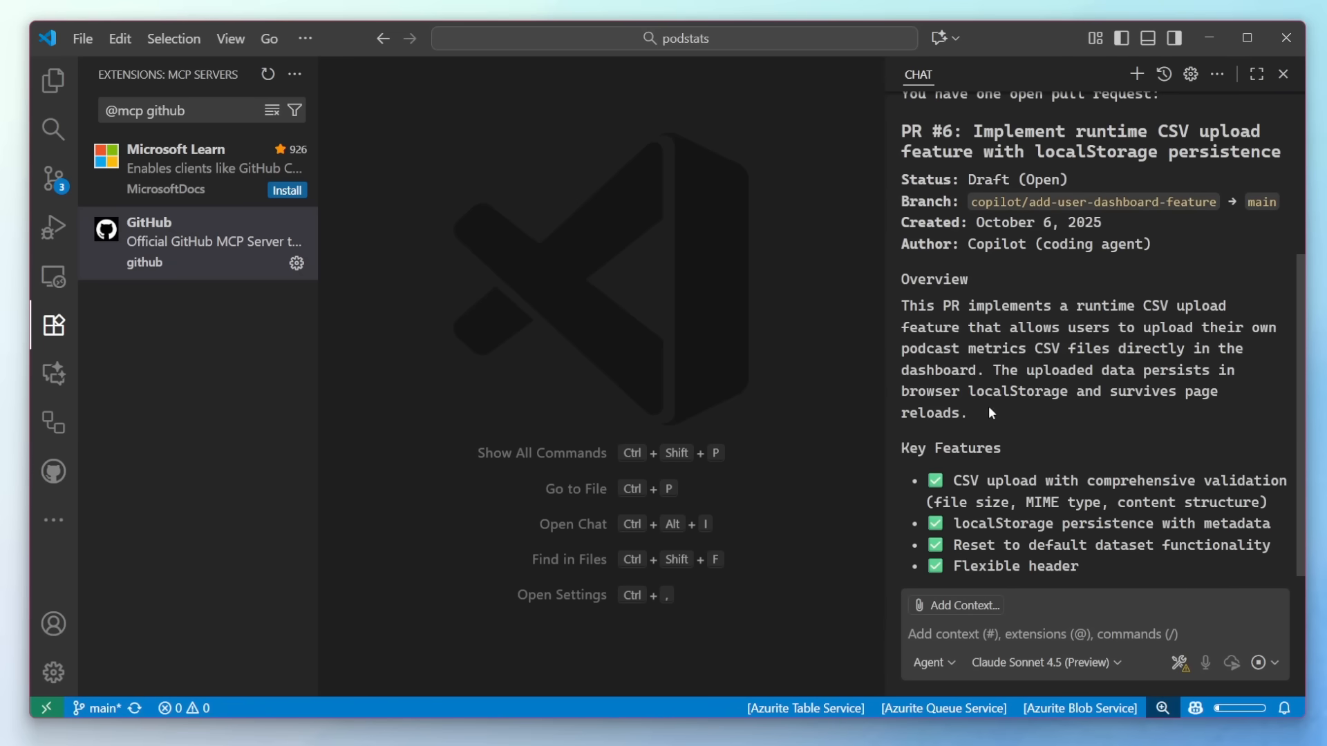
scroll("down", 3)
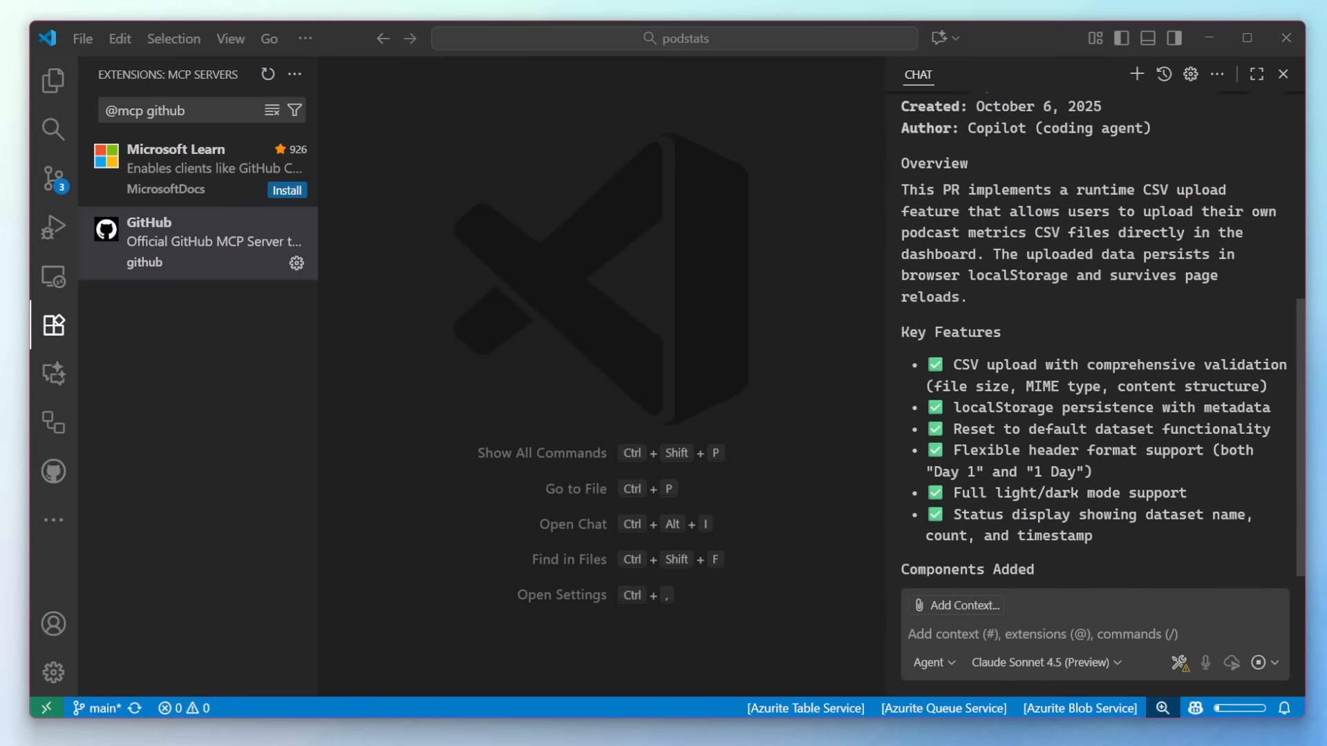
scroll("down", 3)
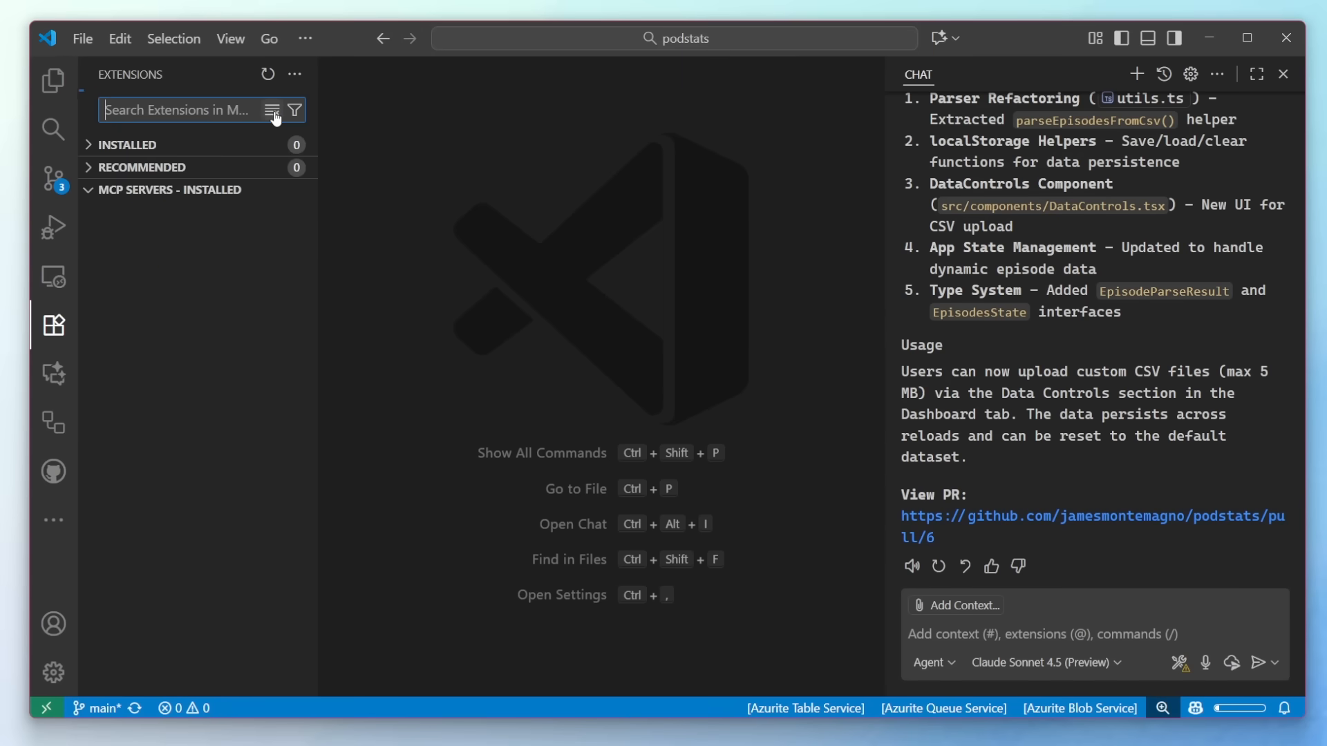
Step: Clear the MCP search and view the Agent Memory extension's details page
left_click(127, 144)
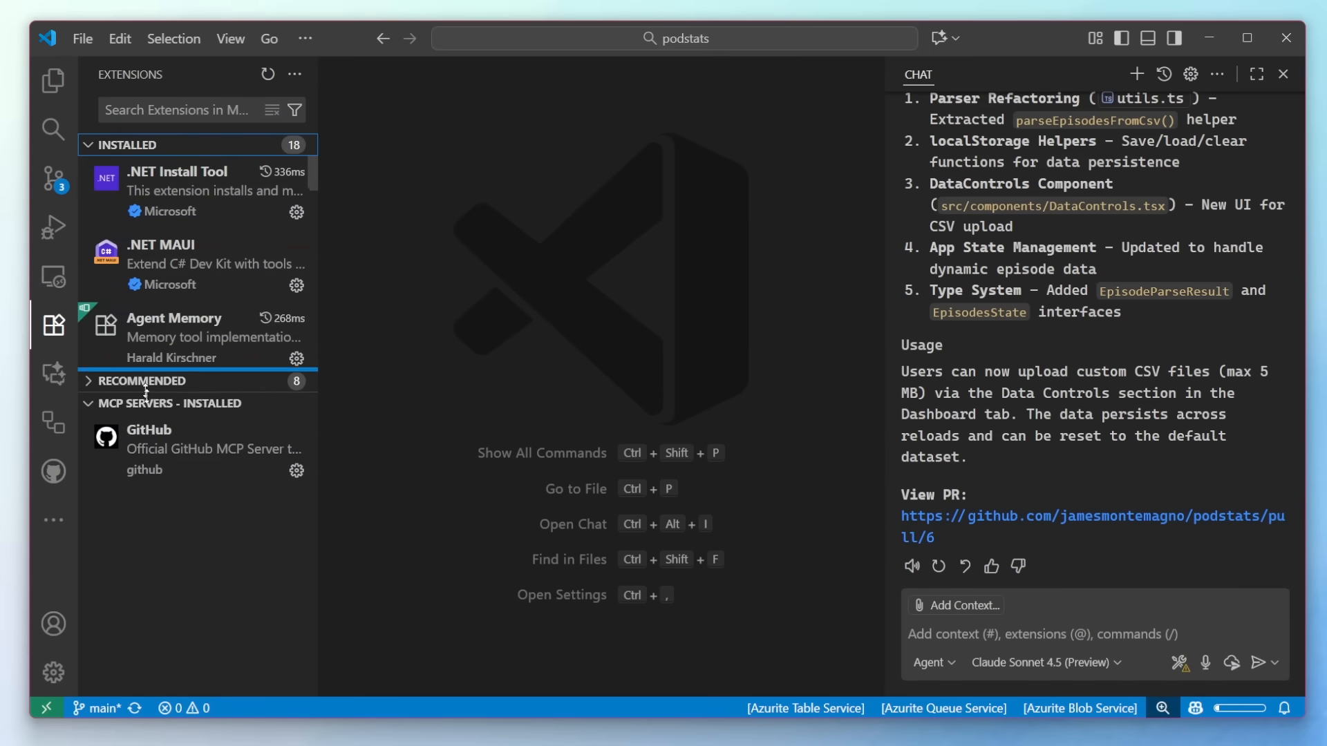
left_click(195, 338)
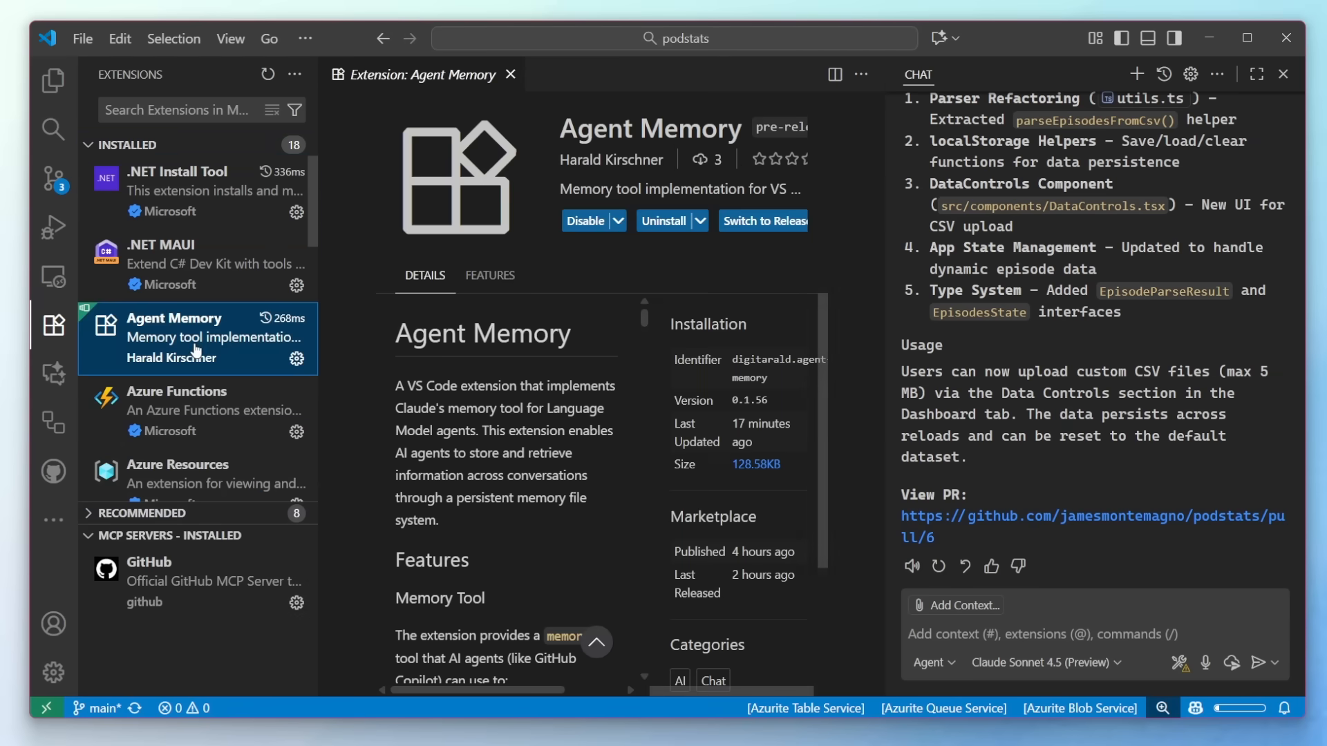
mouse_move(528, 416)
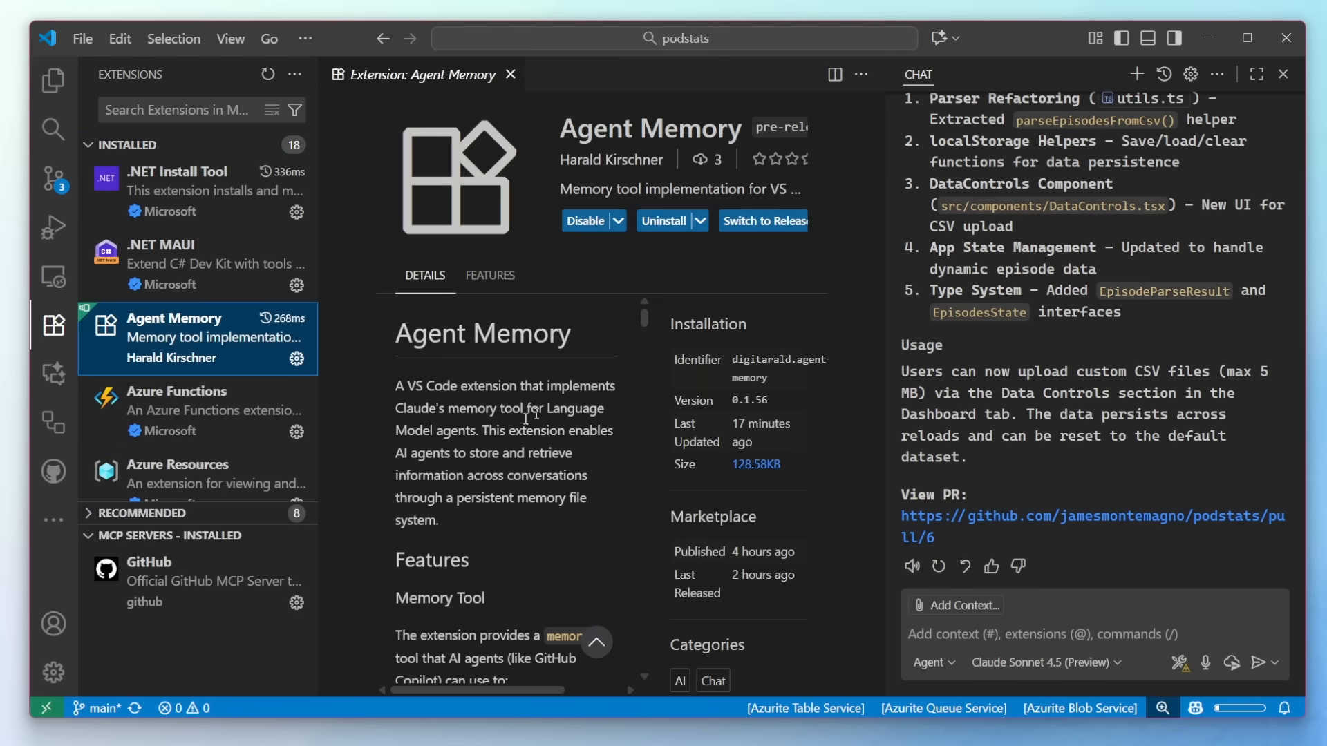
mouse_move(505, 446)
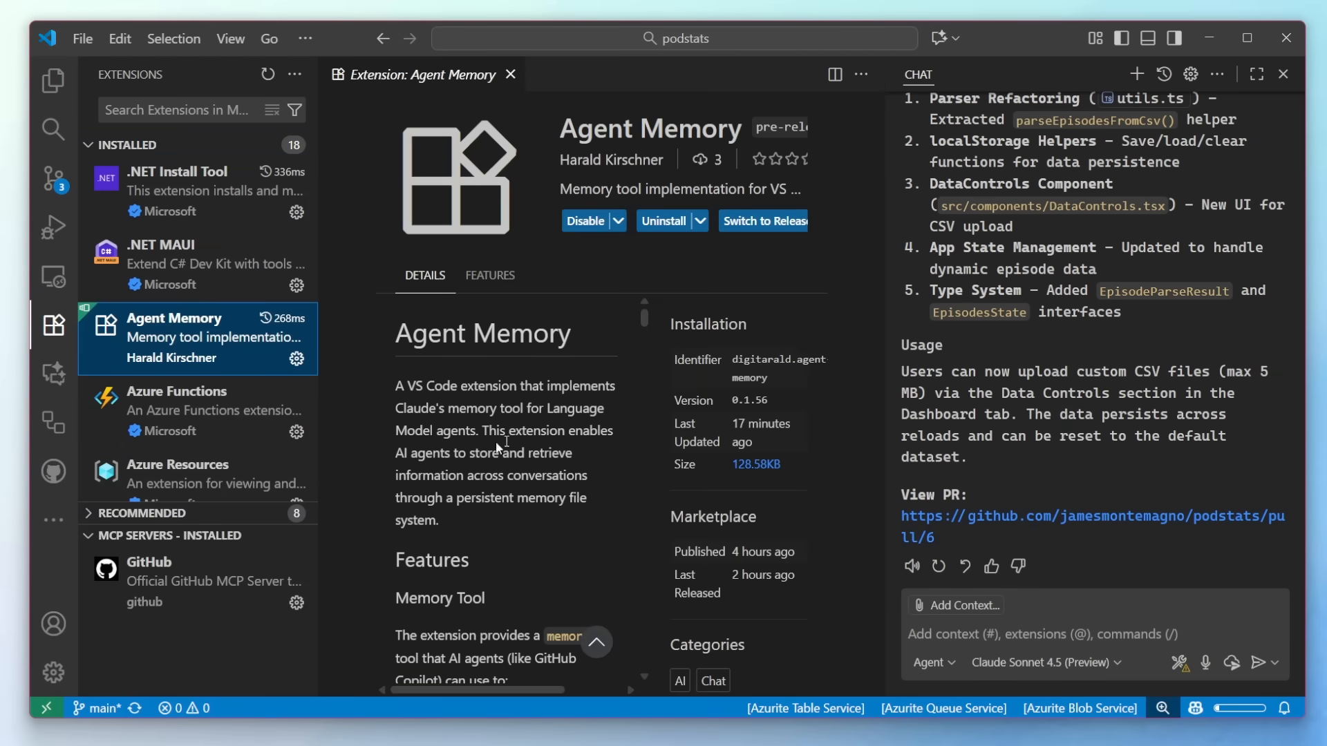
mouse_move(531, 454)
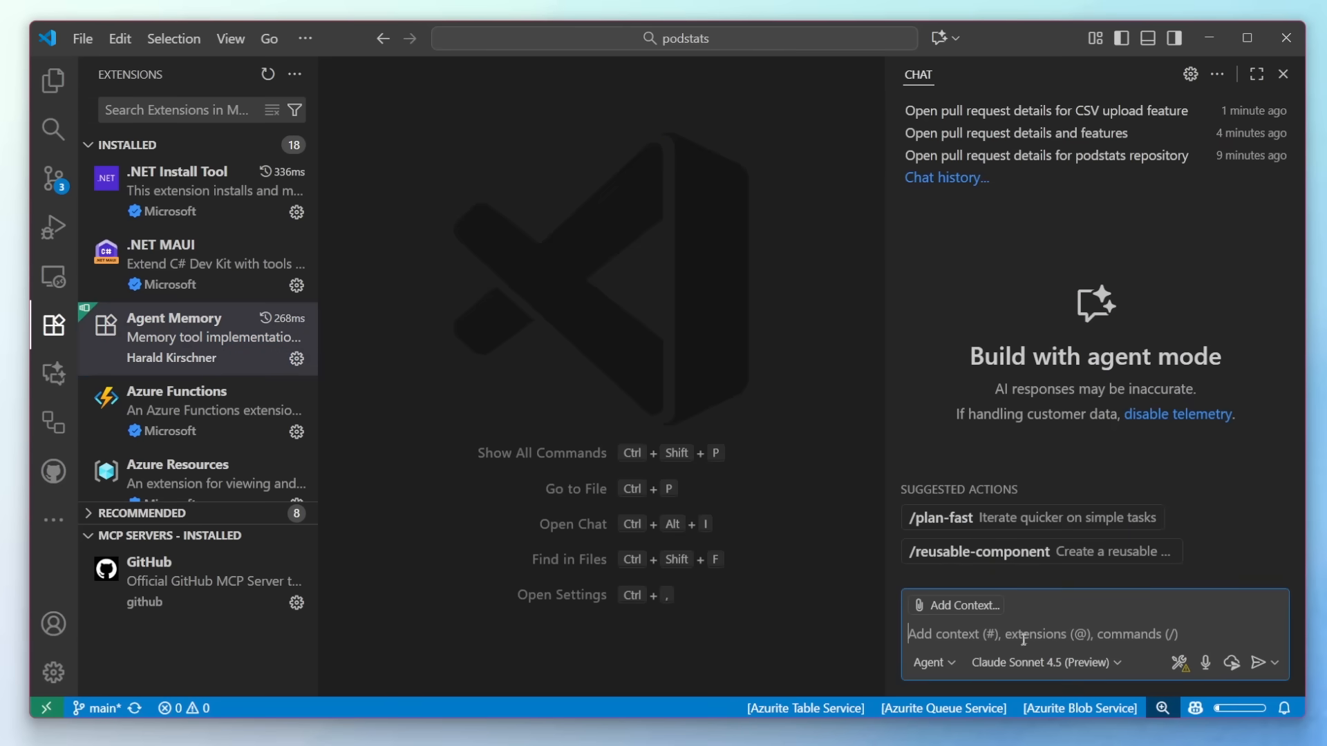
Step: Request syntax highlighting for BlogPost.tsx, review Agent Memory tools, and allow reading memories
type("Let's add syntax highlighting ot the #file:BlogPost.tsx and each of the code areas in it")
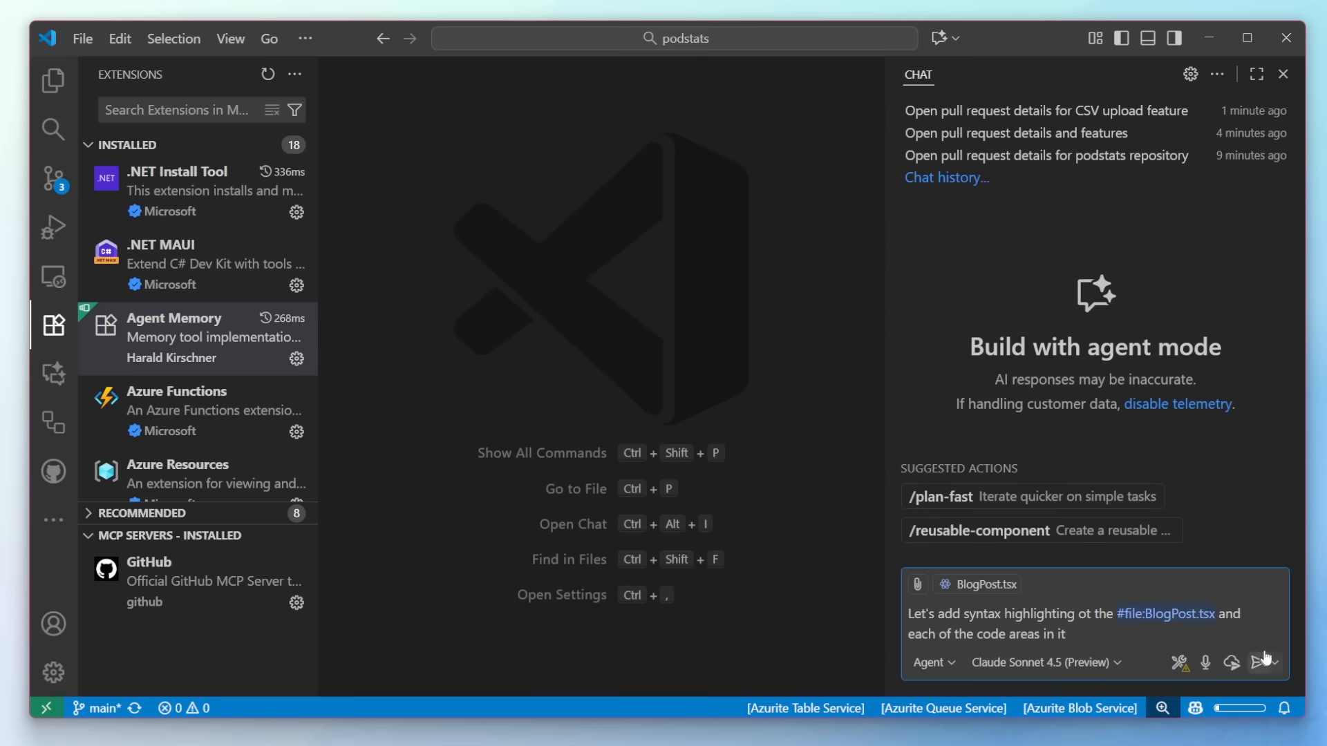
left_click(53, 80)
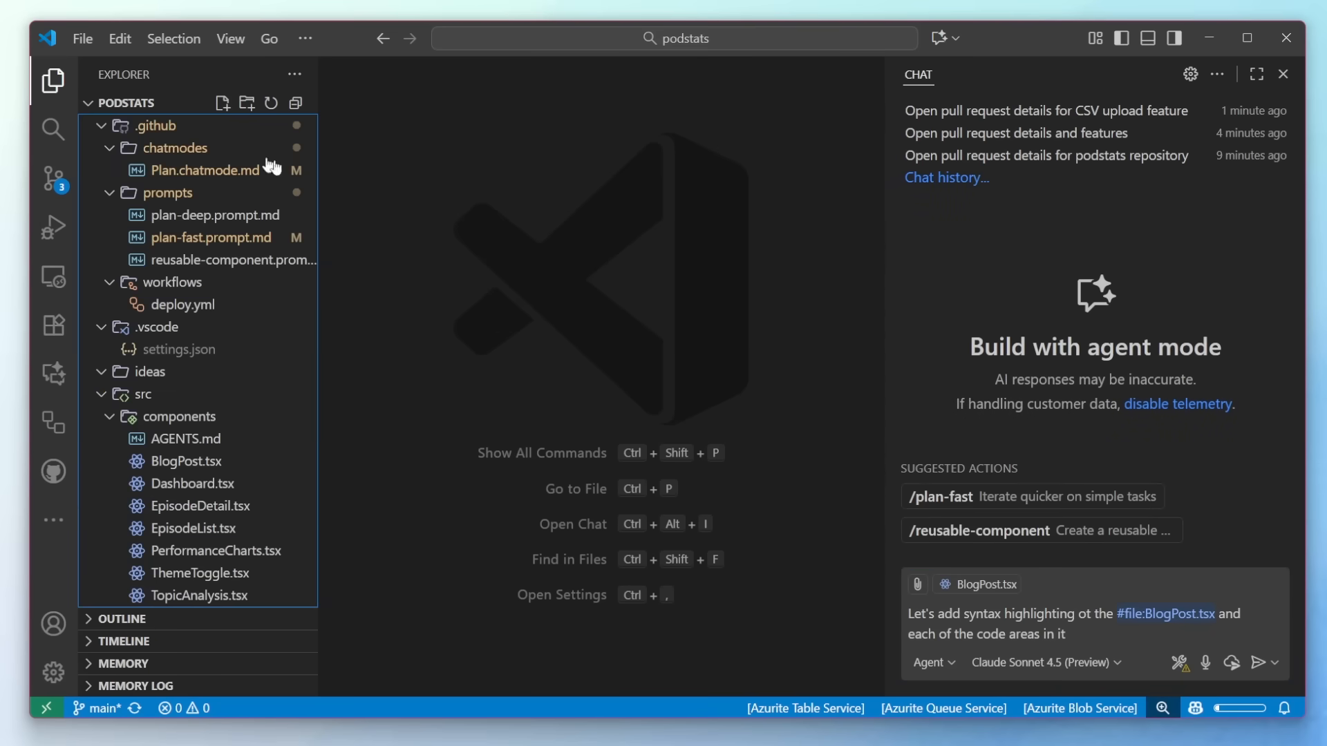
left_click(1262, 663)
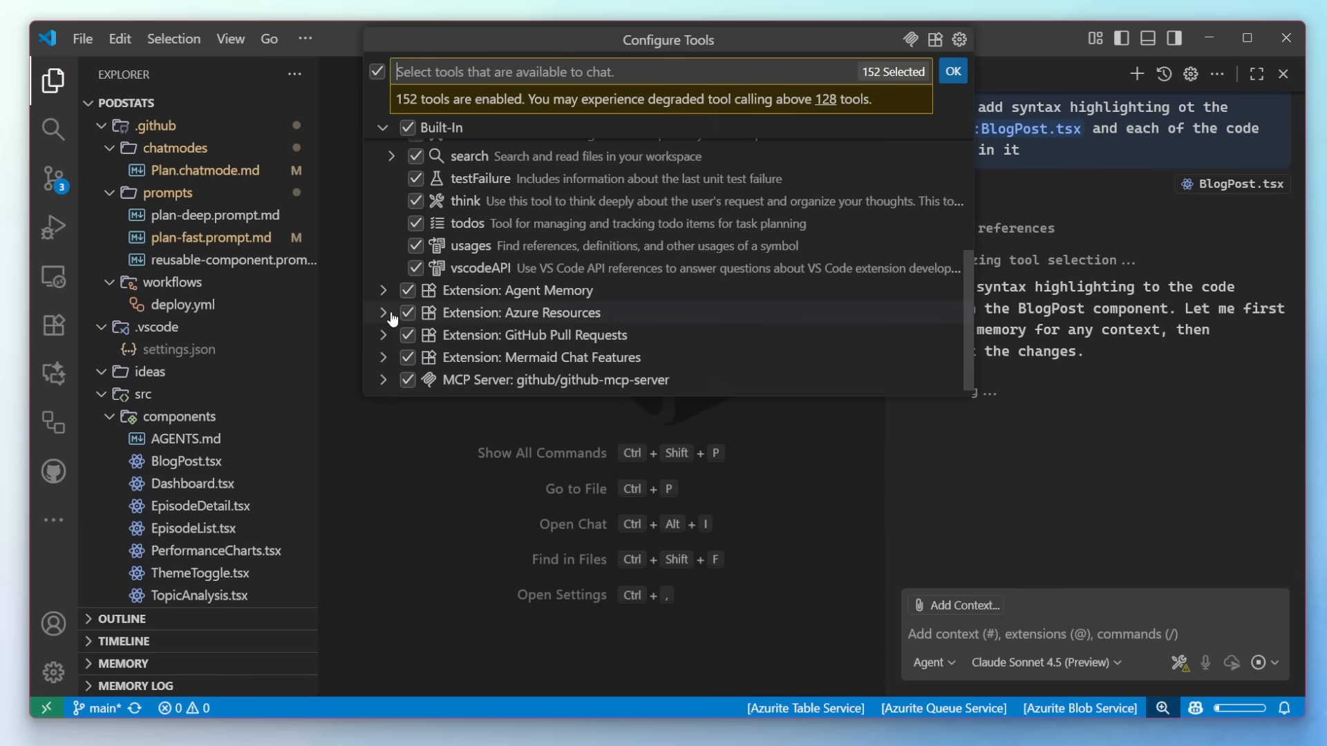
left_click(382, 290)
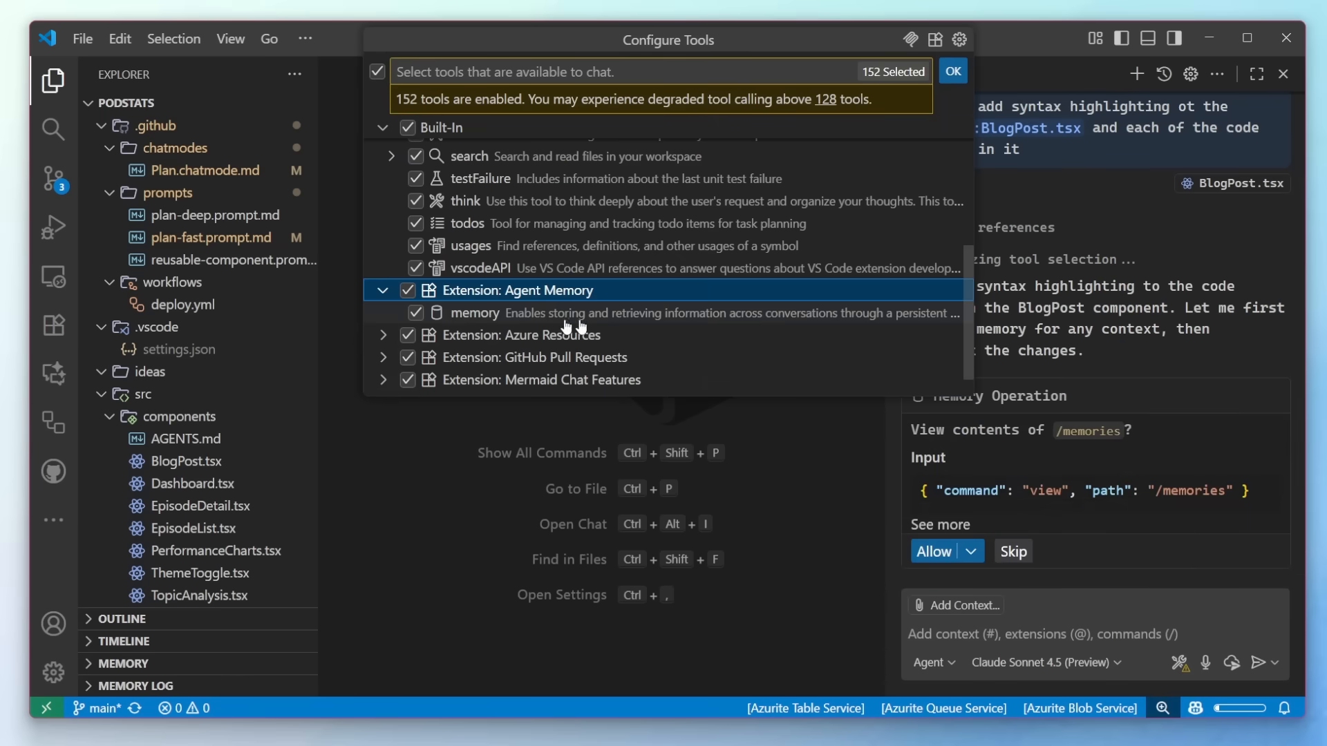
left_click(950, 71)
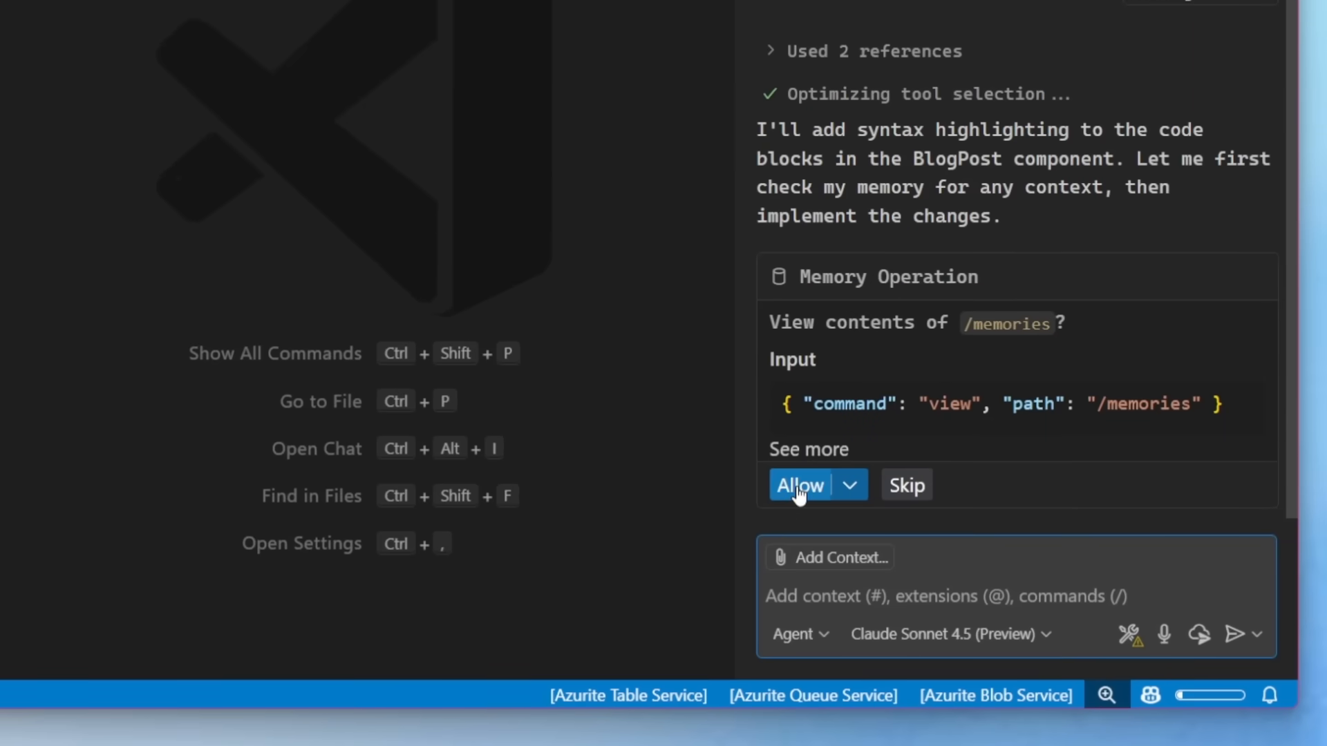
left_click(799, 485)
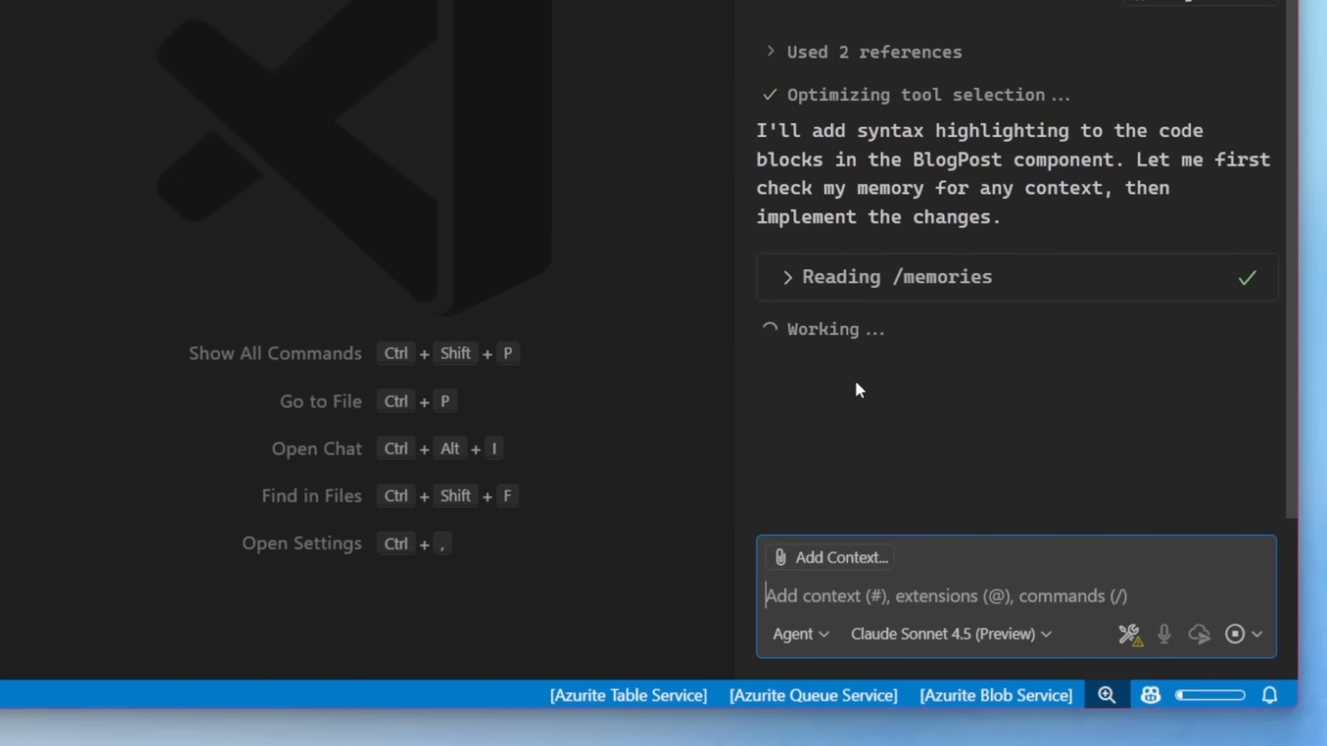
mouse_move(905, 354)
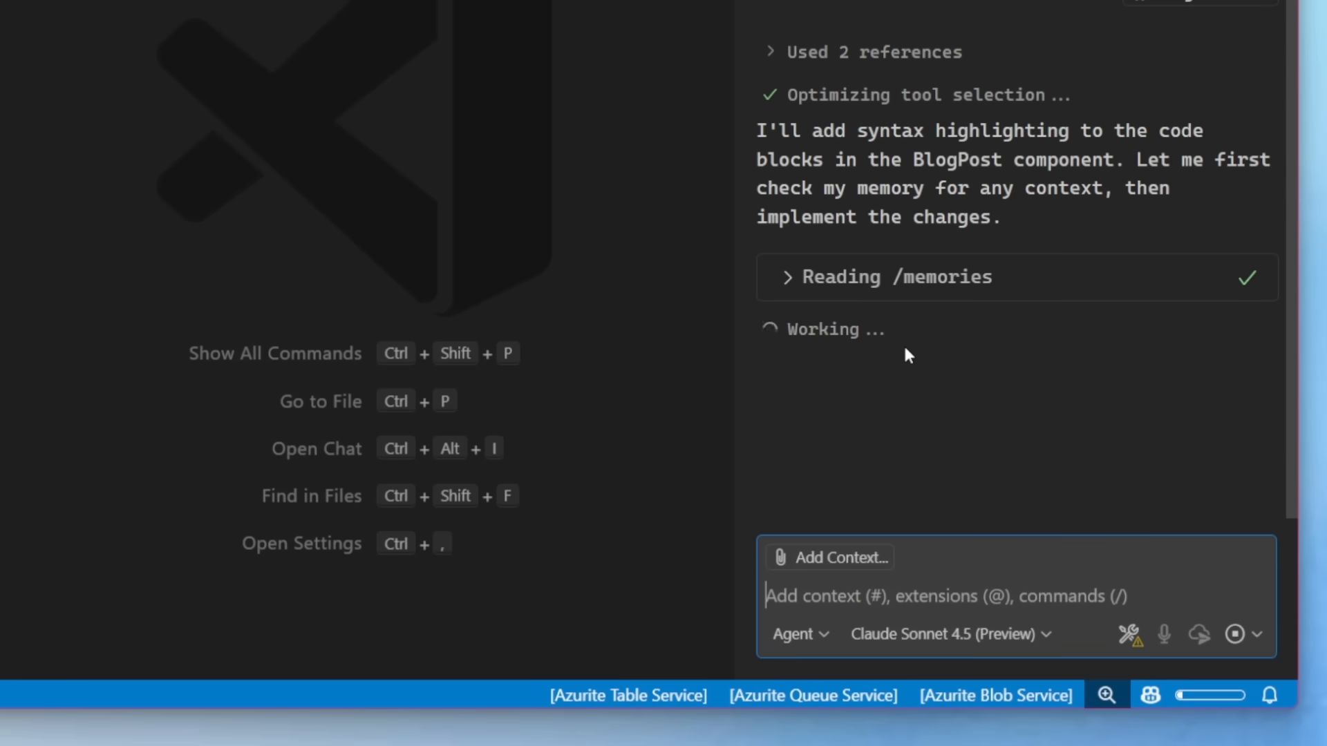
mouse_move(867, 572)
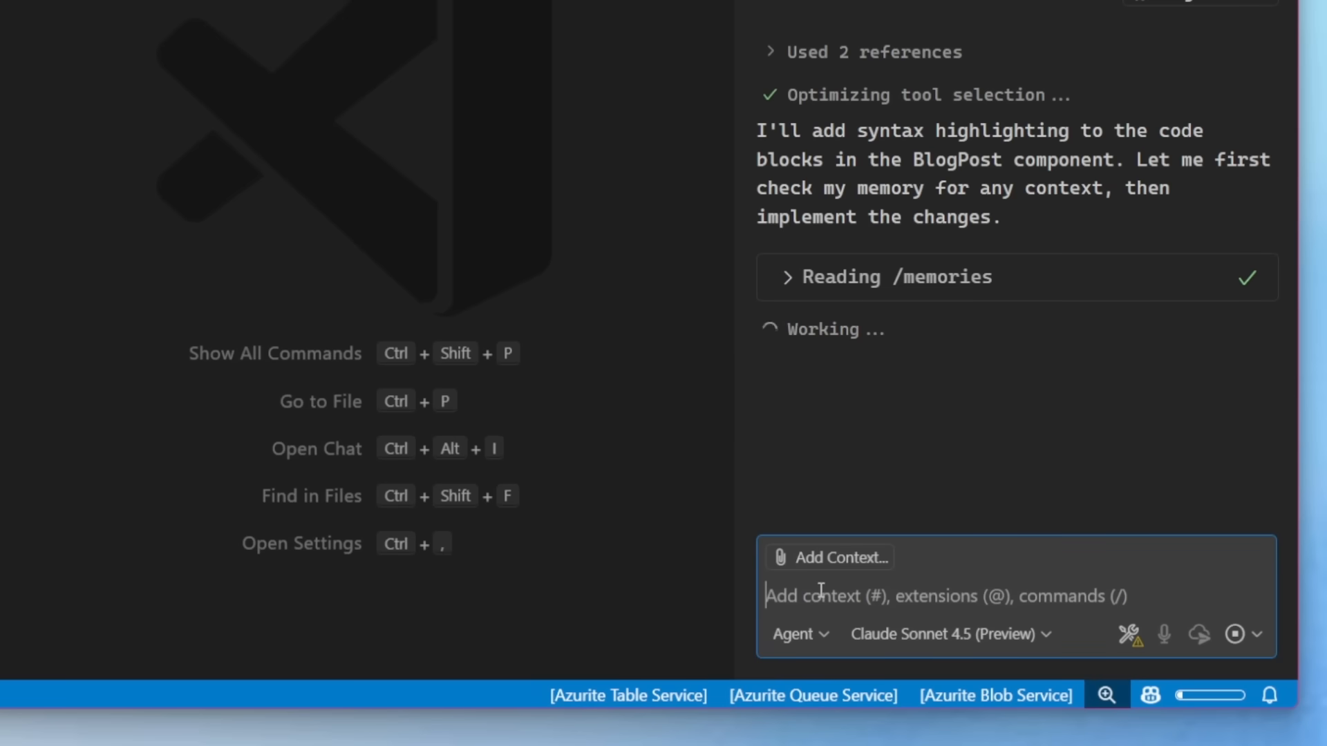
Step: Browse the / chat commands, then list the chat modes including memory-manager
type("/")
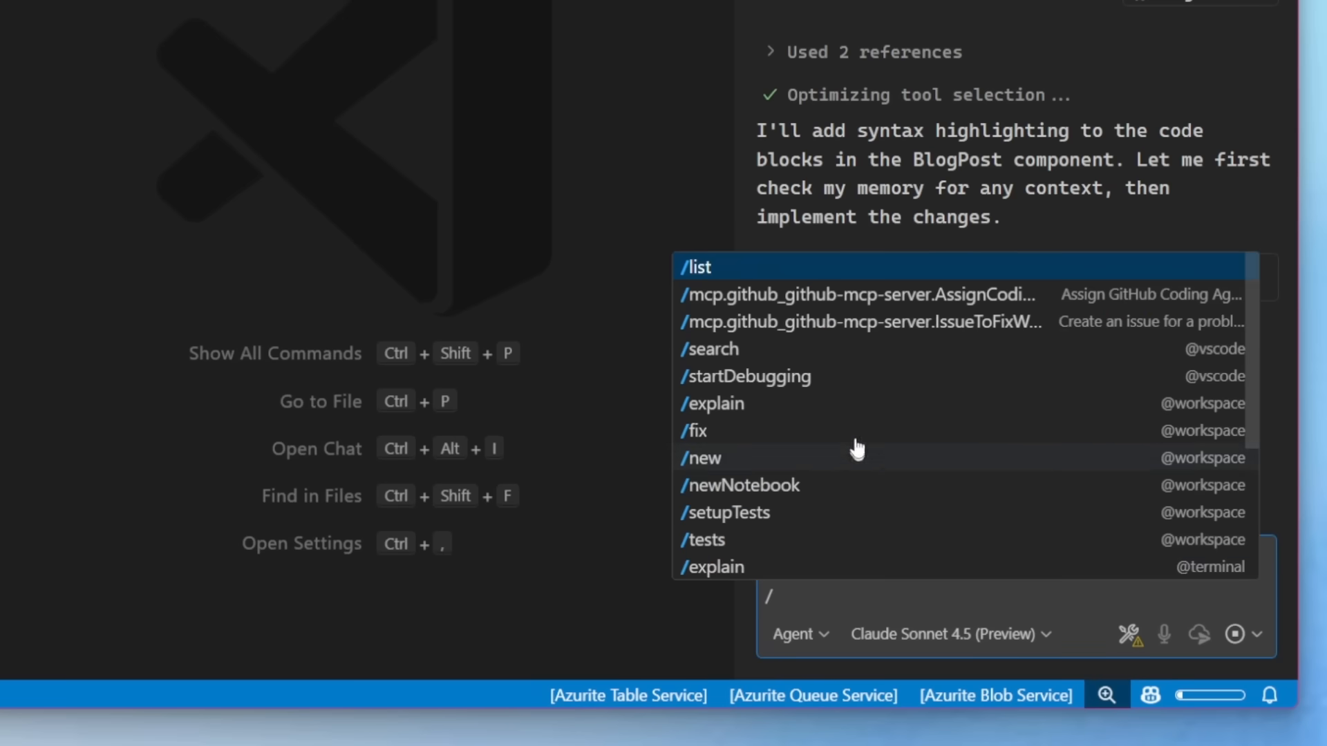
scroll("down", 3)
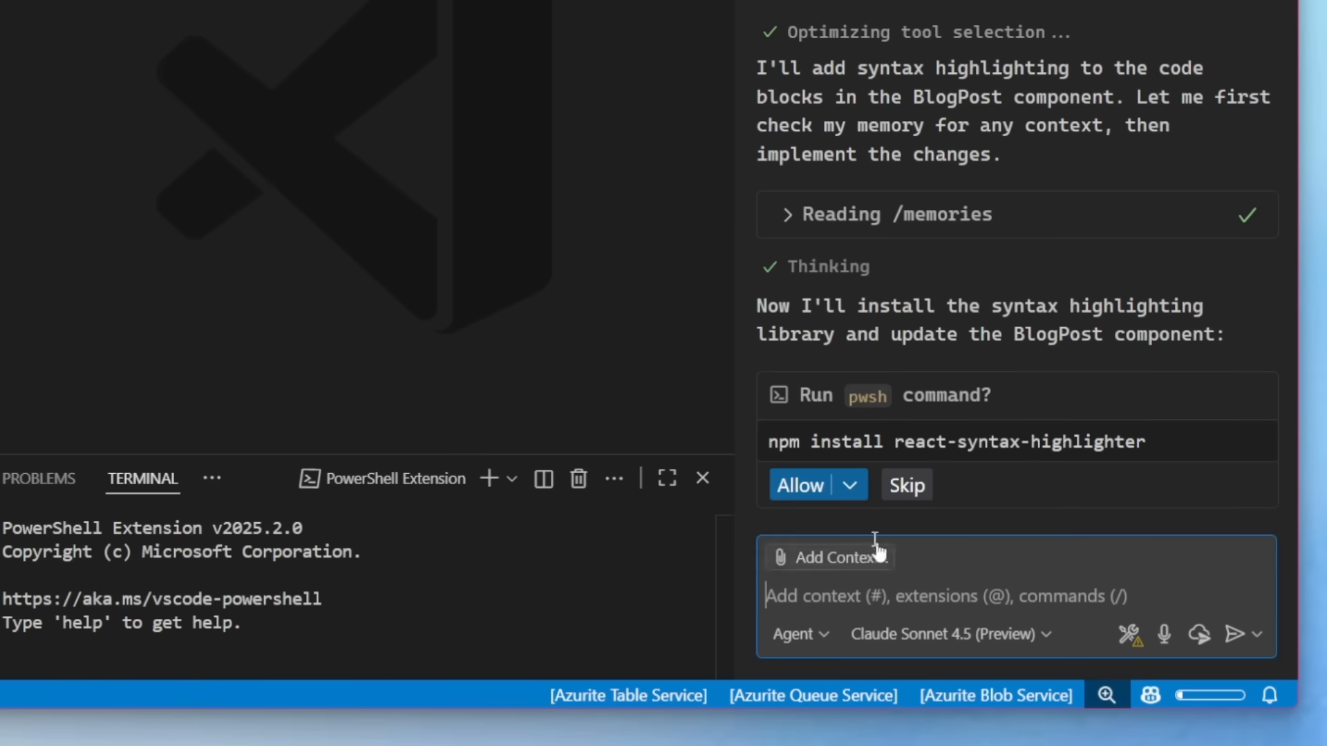
left_click(796, 634)
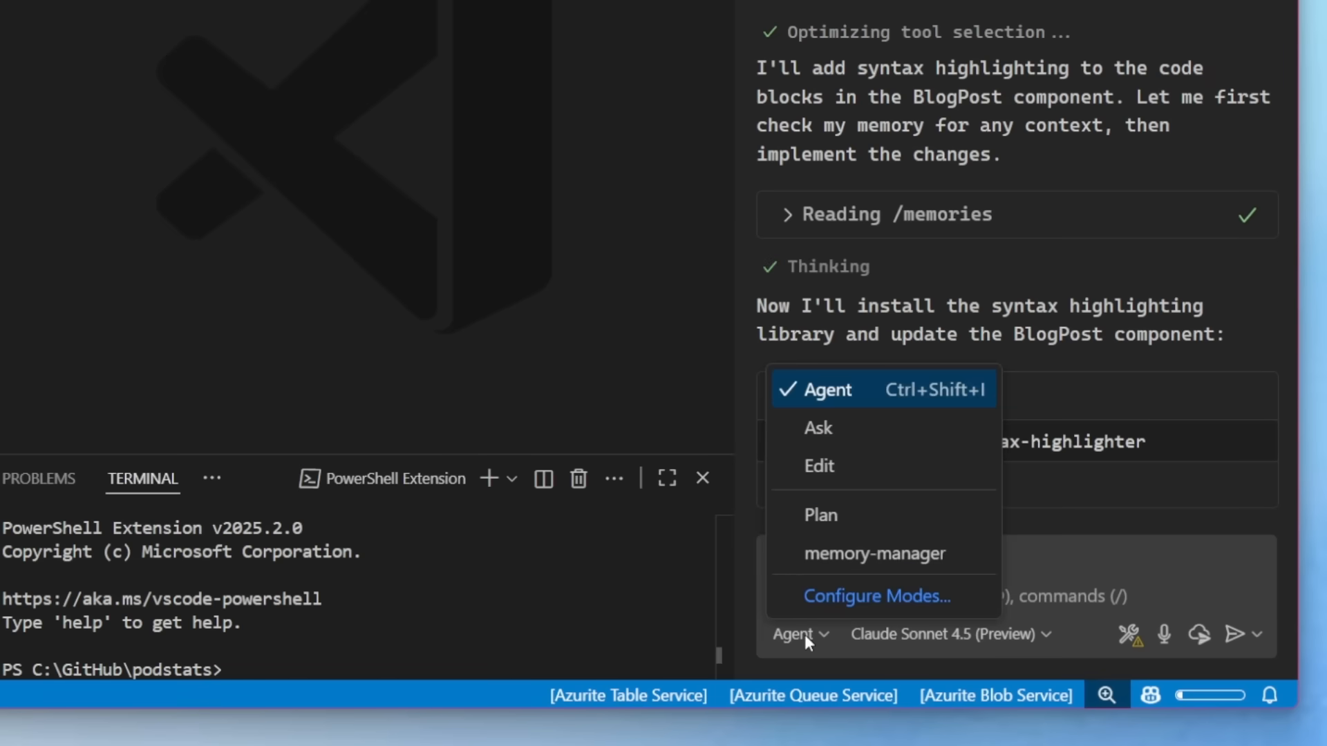
mouse_move(875, 554)
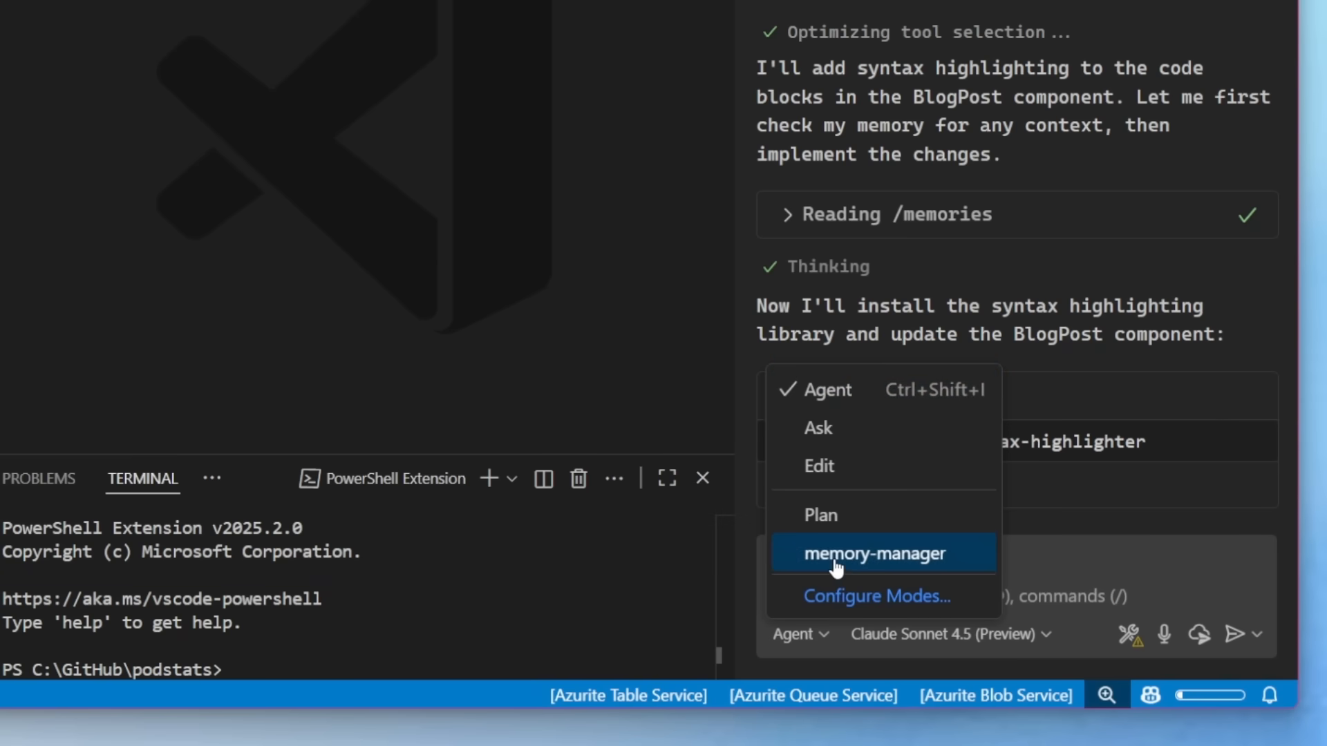
mouse_move(874, 553)
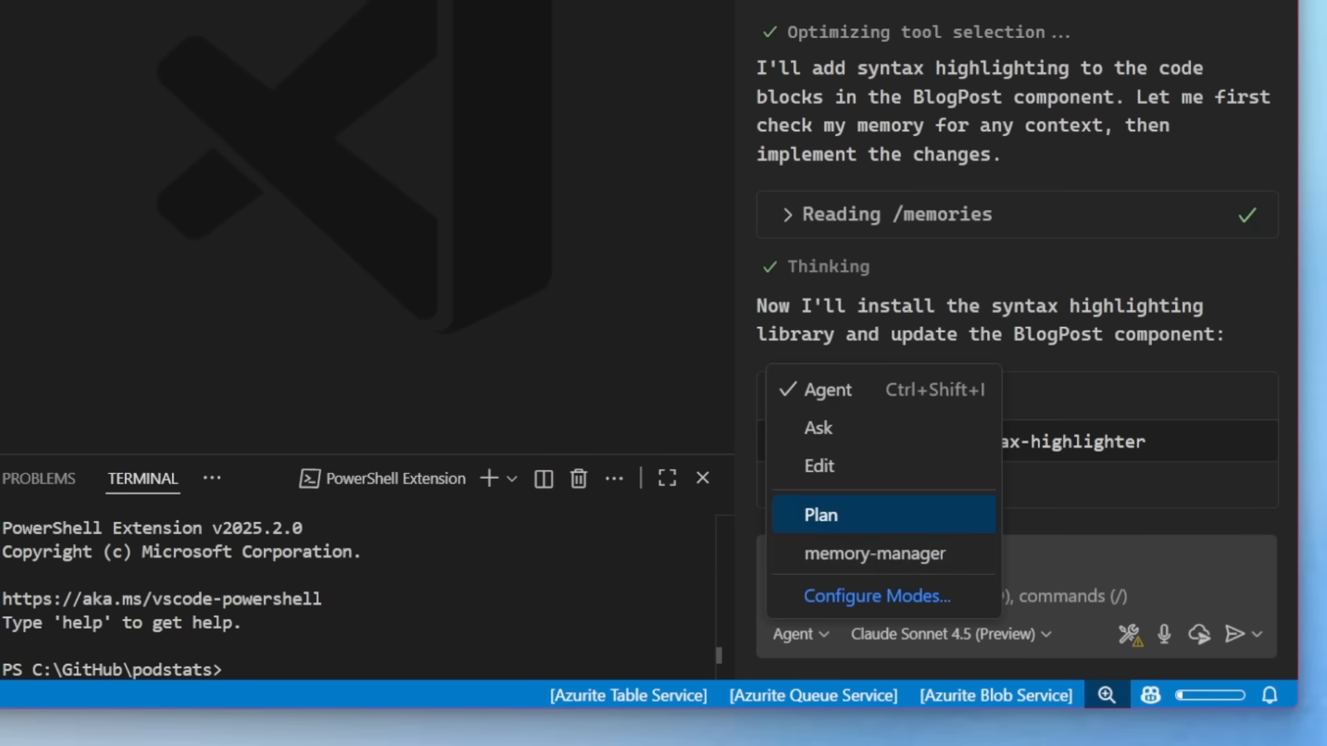
mouse_move(203, 67)
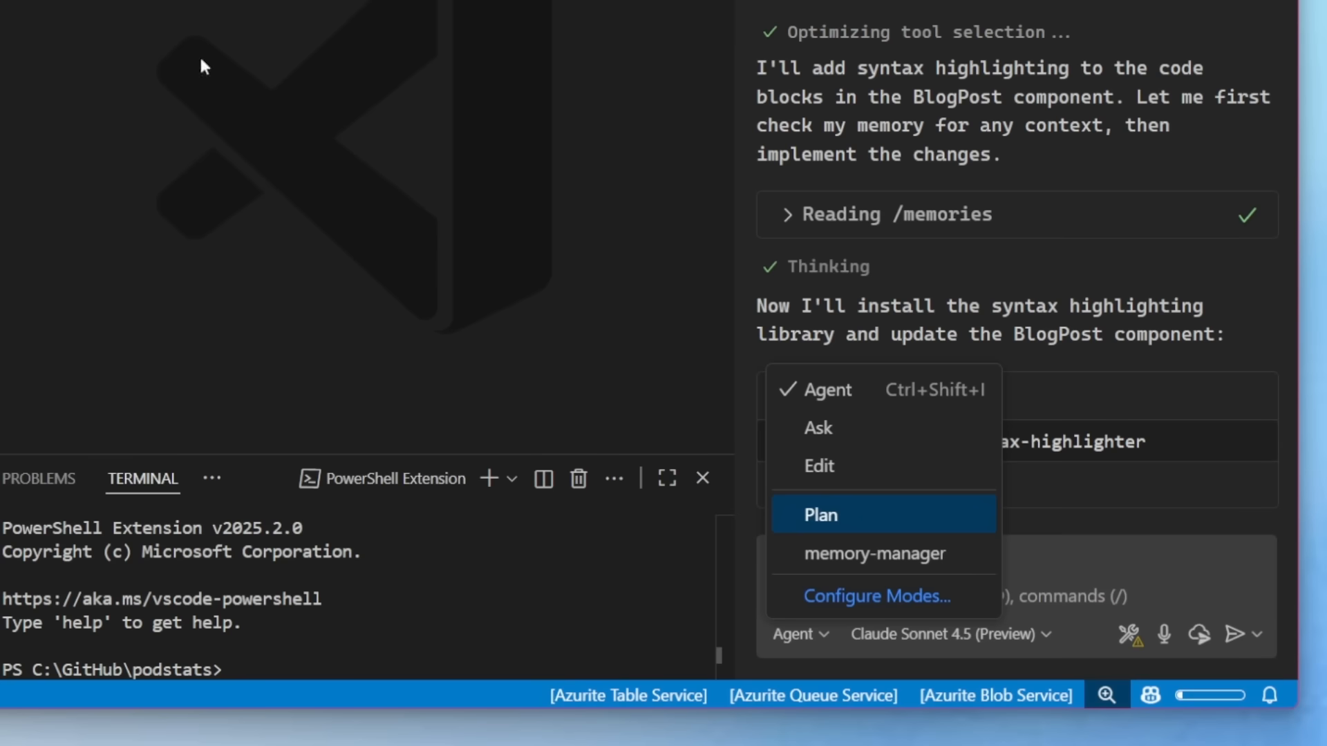
mouse_move(874, 553)
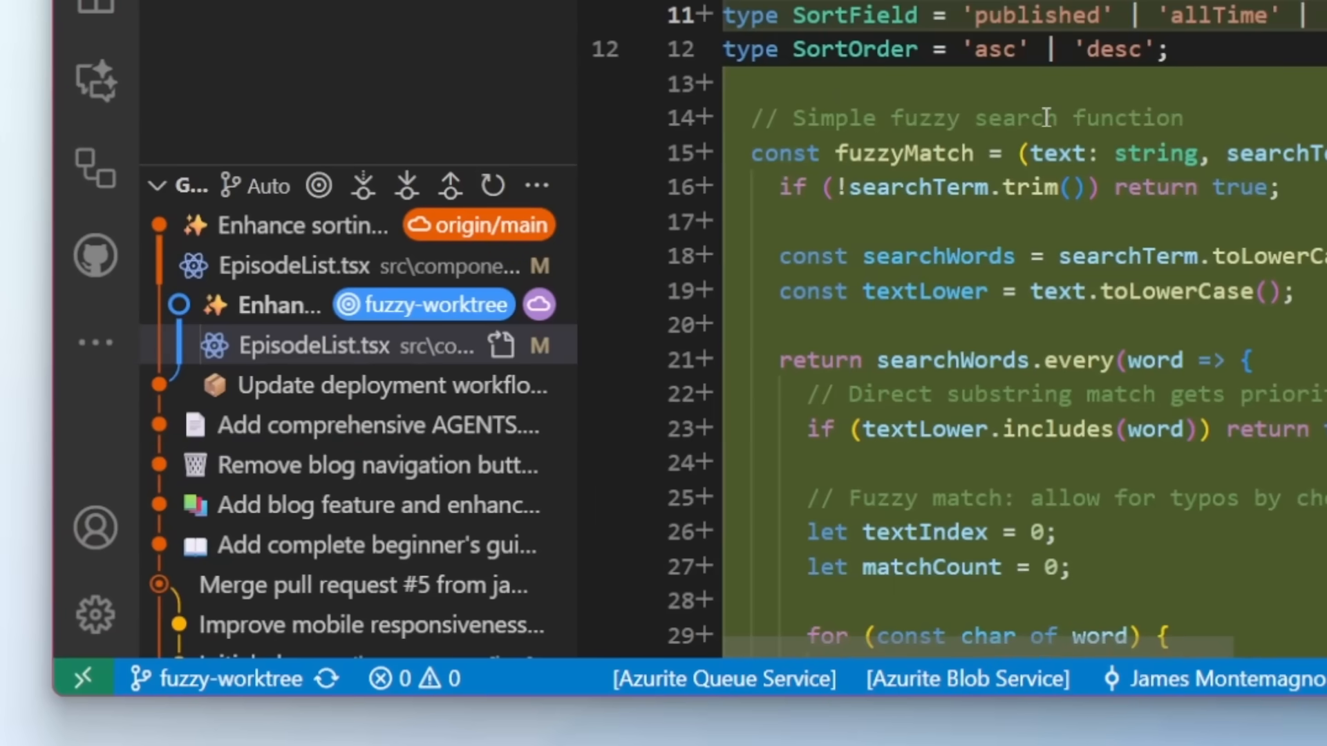
mouse_move(279, 275)
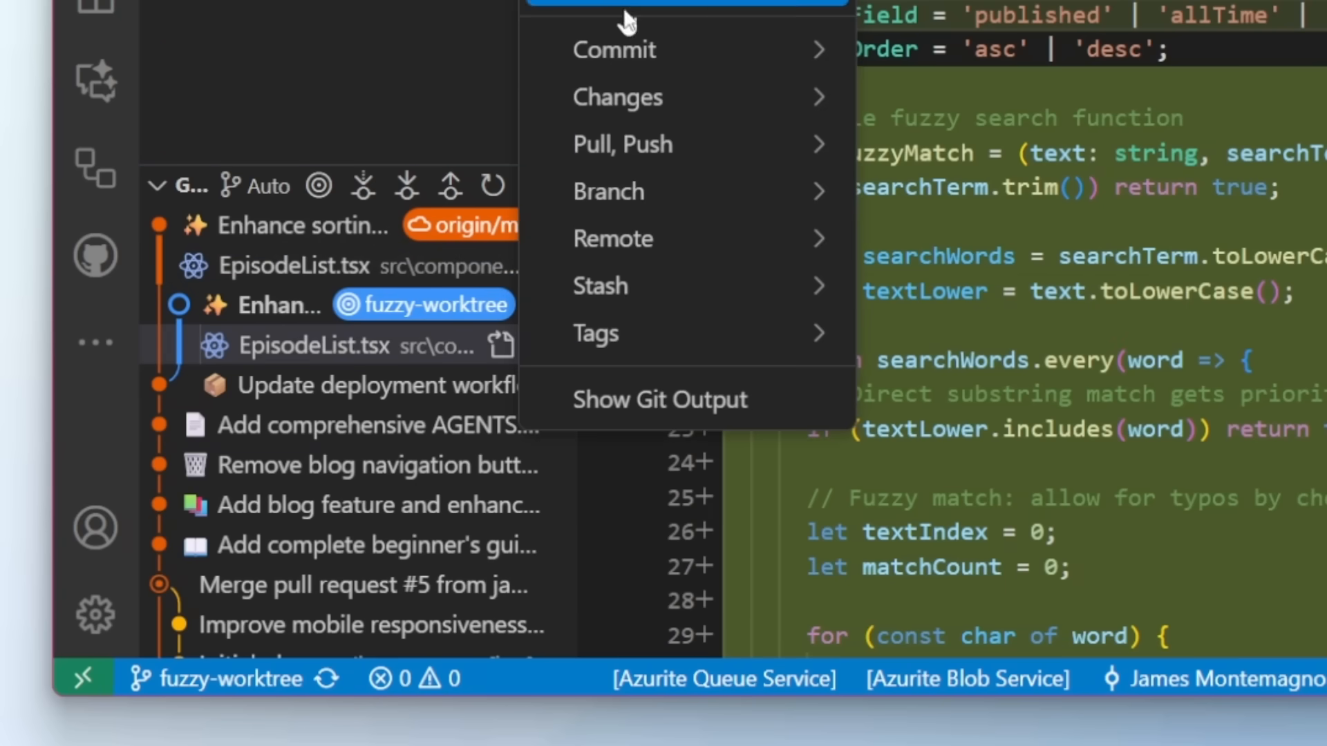
Step: Merge a branch into fuzzy-worktree and open the conflicted EpisodeList.tsx
left_click(623, 144)
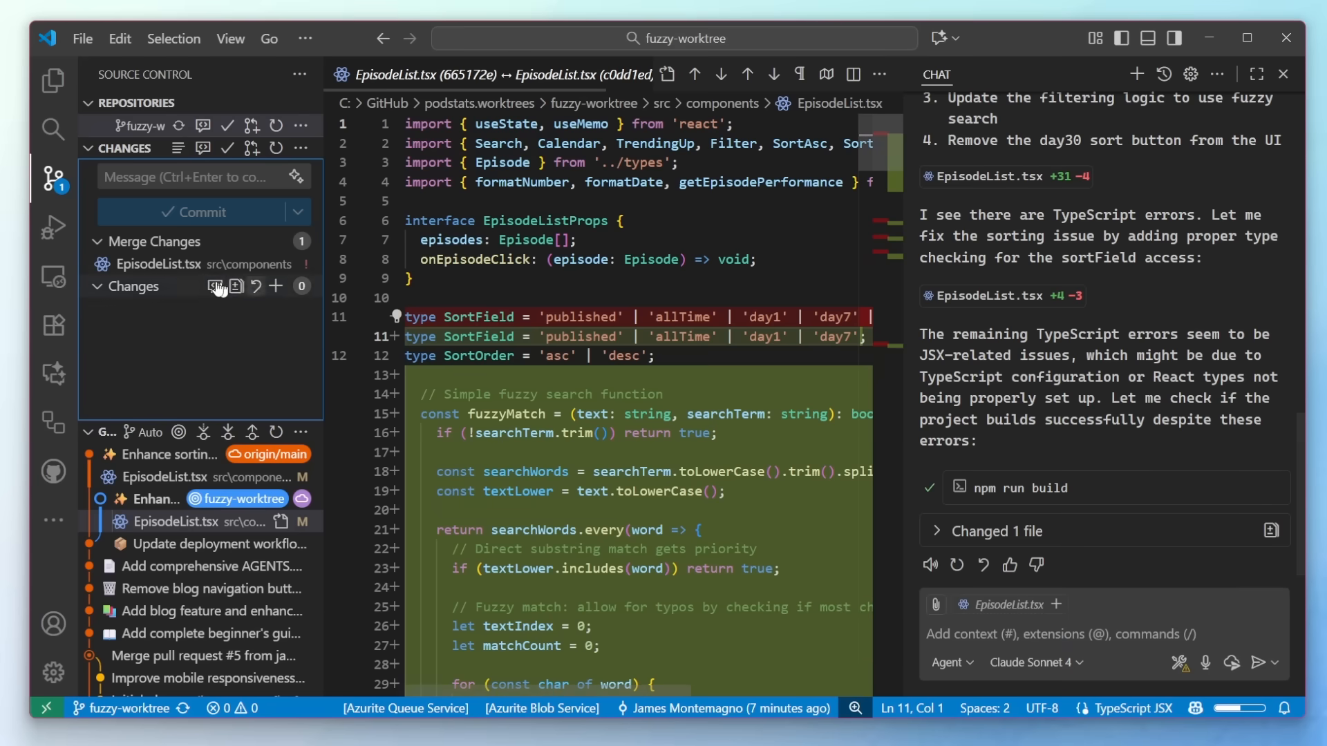
left_click(161, 264)
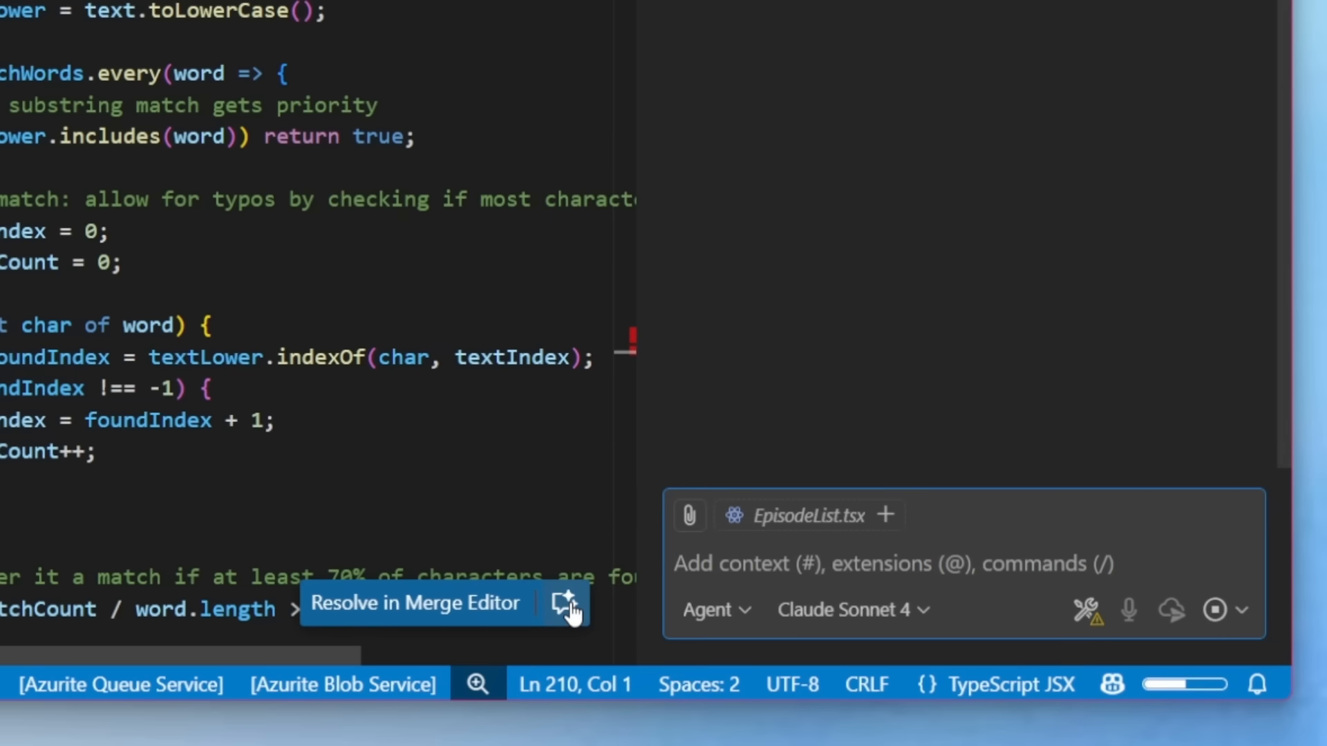
Step: Use Resolve Conflicts with AI on EpisodeList.tsx and follow the SortField merge response
left_click(572, 603)
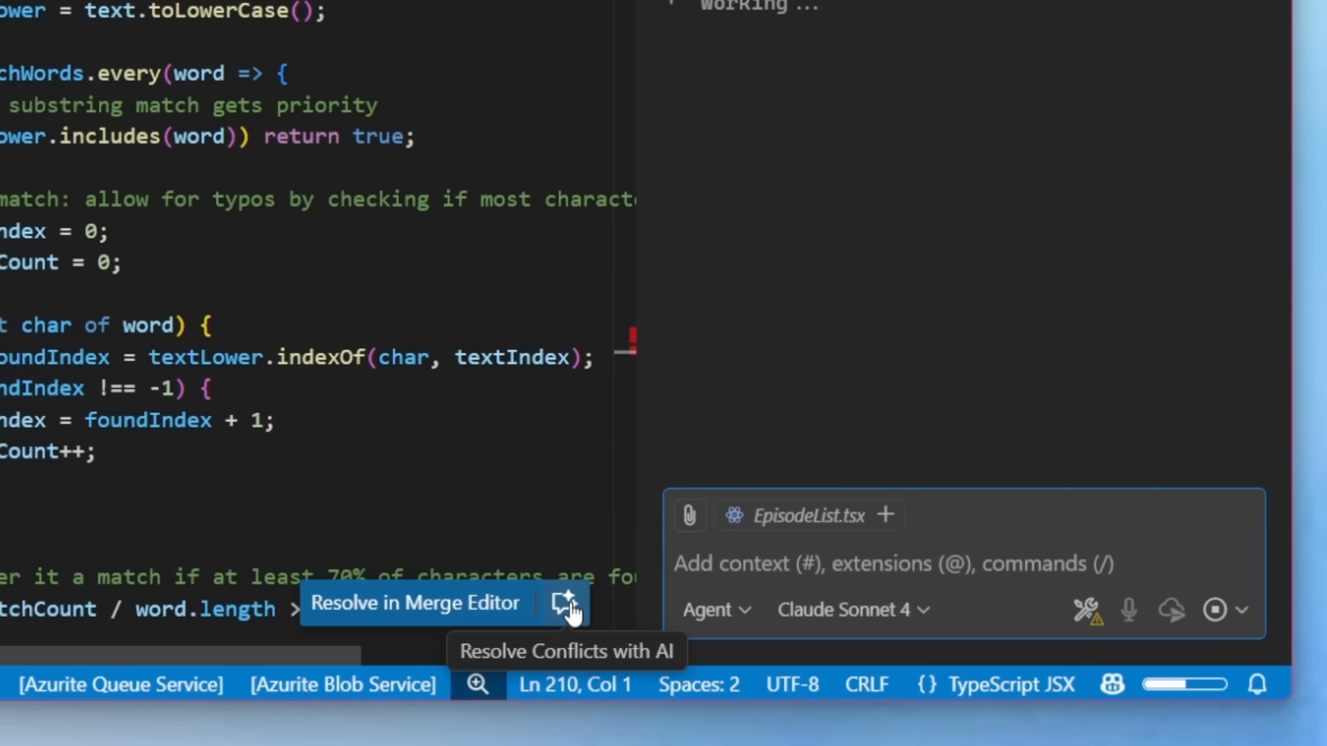
left_click(573, 602)
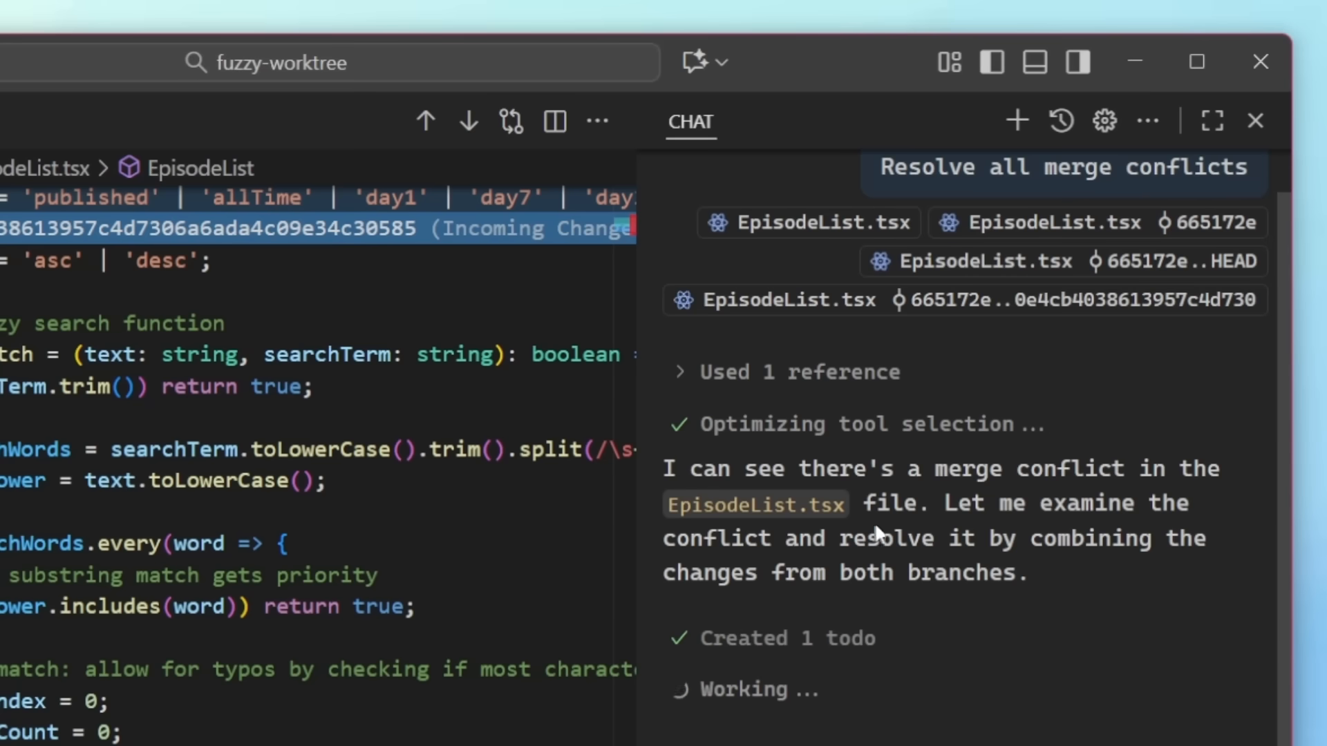
mouse_move(1089, 532)
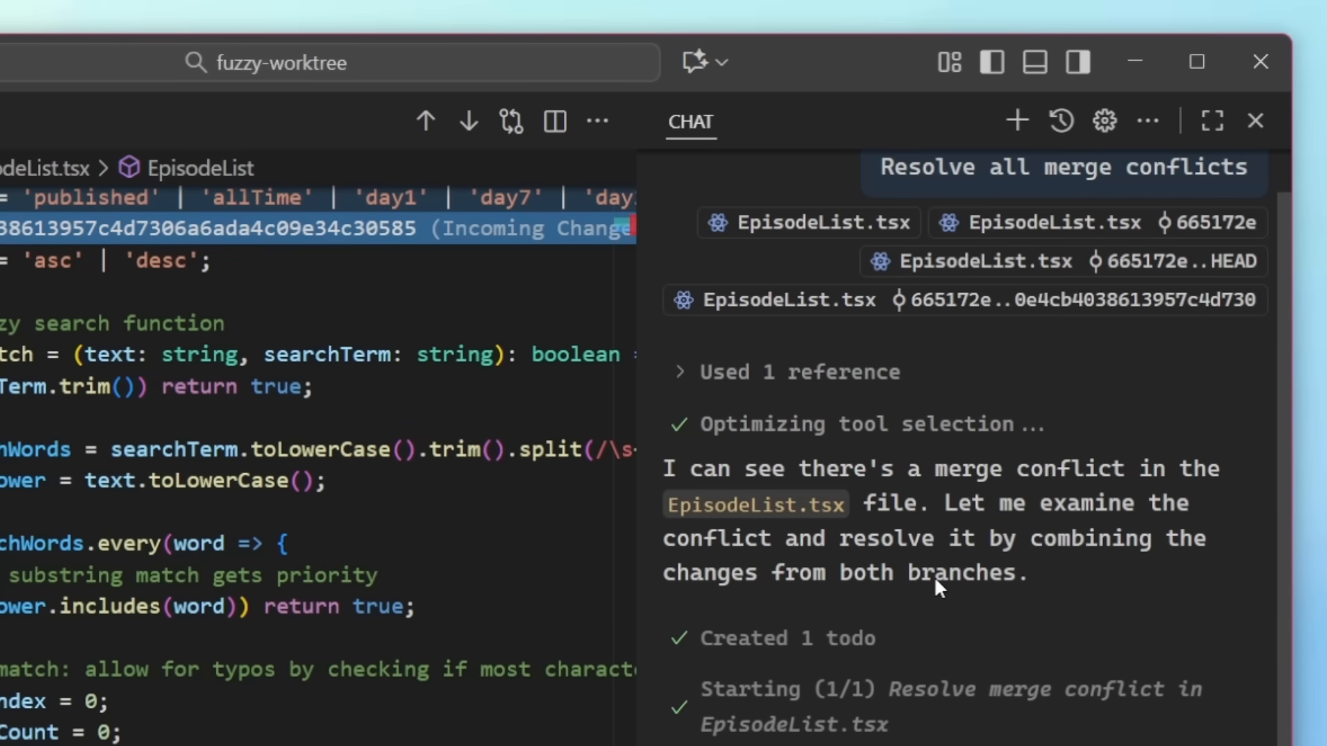
scroll("down", 3)
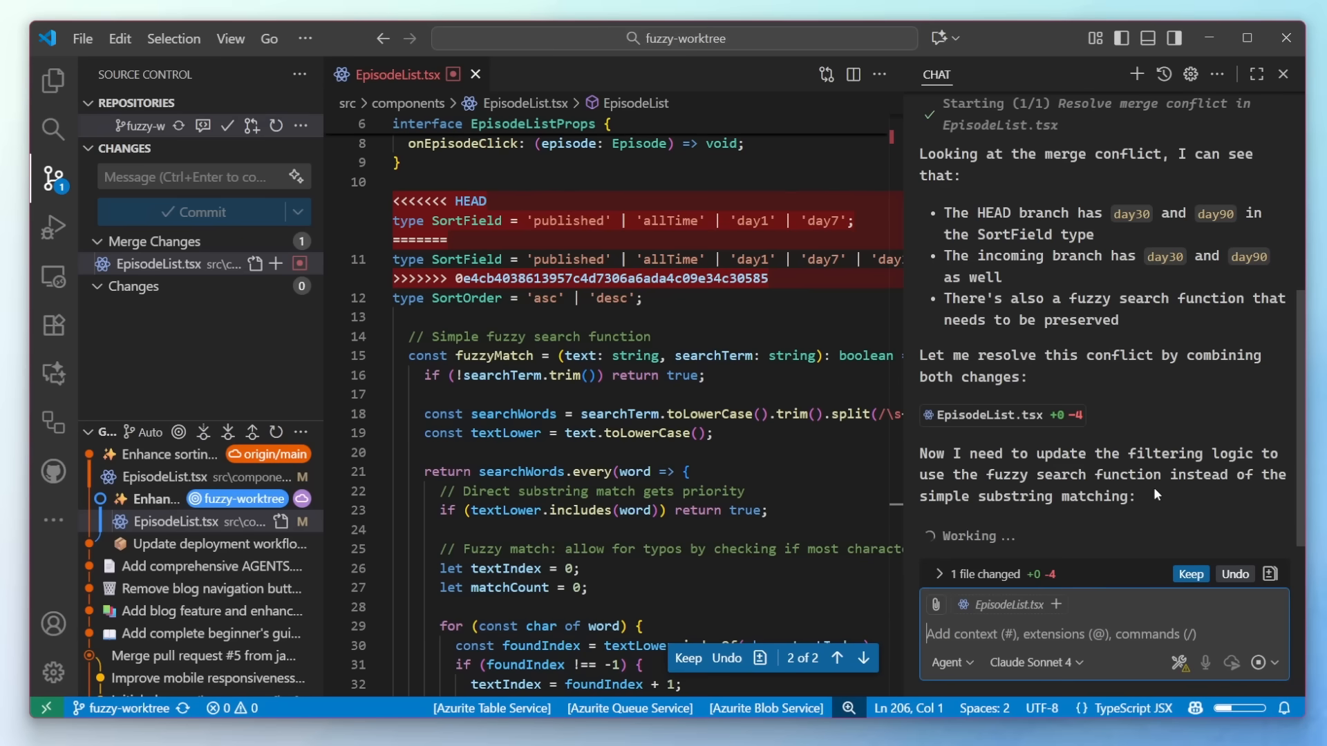
mouse_move(1171, 504)
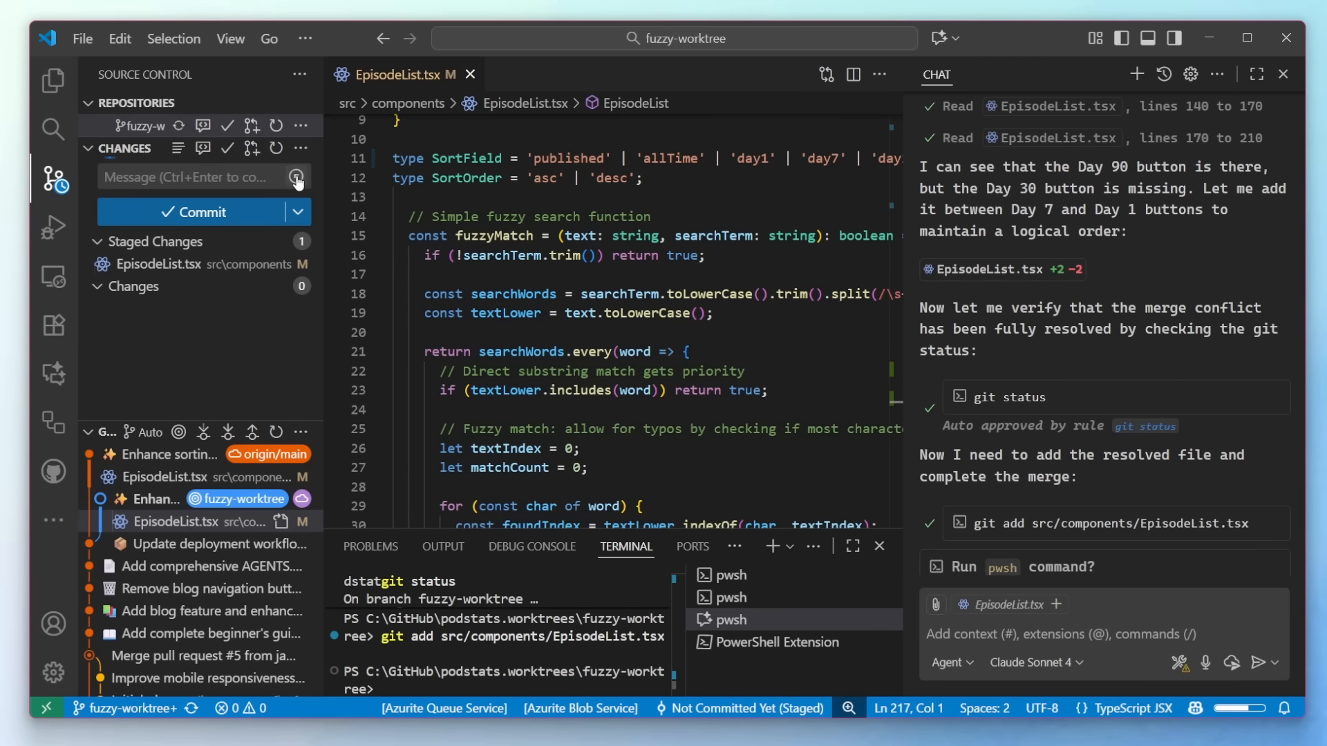
Step: Generate a commit message about enhanced sorting options for the staged EpisodeList.tsx changes
left_click(297, 177)
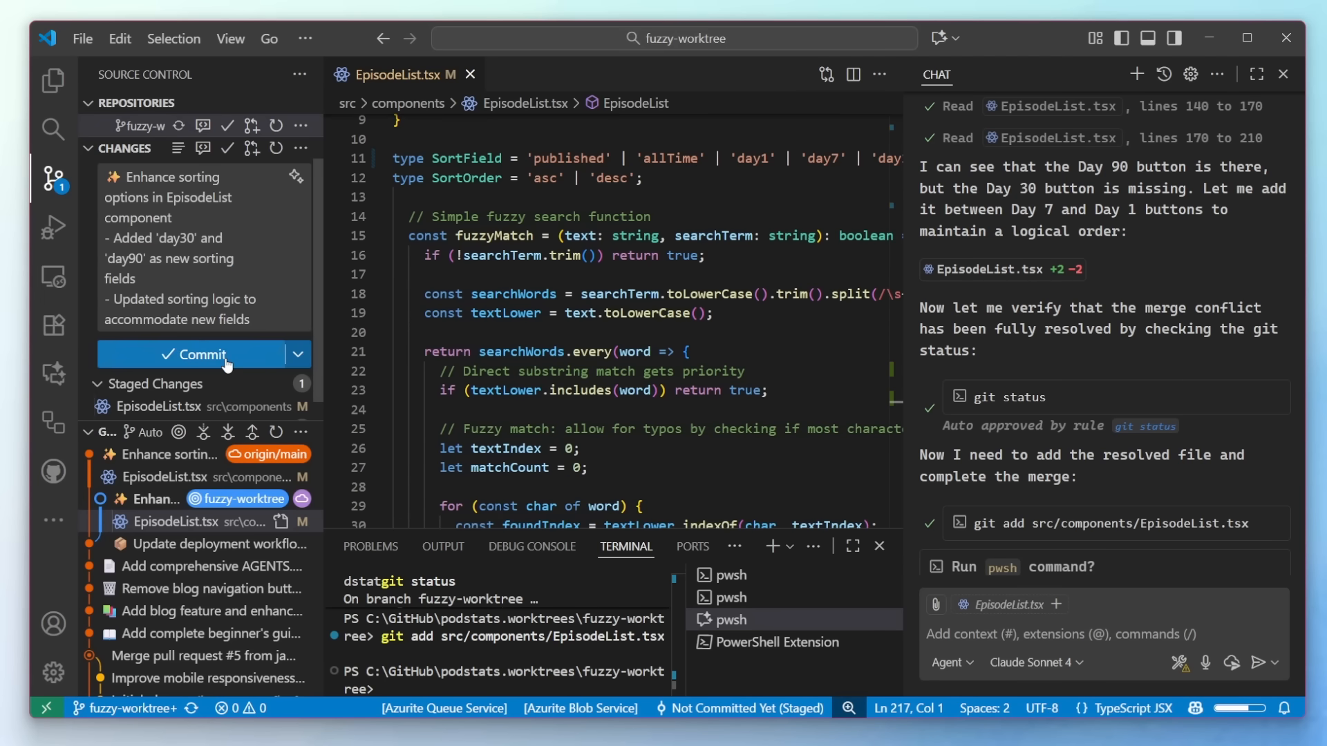